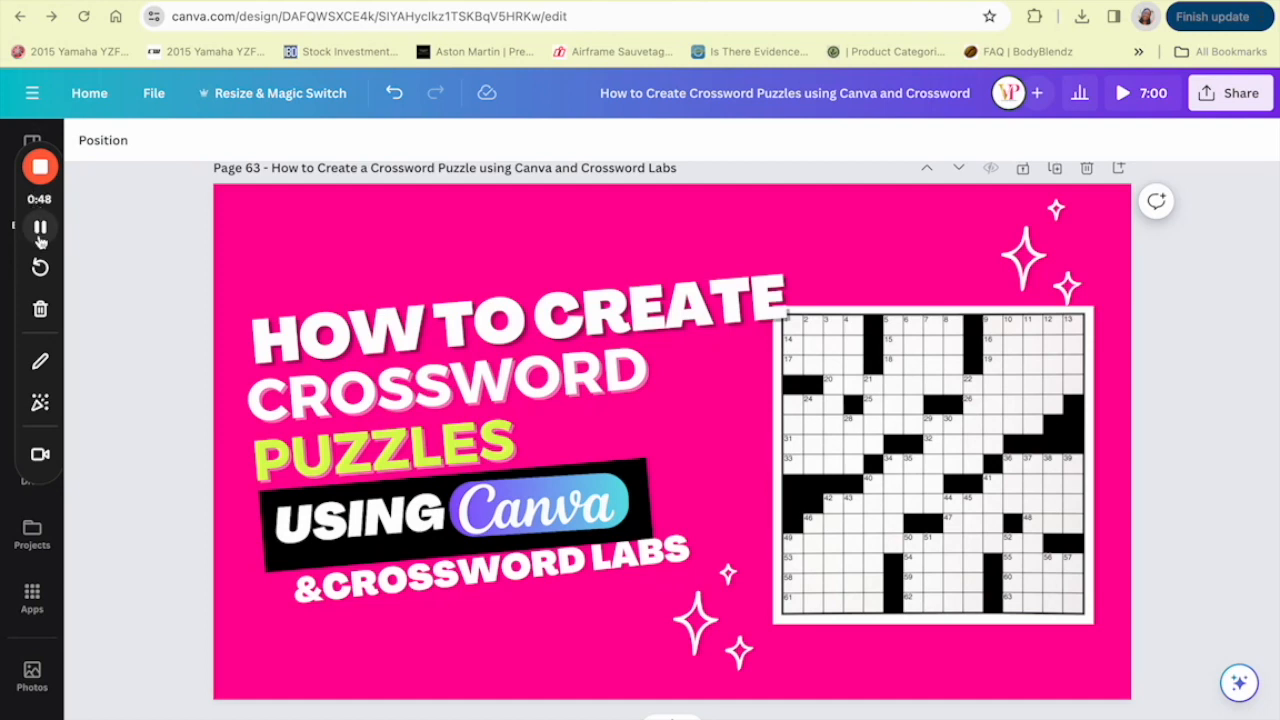
pyautogui.moveTo(40, 227)
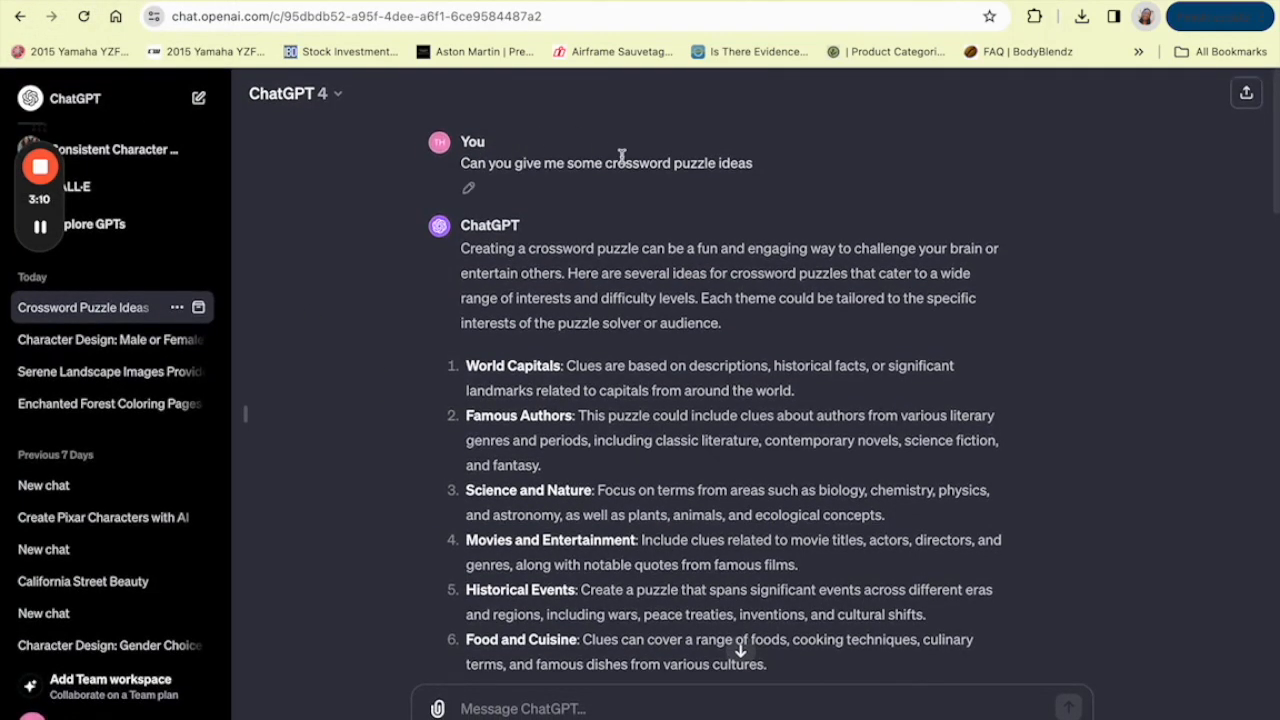
# Scroll through ChatGPT's crossword theme list to item 8, Music and Musicians
pyautogui.scroll(-3)
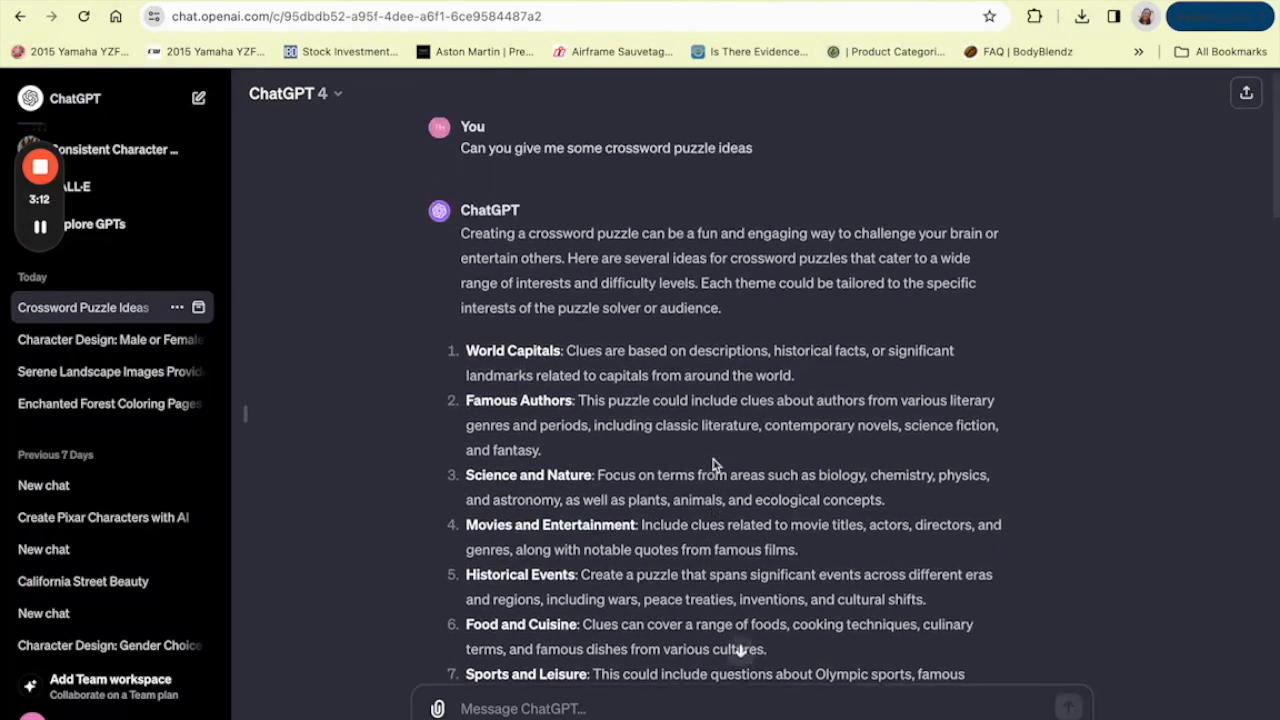
pyautogui.scroll(-3)
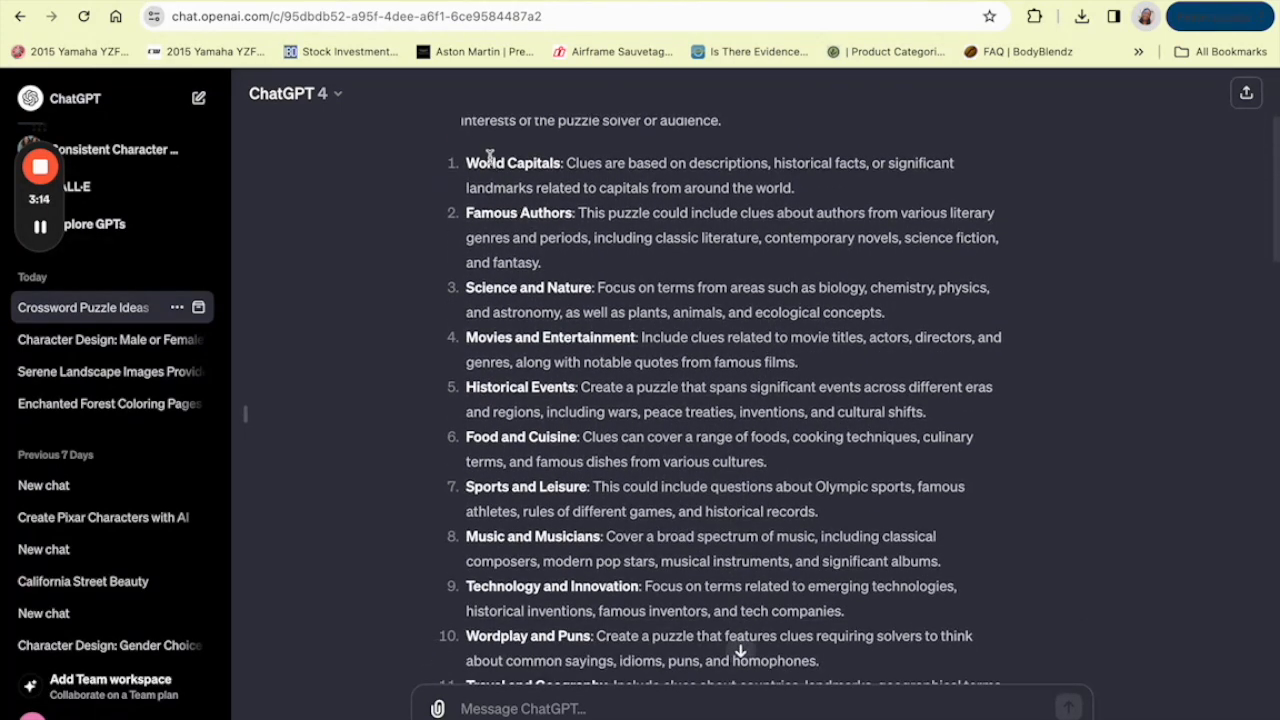
pyautogui.moveTo(510, 290)
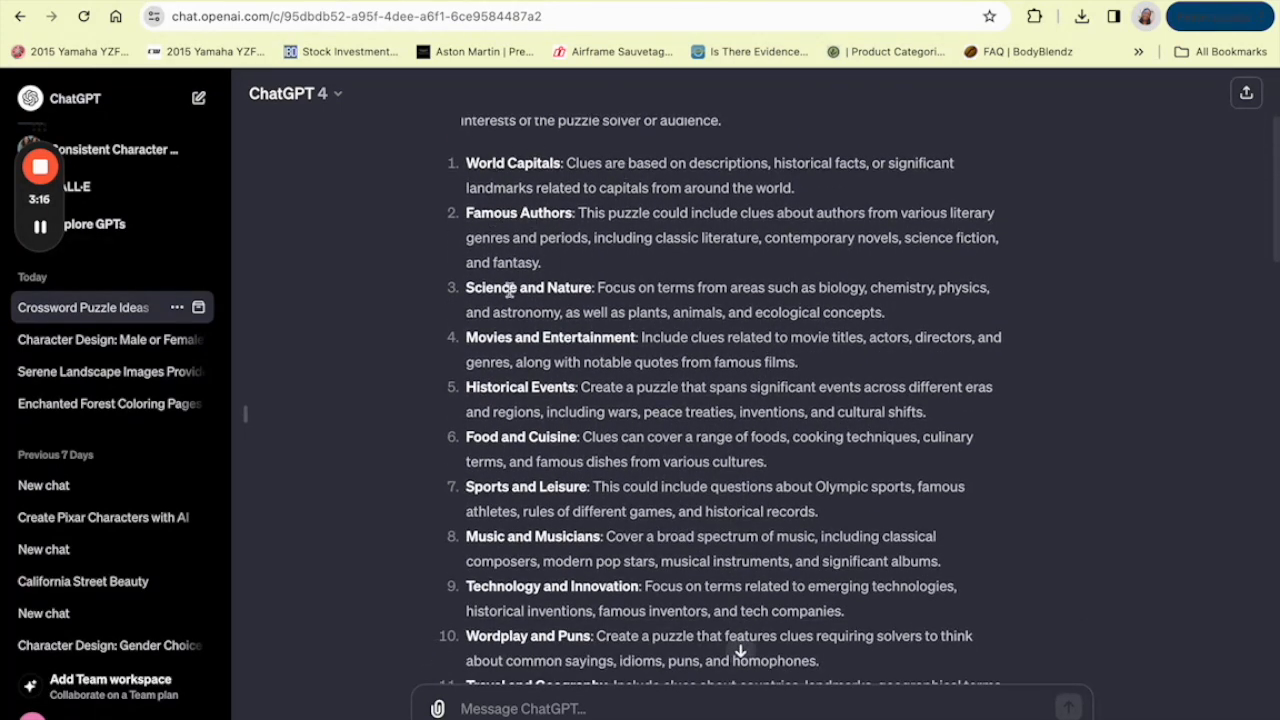
pyautogui.moveTo(490, 355)
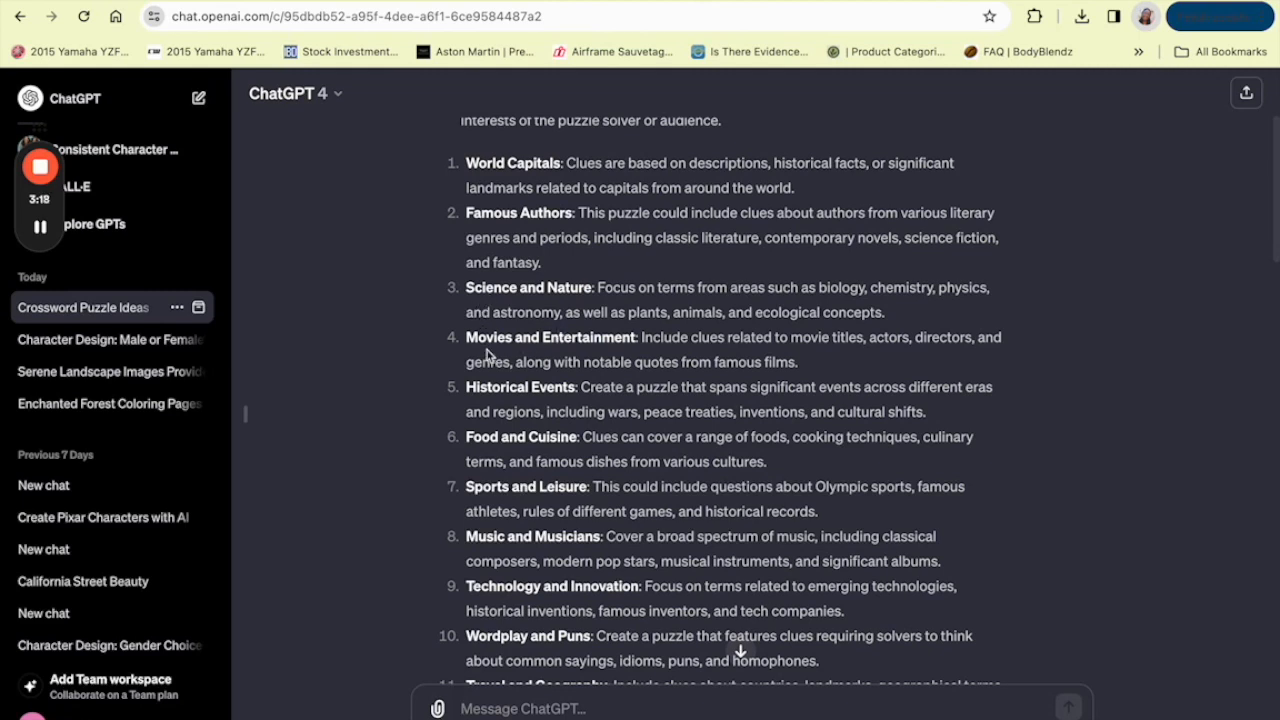
pyautogui.moveTo(478, 392)
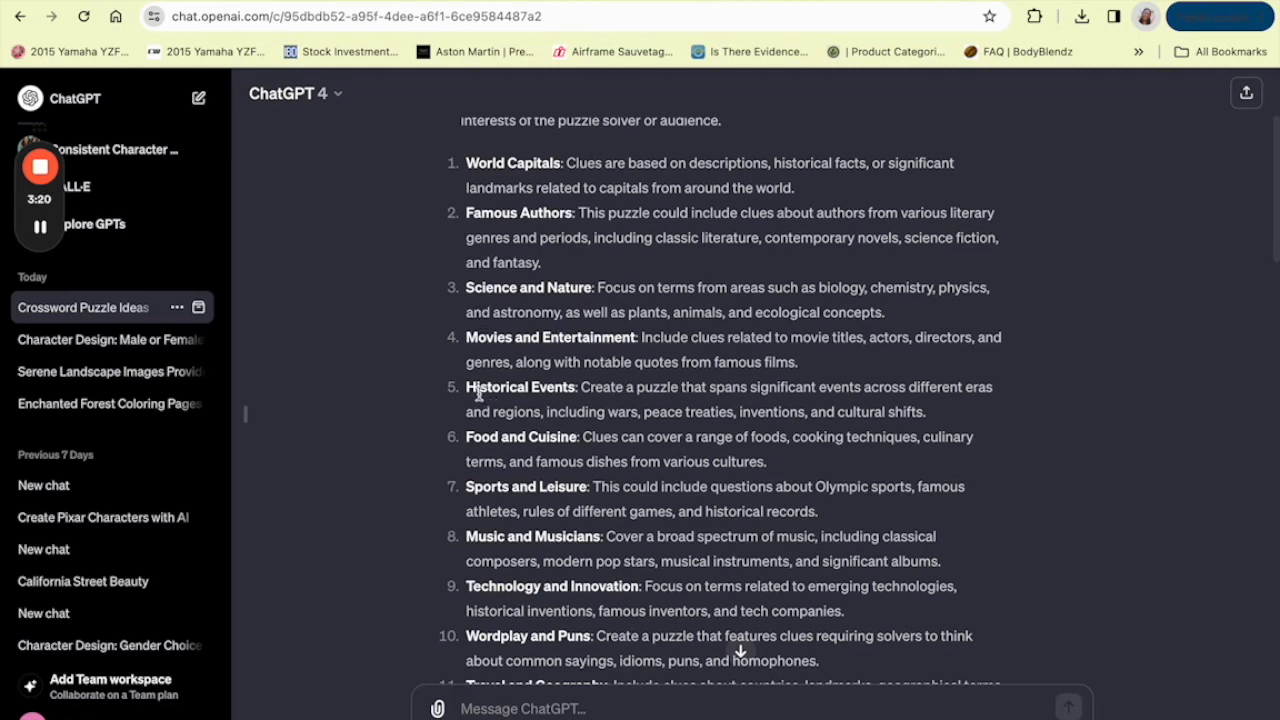
pyautogui.moveTo(505, 456)
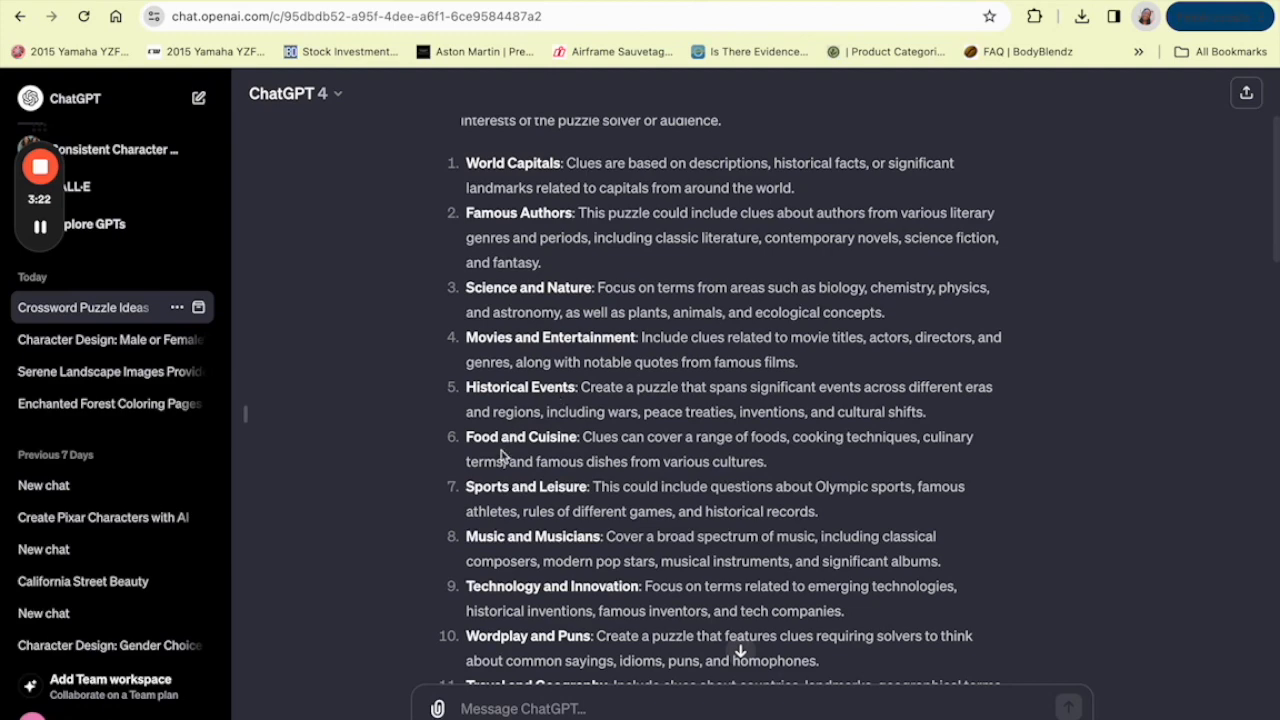
pyautogui.scroll(-3)
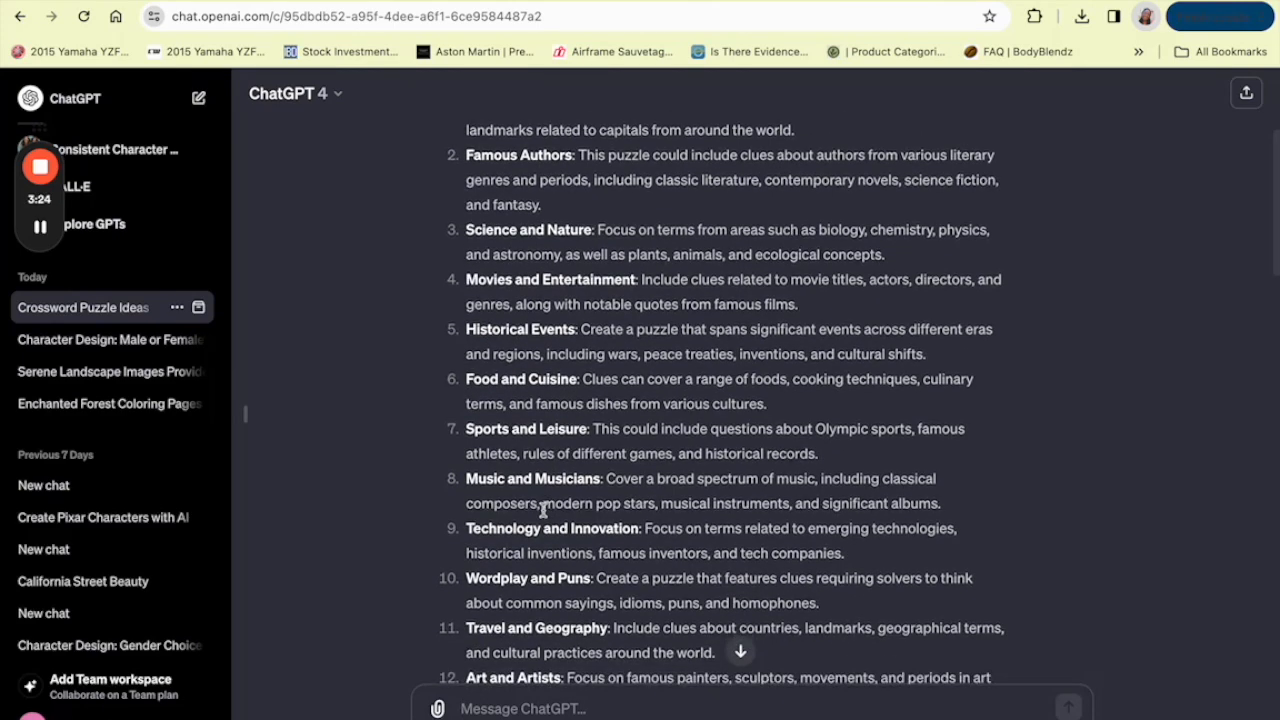
pyautogui.scroll(-3)
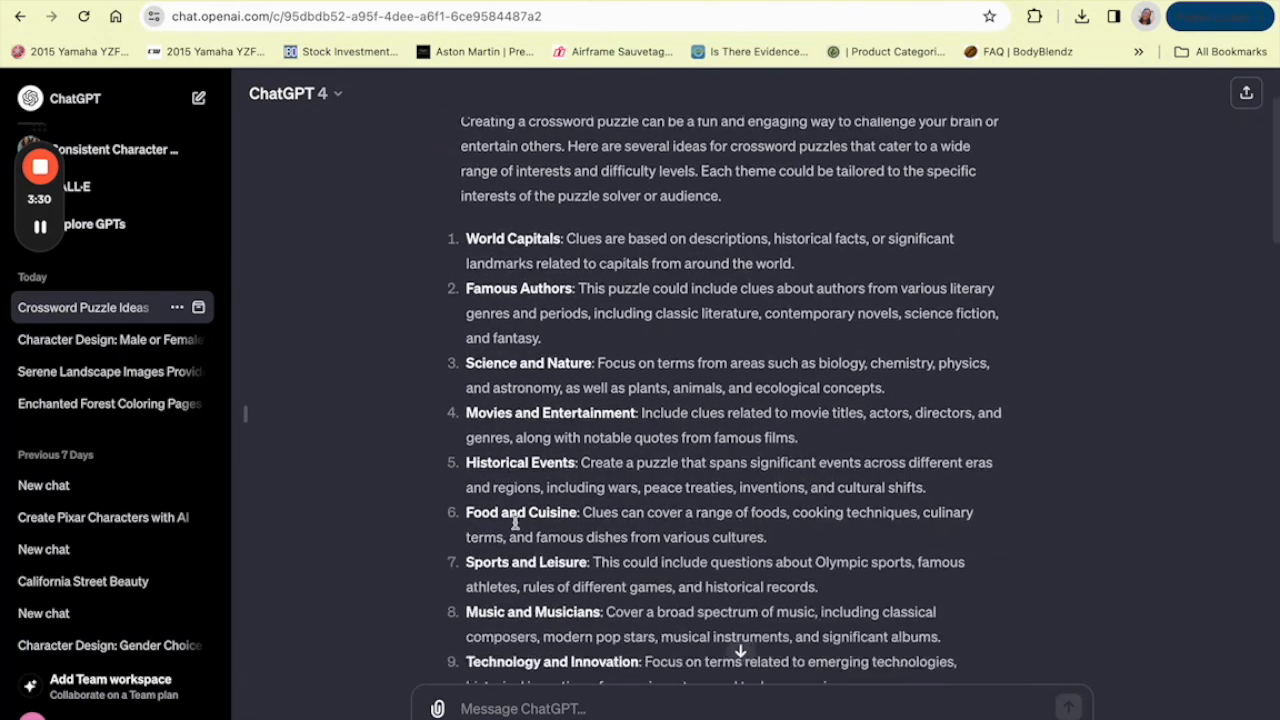
pyautogui.scroll(-3)
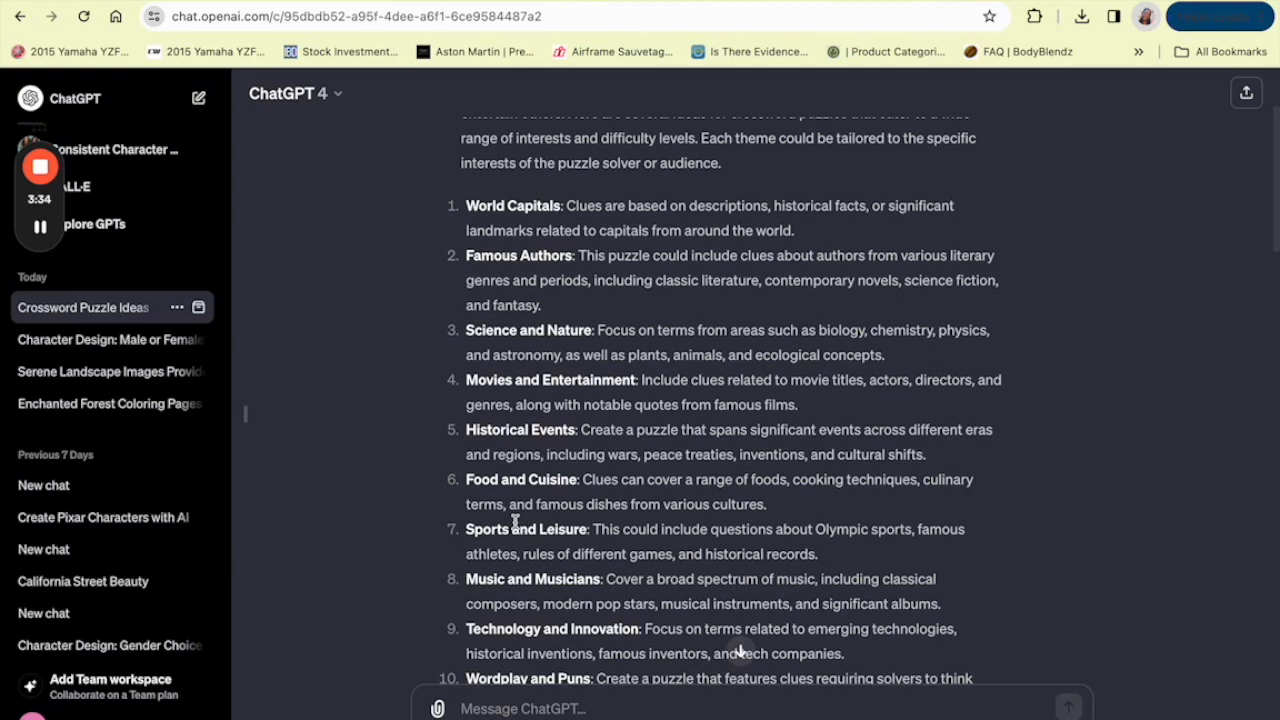
pyautogui.scroll(-3)
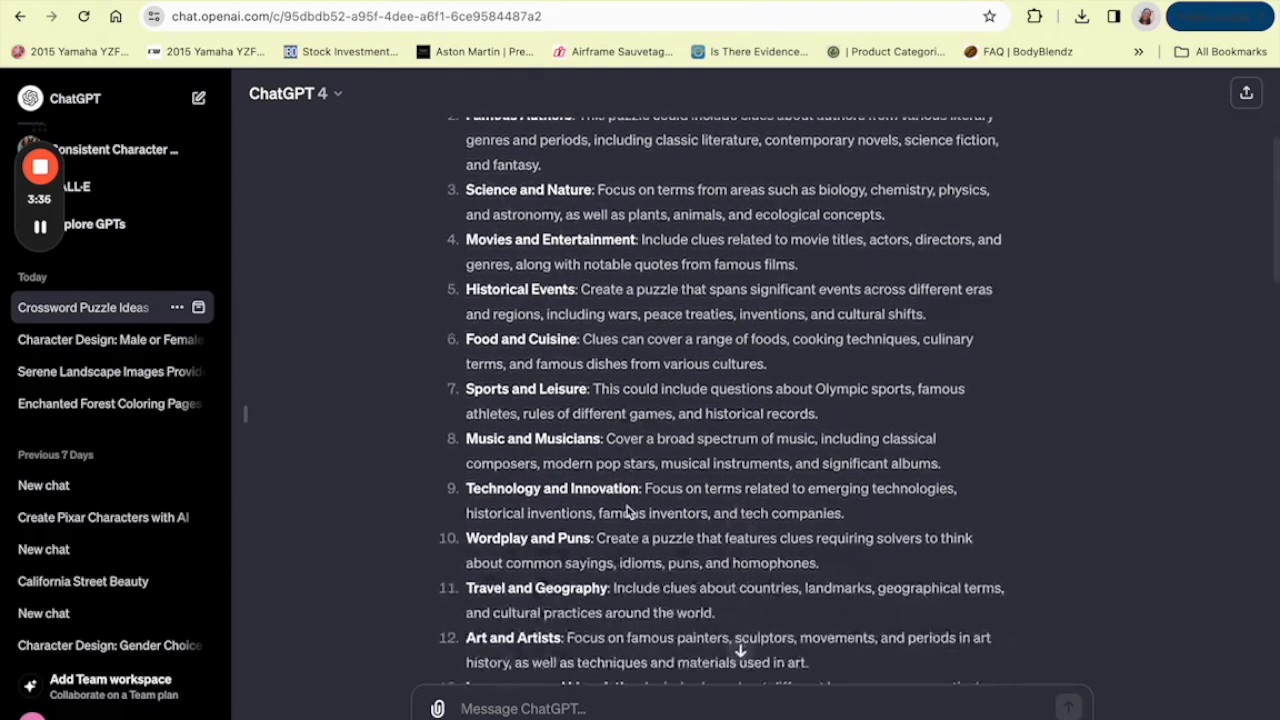
pyautogui.scroll(-3)
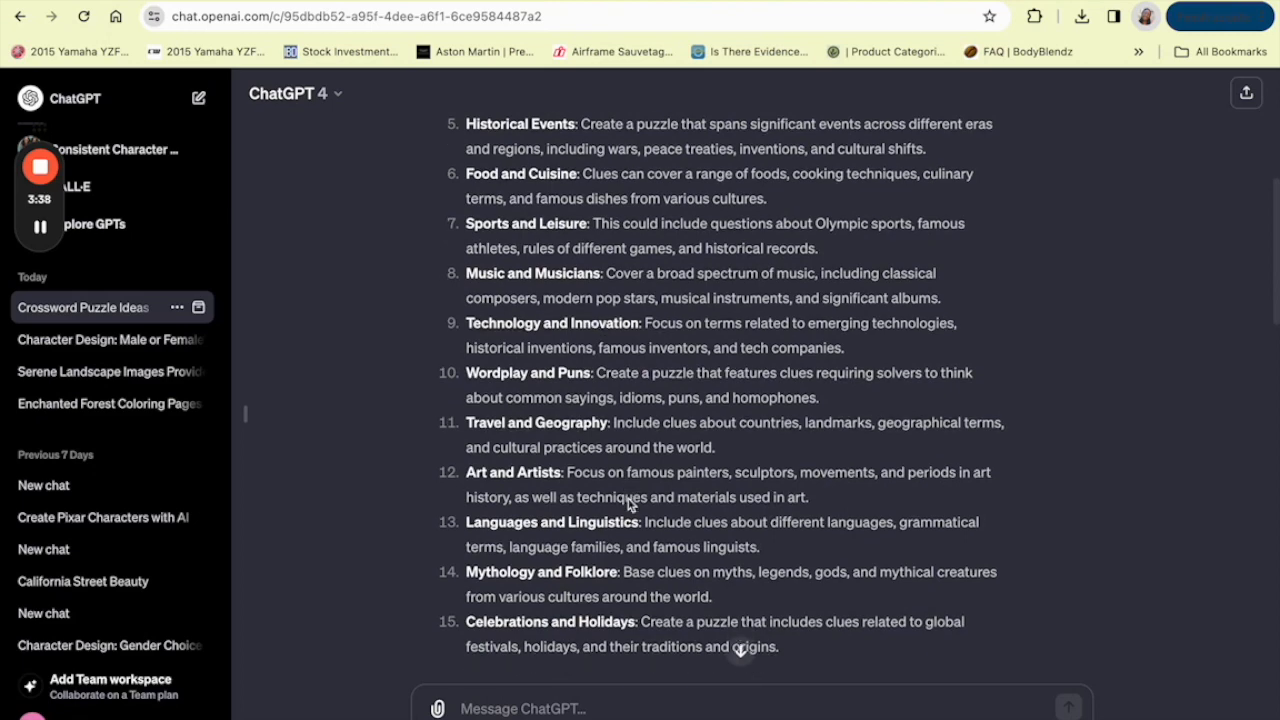
pyautogui.scroll(3)
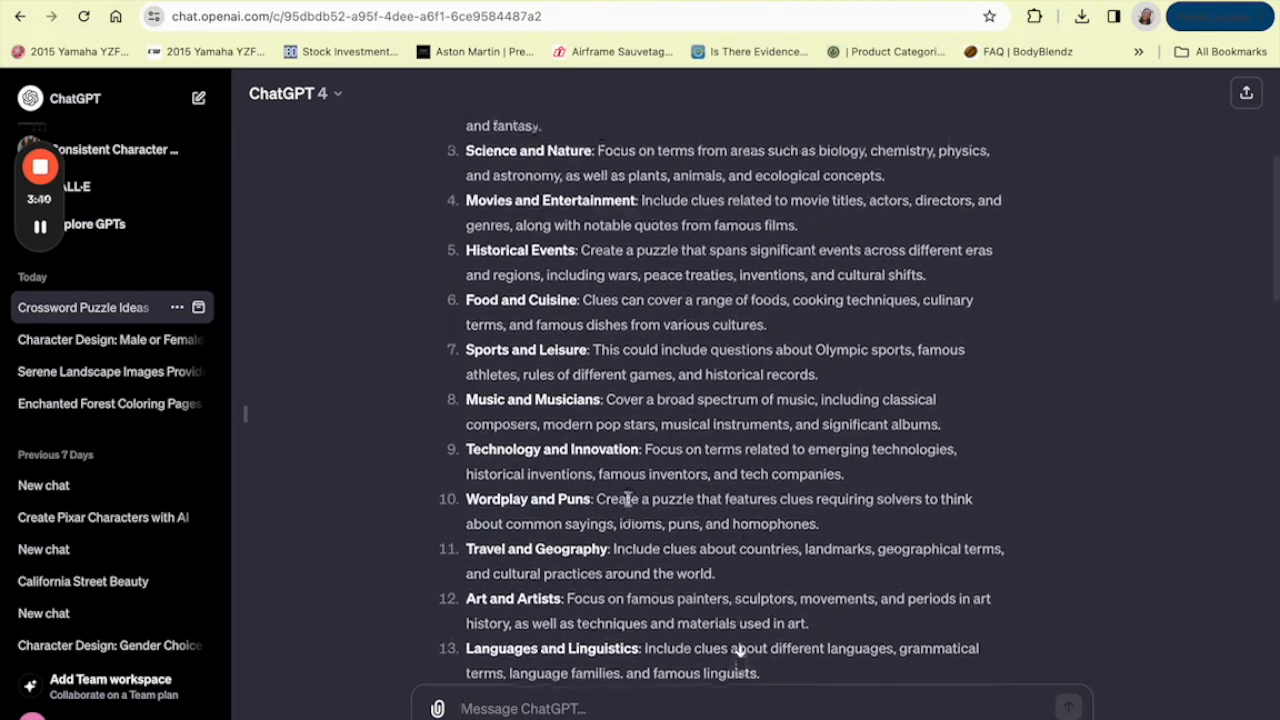
pyautogui.scroll(-3)
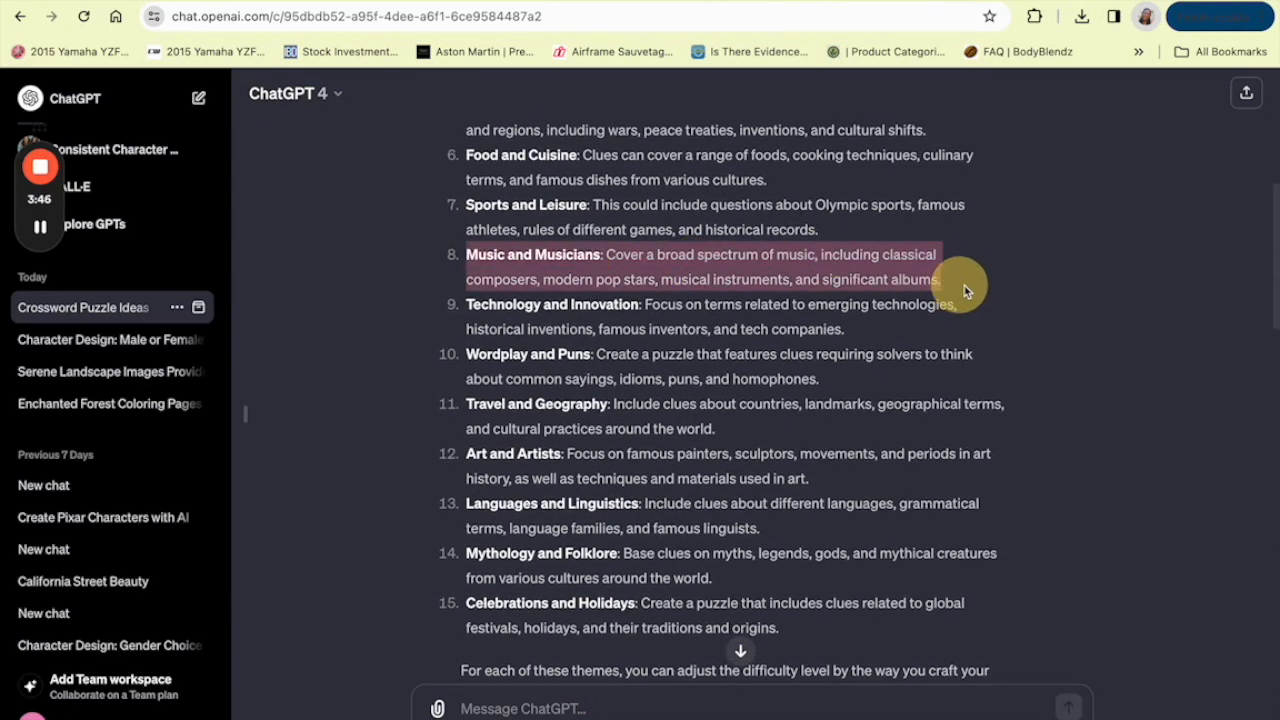
# Ask ChatGPT to create crossword questions and answers for the Music and Musicians theme
pyautogui.click(565, 708)
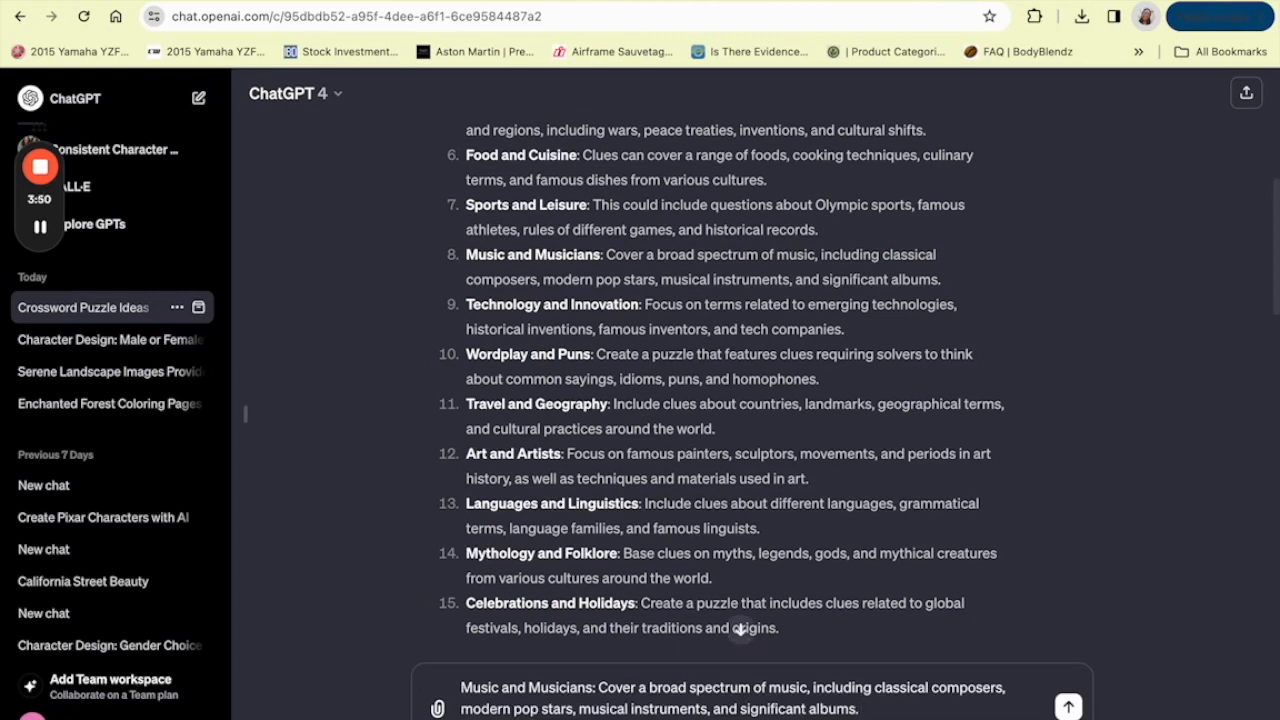
pyautogui.write('Can you create me s')
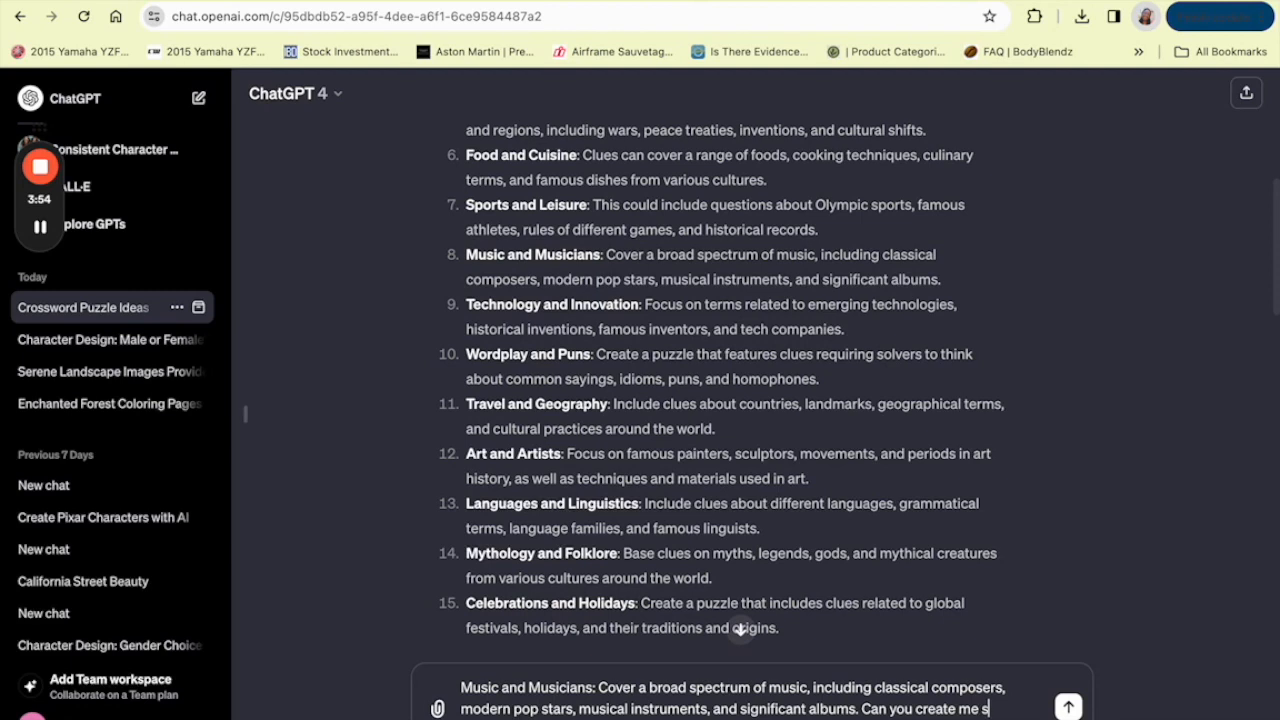
pyautogui.write('ome quest')
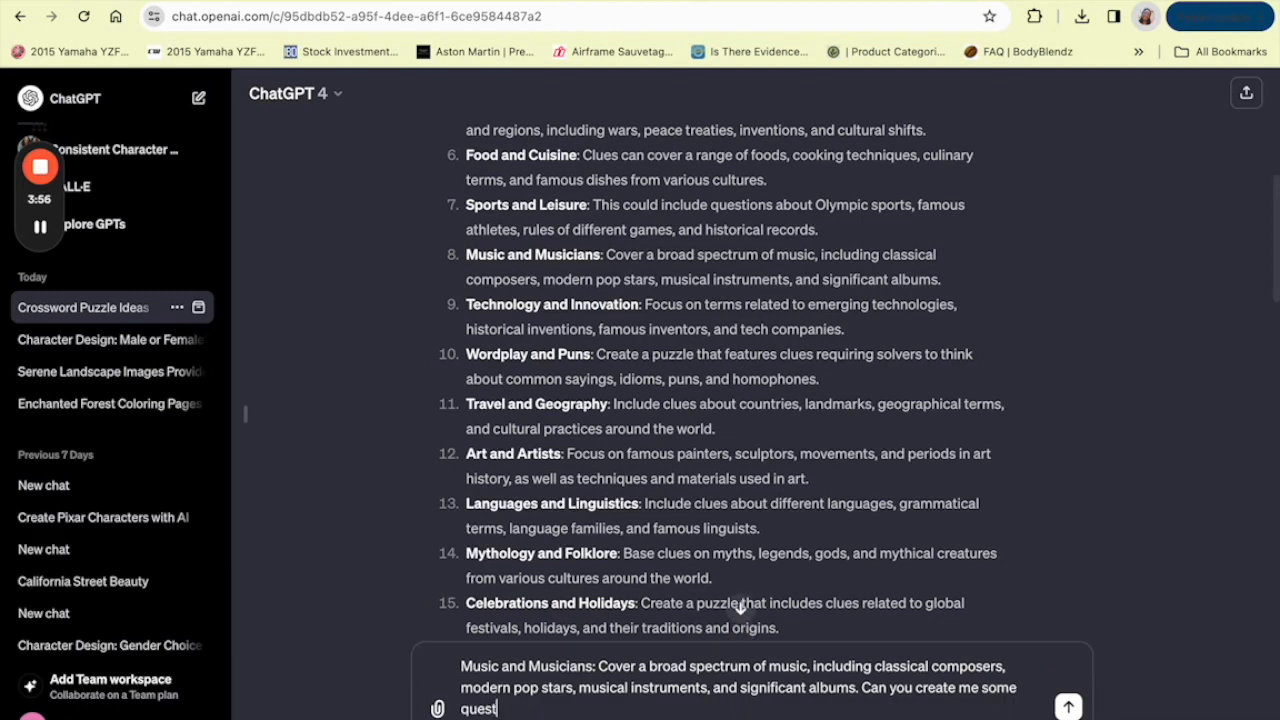
pyautogui.write('ions and answers for this topic as a')
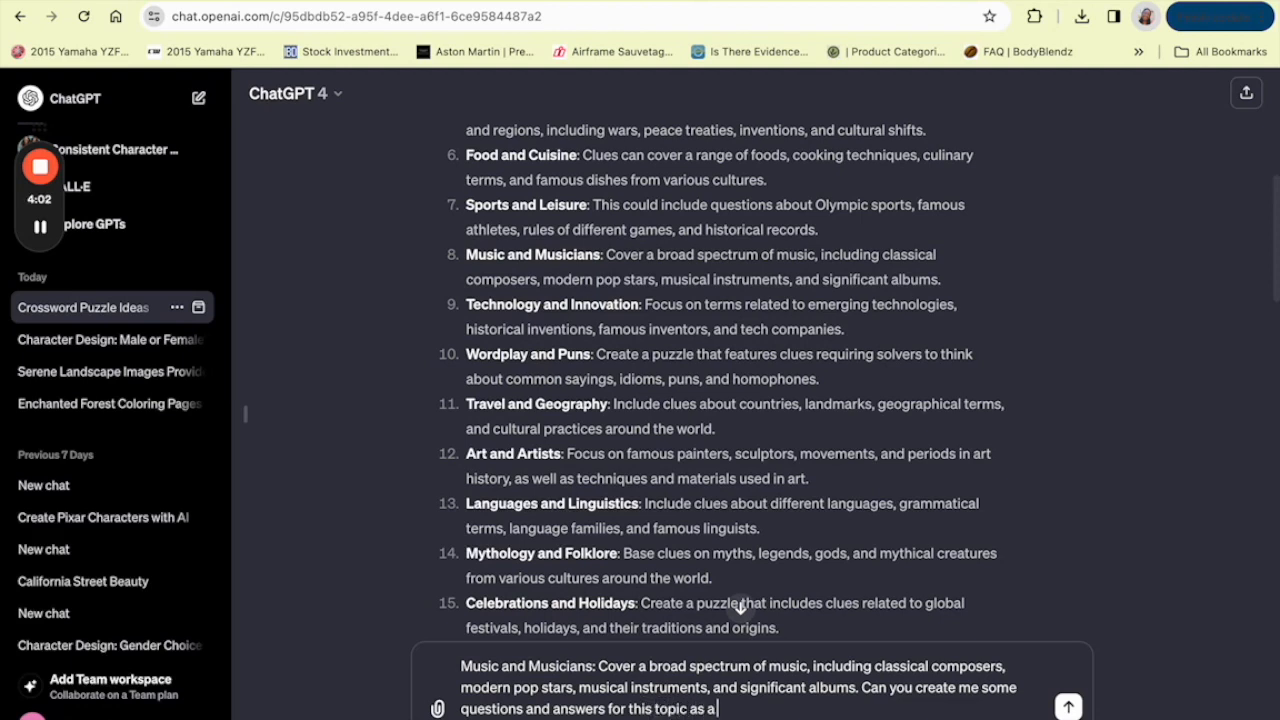
pyautogui.write('co')
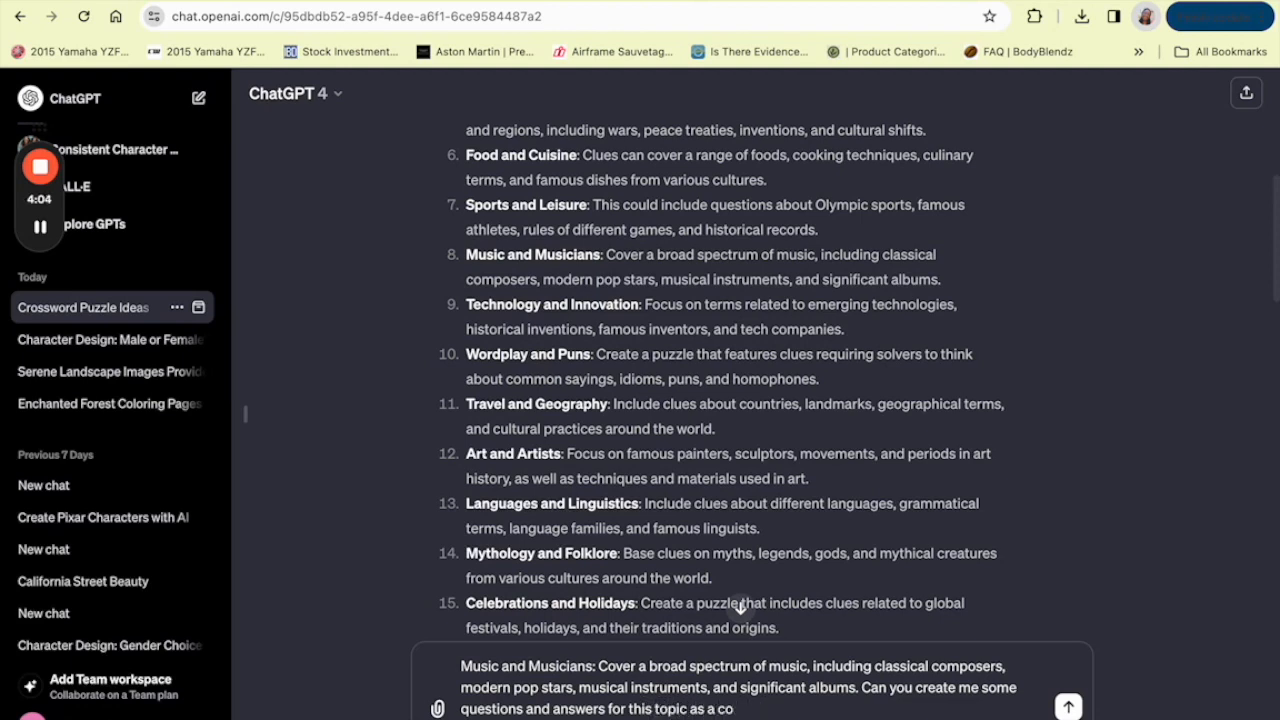
pyautogui.write('crosswor')
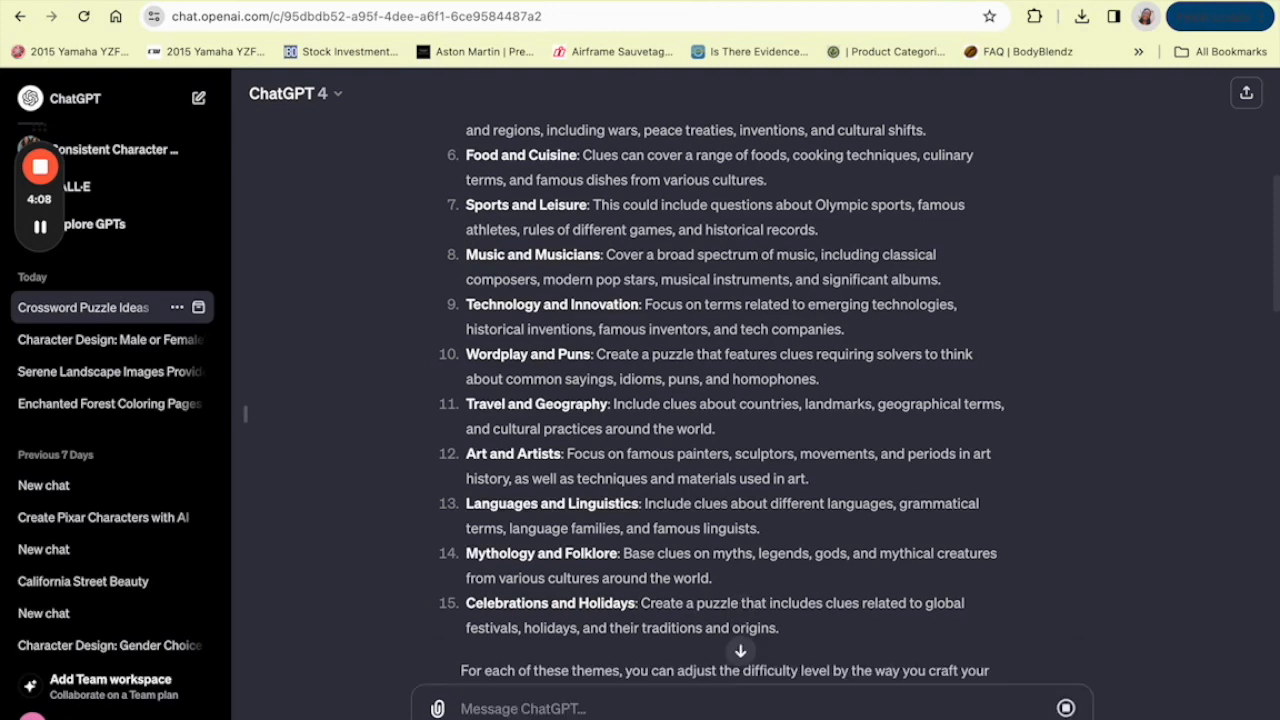
# Read through ChatGPT's music questions and answers, including Haydn, Madonna and Trombone
pyautogui.scroll(-3)
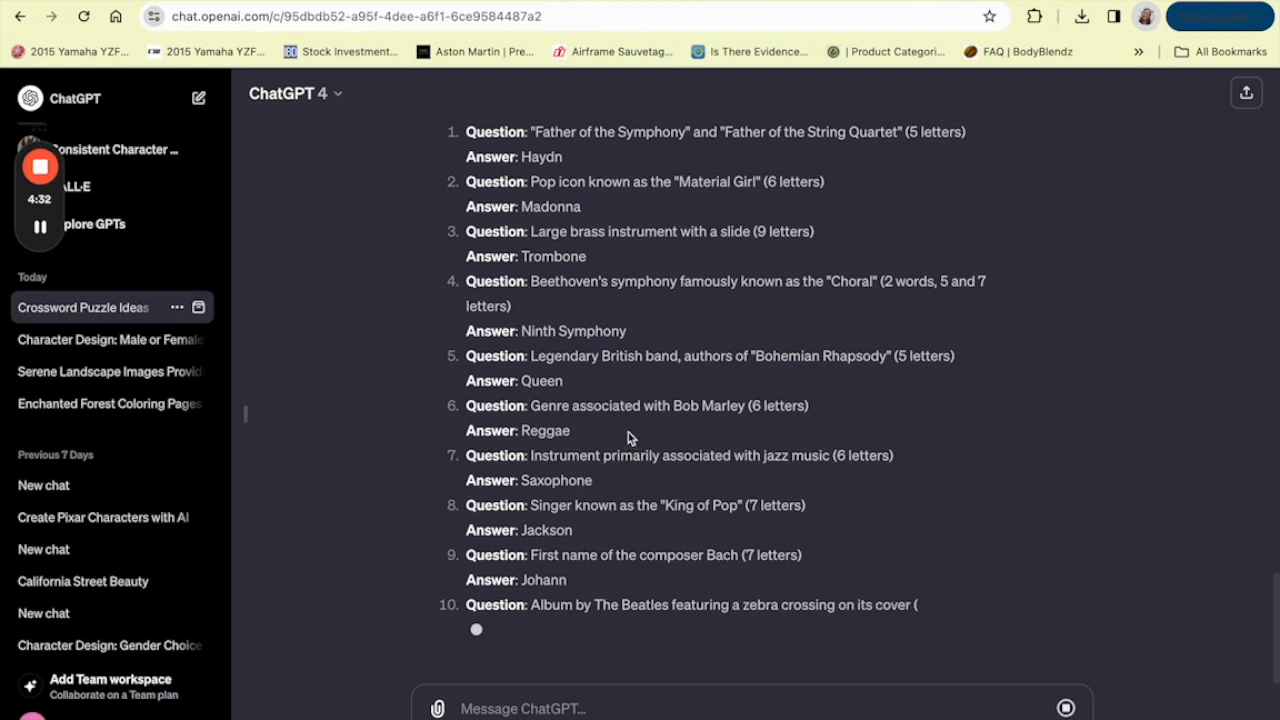
pyautogui.scroll(-3)
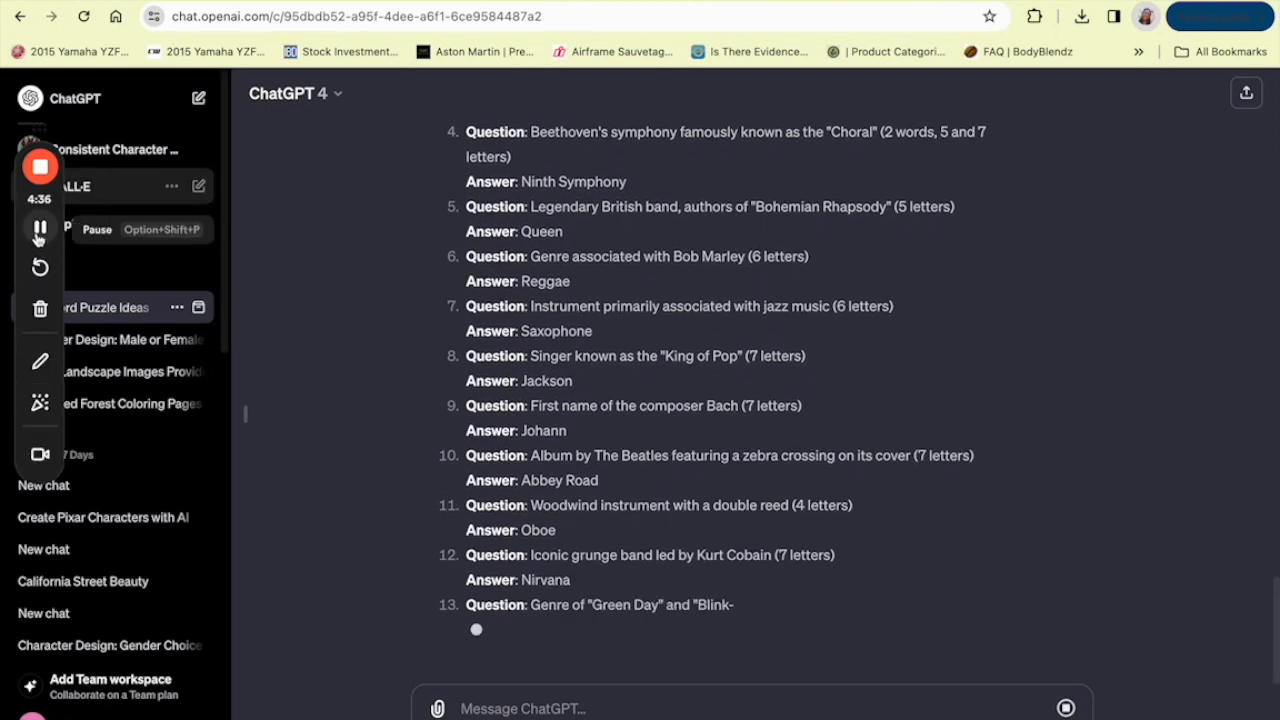
pyautogui.scroll(-3)
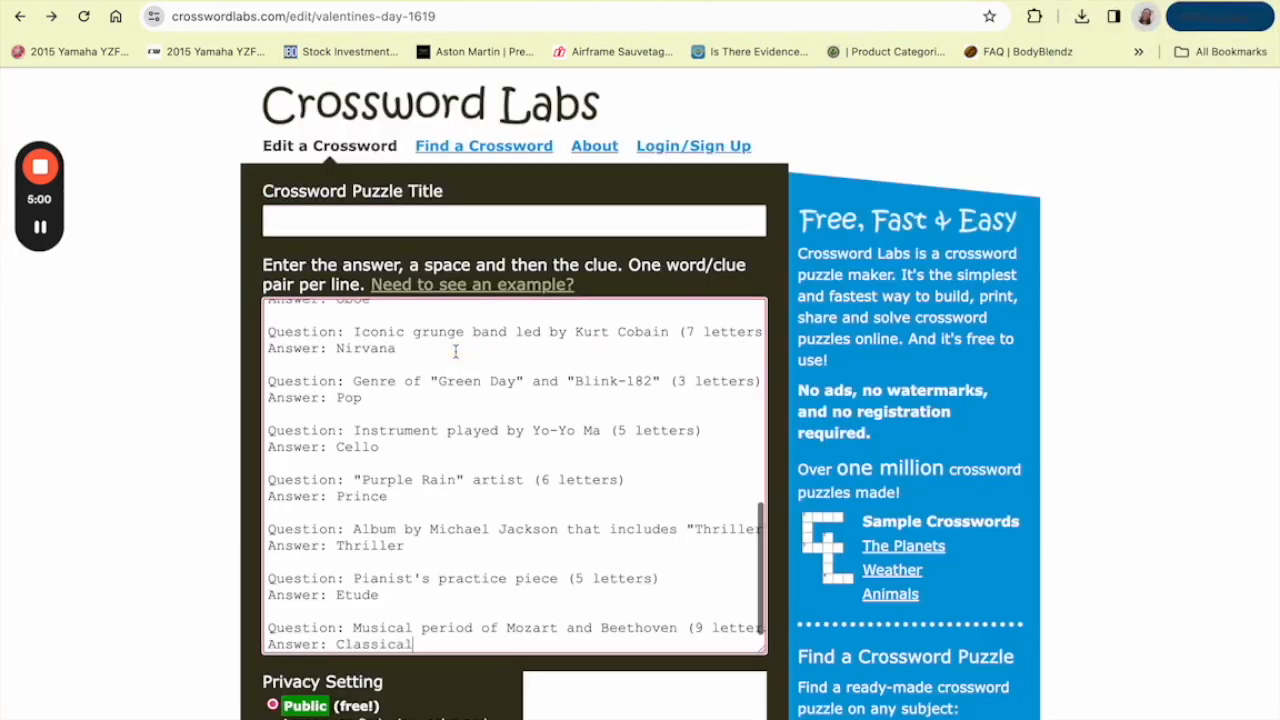
# Title the Crossword Labs puzzle 'Music and Musicians' and scroll down to generate it
pyautogui.click(513, 220)
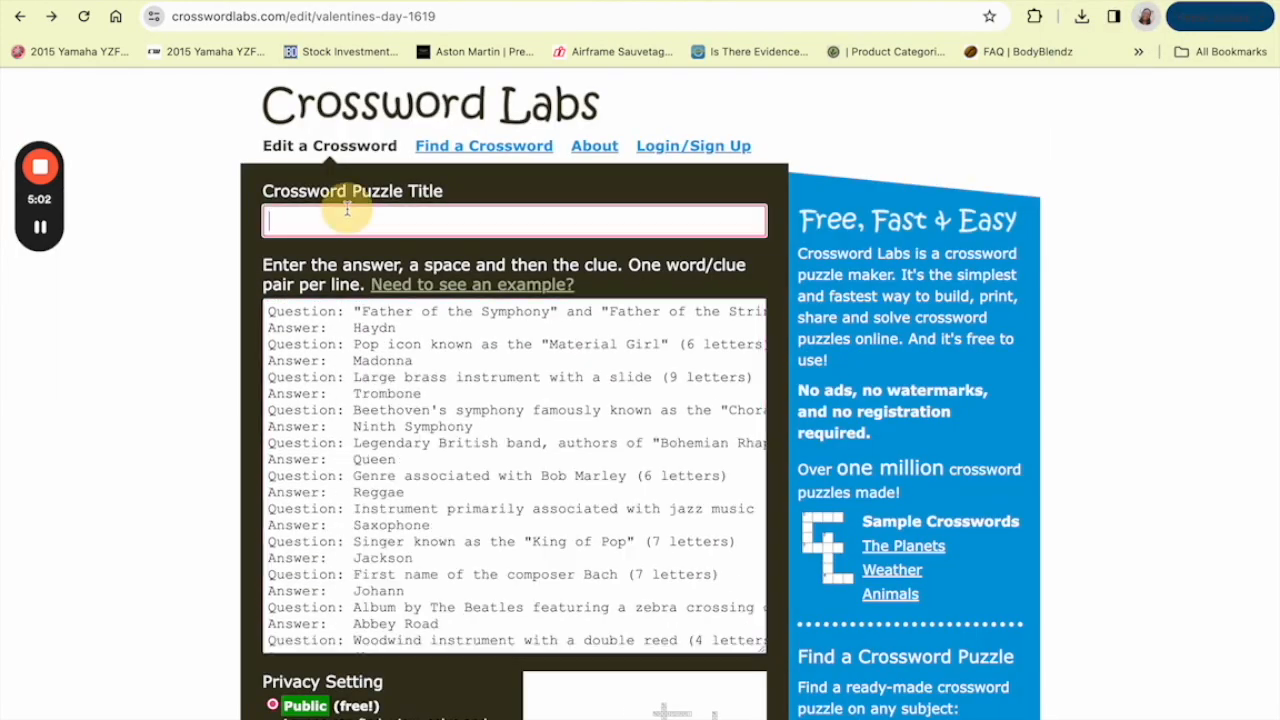
pyautogui.write('Mu')
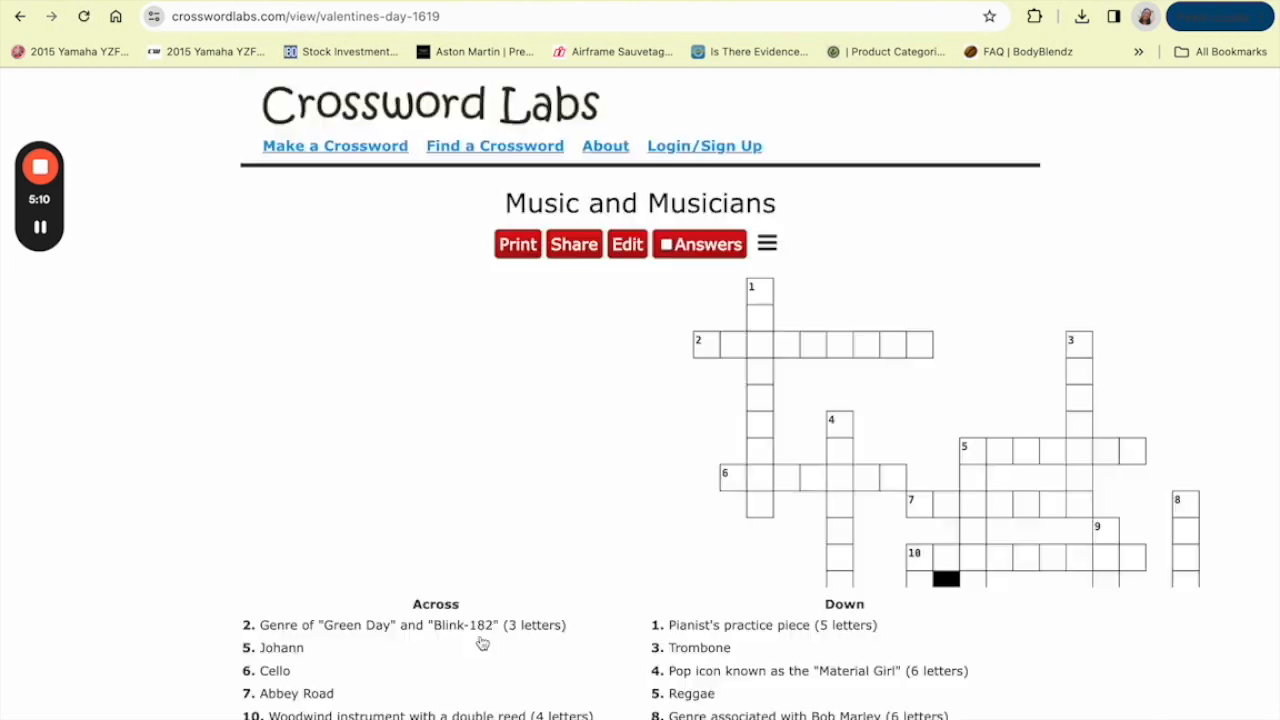
pyautogui.scroll(-3)
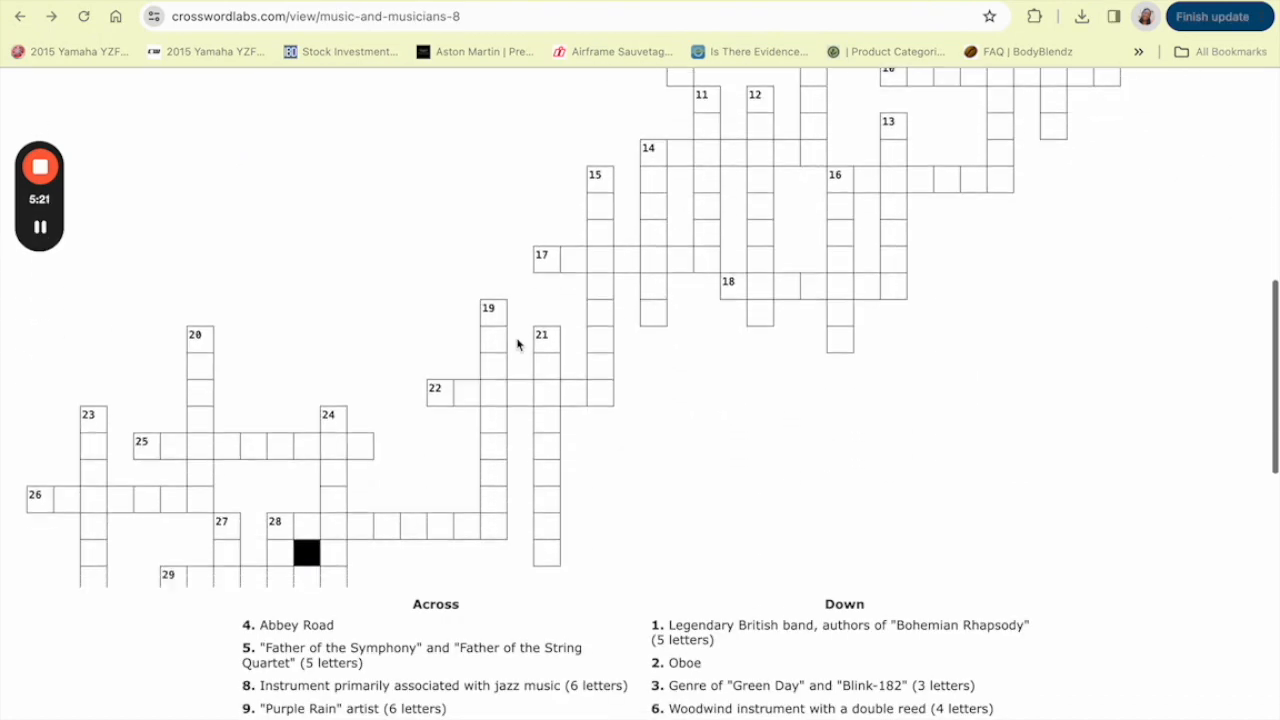
pyautogui.scroll(-3)
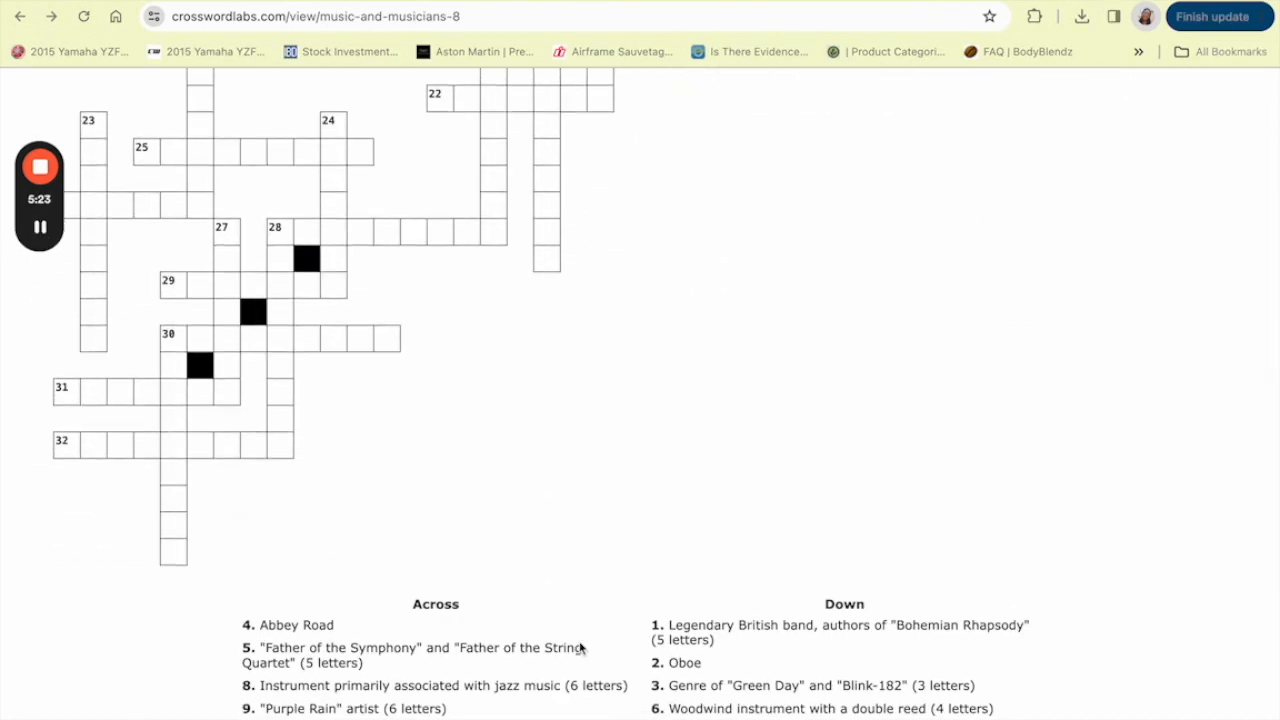
pyautogui.scroll(-3)
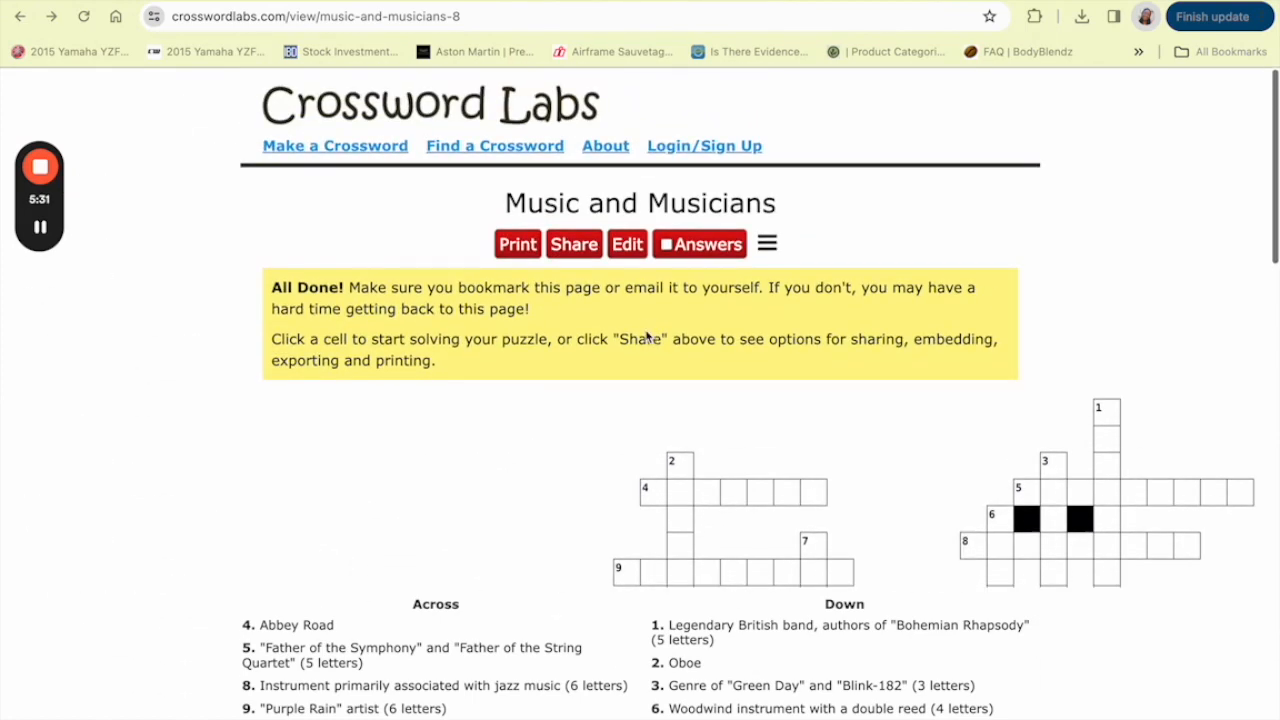
pyautogui.scroll(-3)
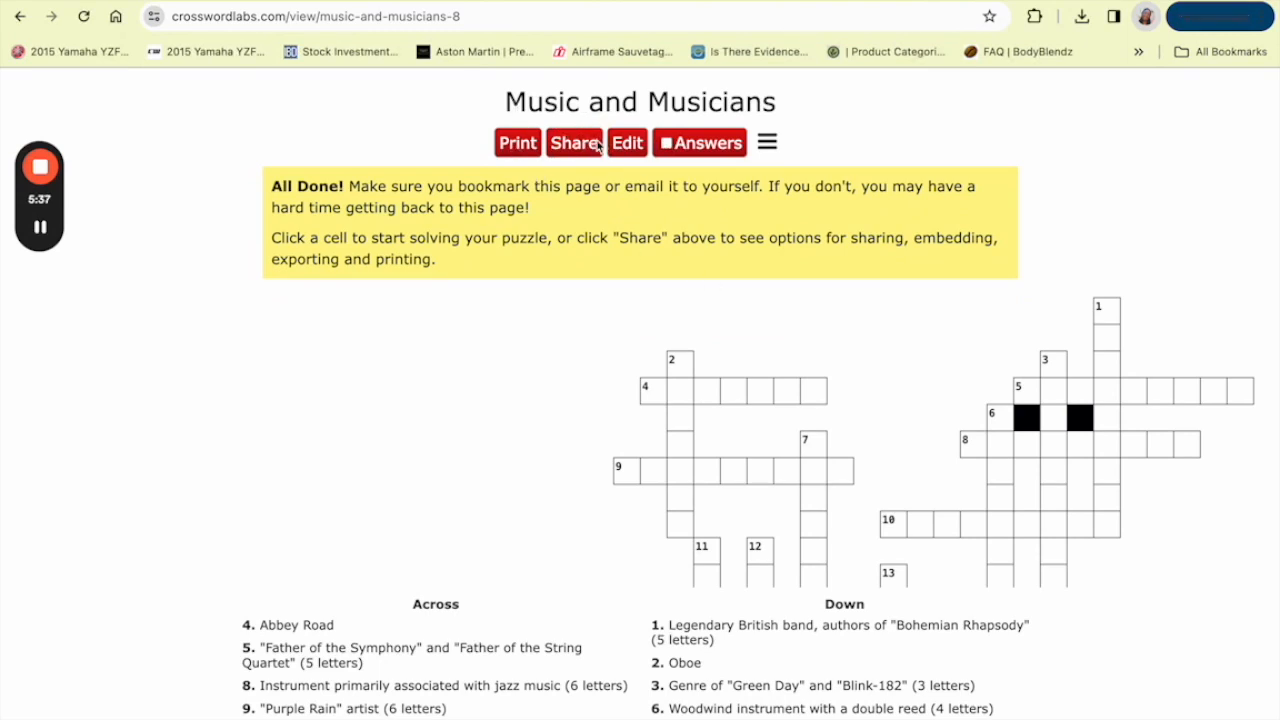
pyautogui.click(574, 142)
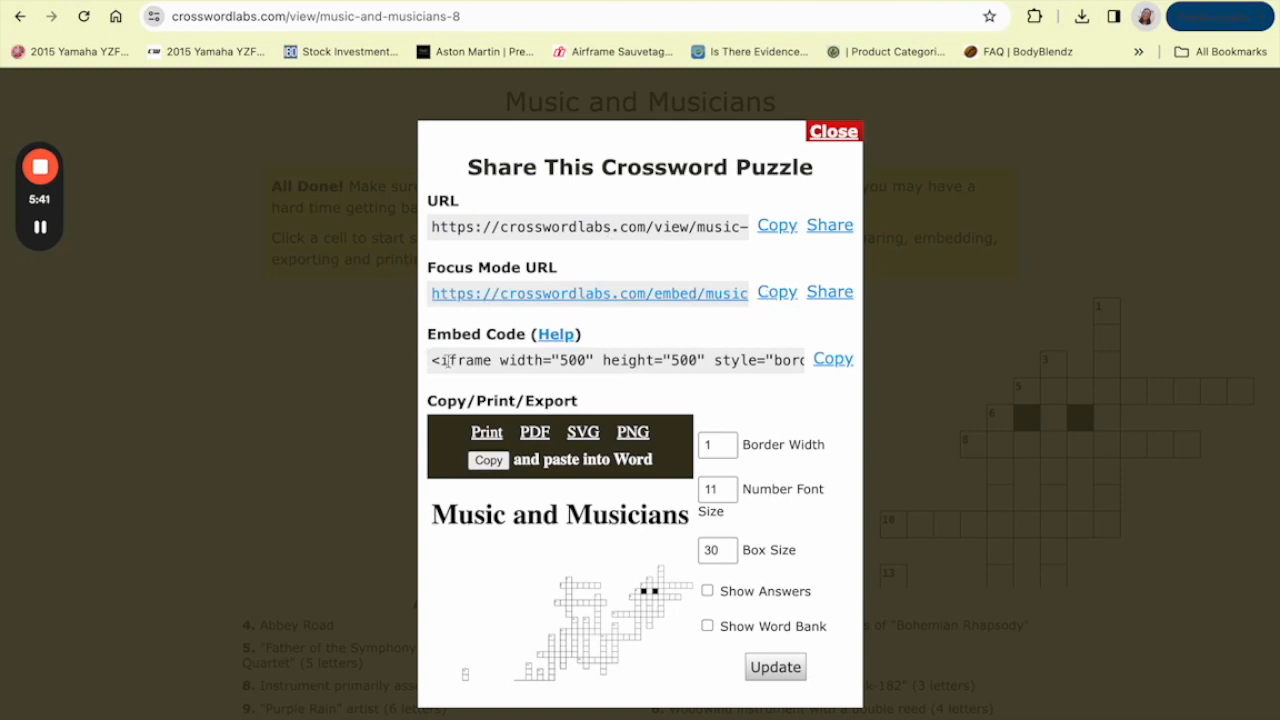
pyautogui.moveTo(492, 524)
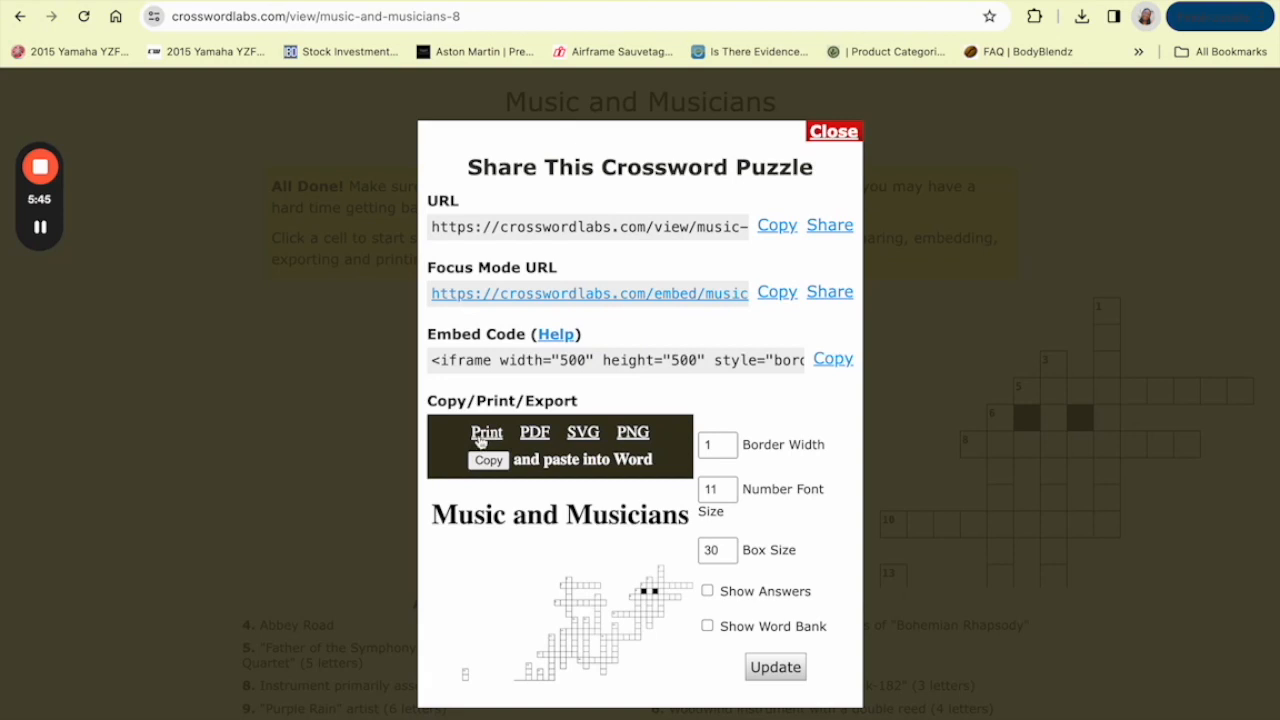
pyautogui.moveTo(655, 452)
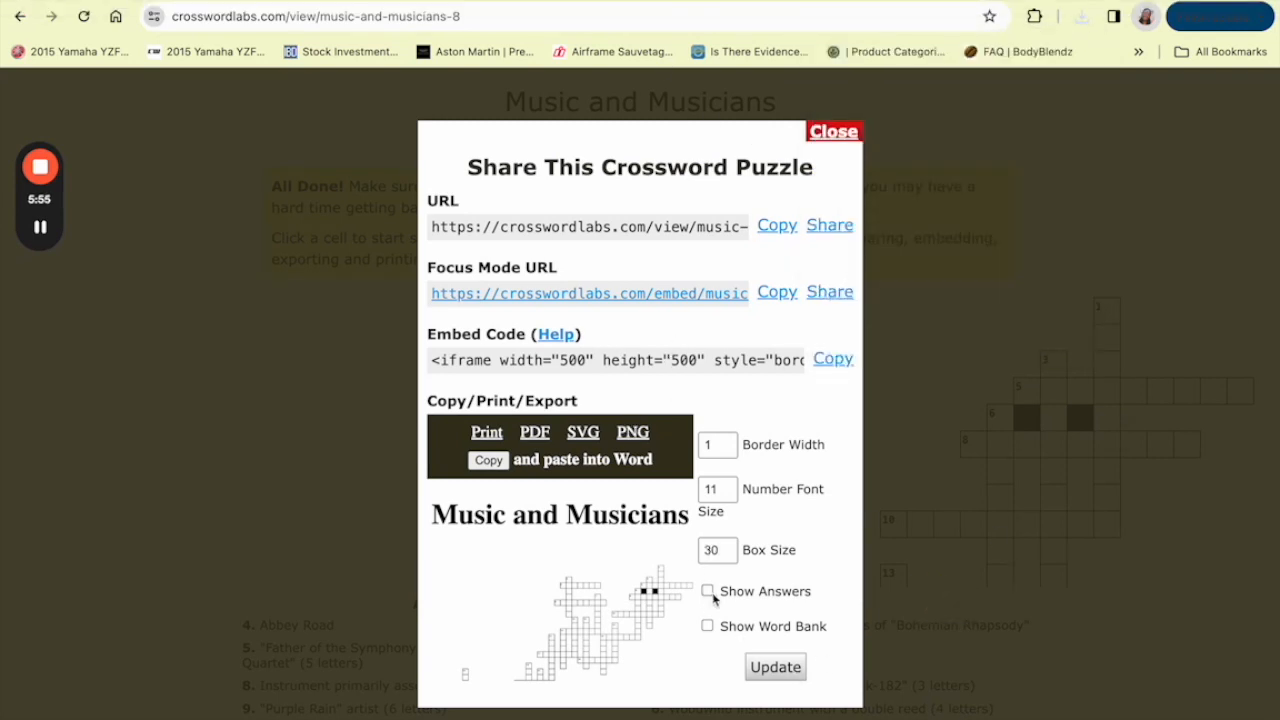
pyautogui.click(707, 591)
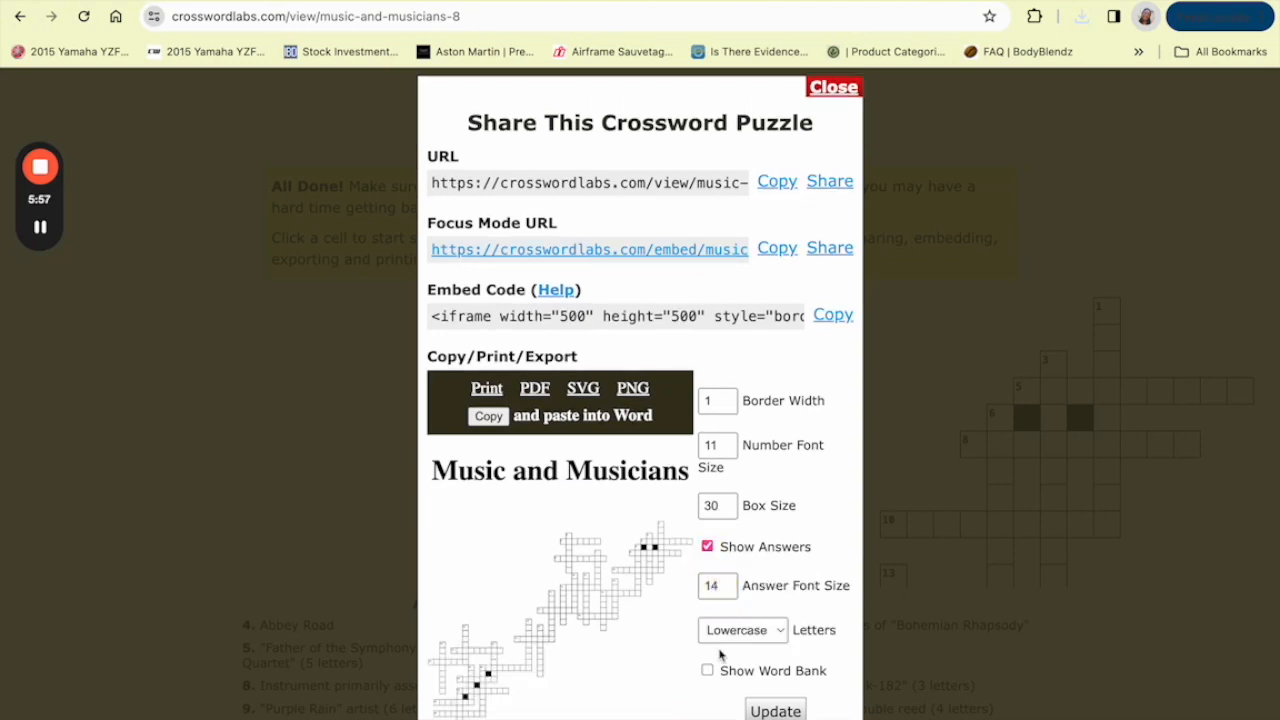
pyautogui.click(707, 547)
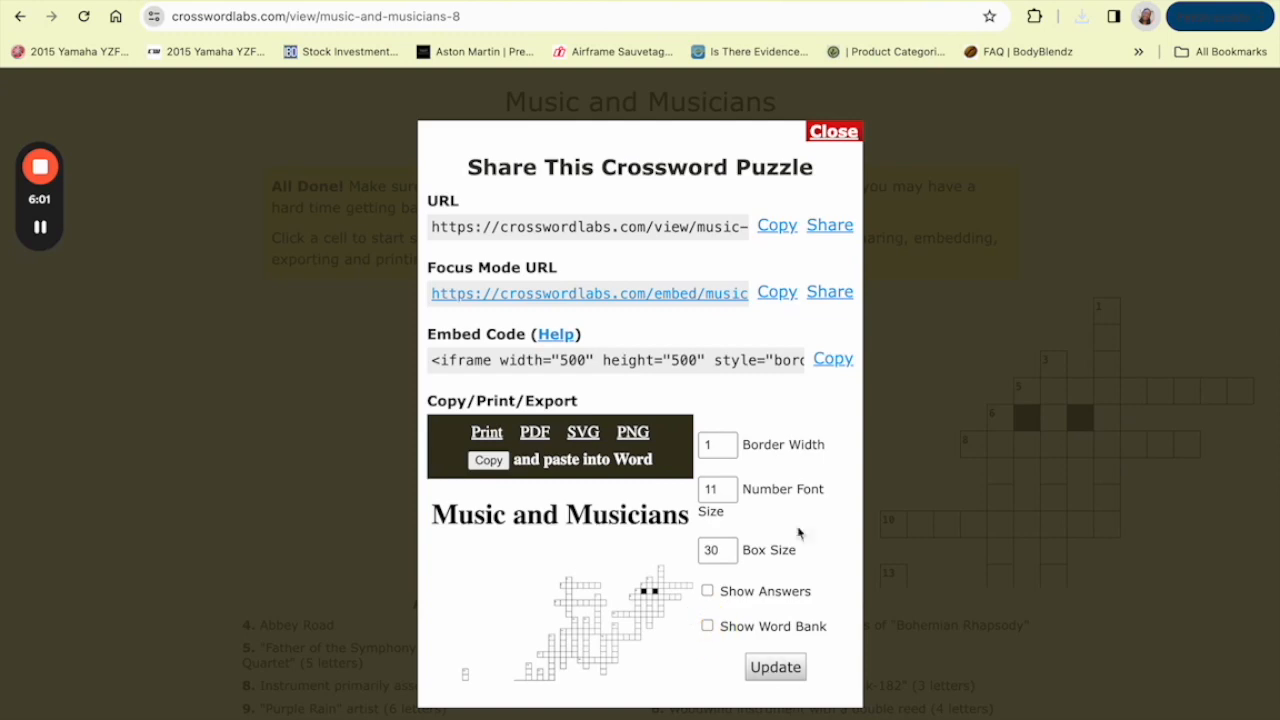
pyautogui.click(833, 131)
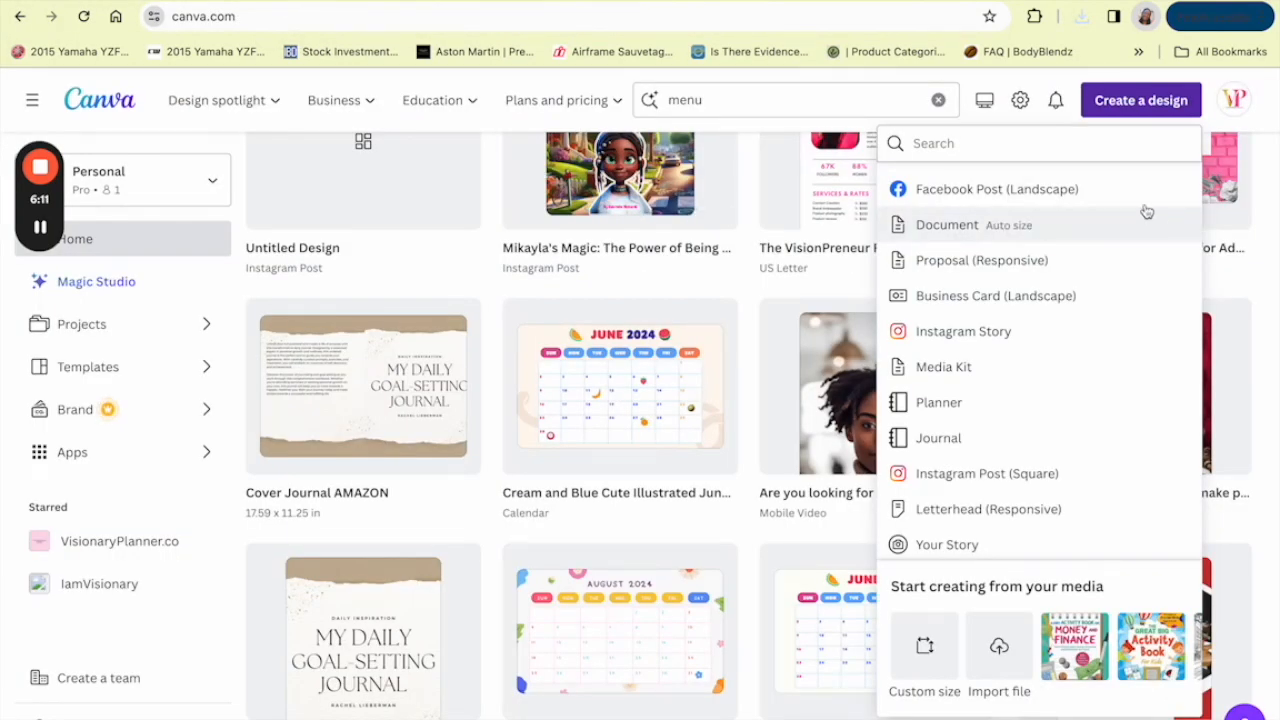
pyautogui.moveTo(1100, 367)
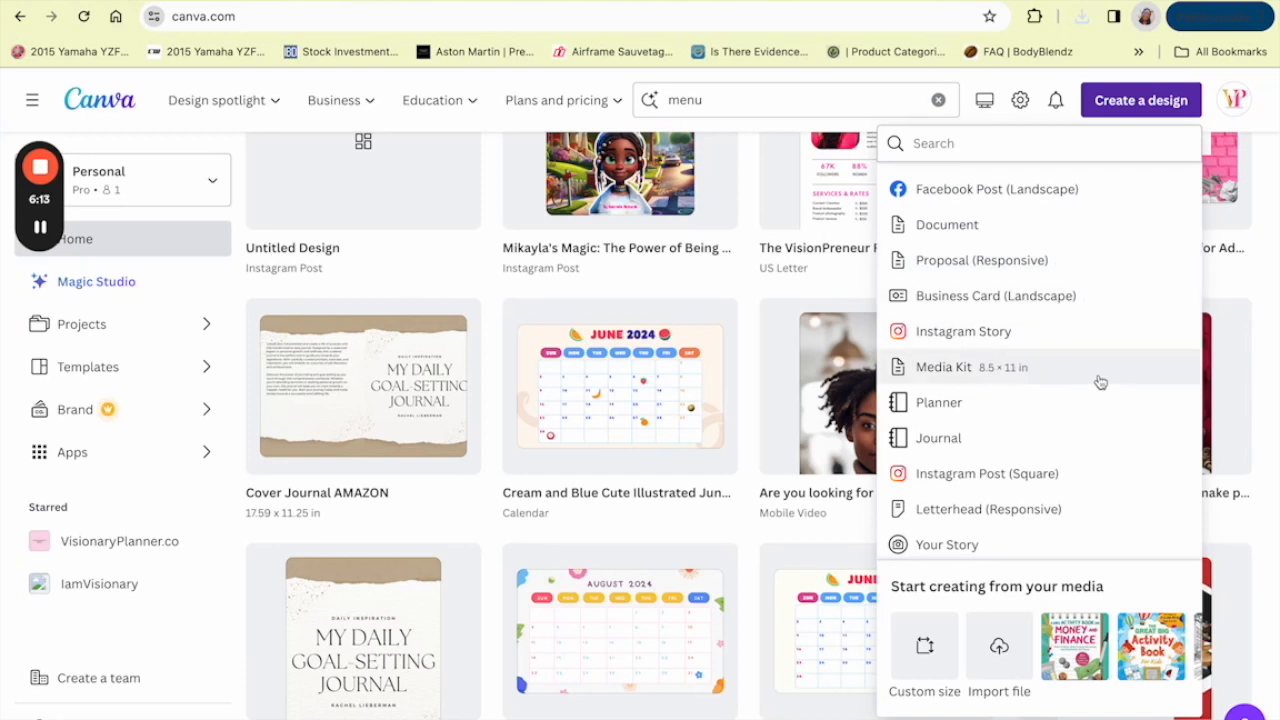
# Create a US Letter design and add the uploaded crossword grid PNG, enlarged across the page
pyautogui.click(946, 224)
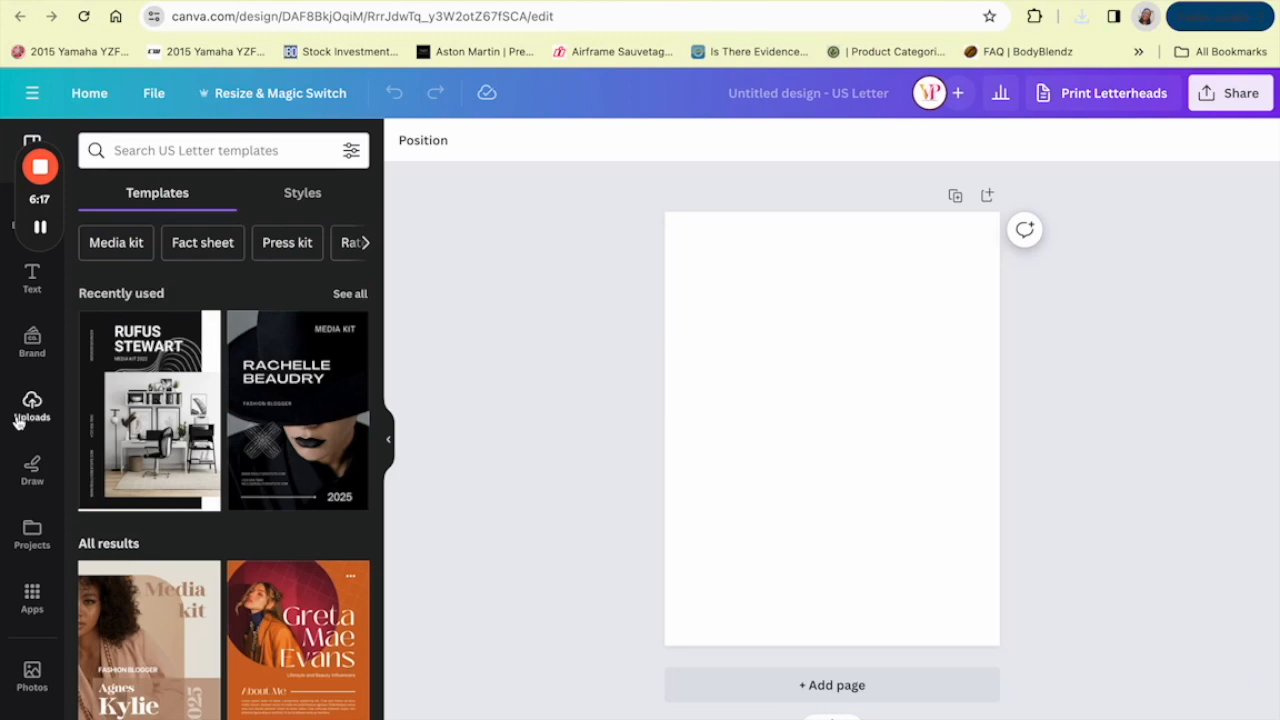
pyautogui.click(32, 405)
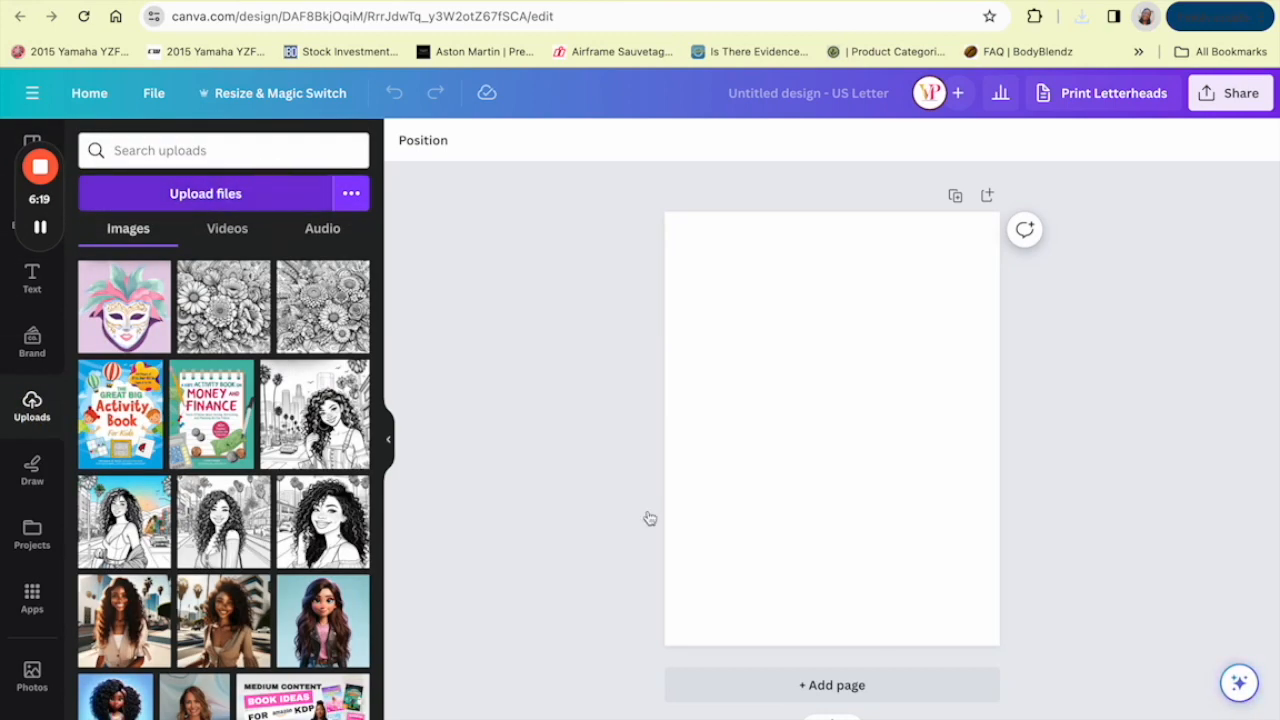
pyautogui.click(205, 193)
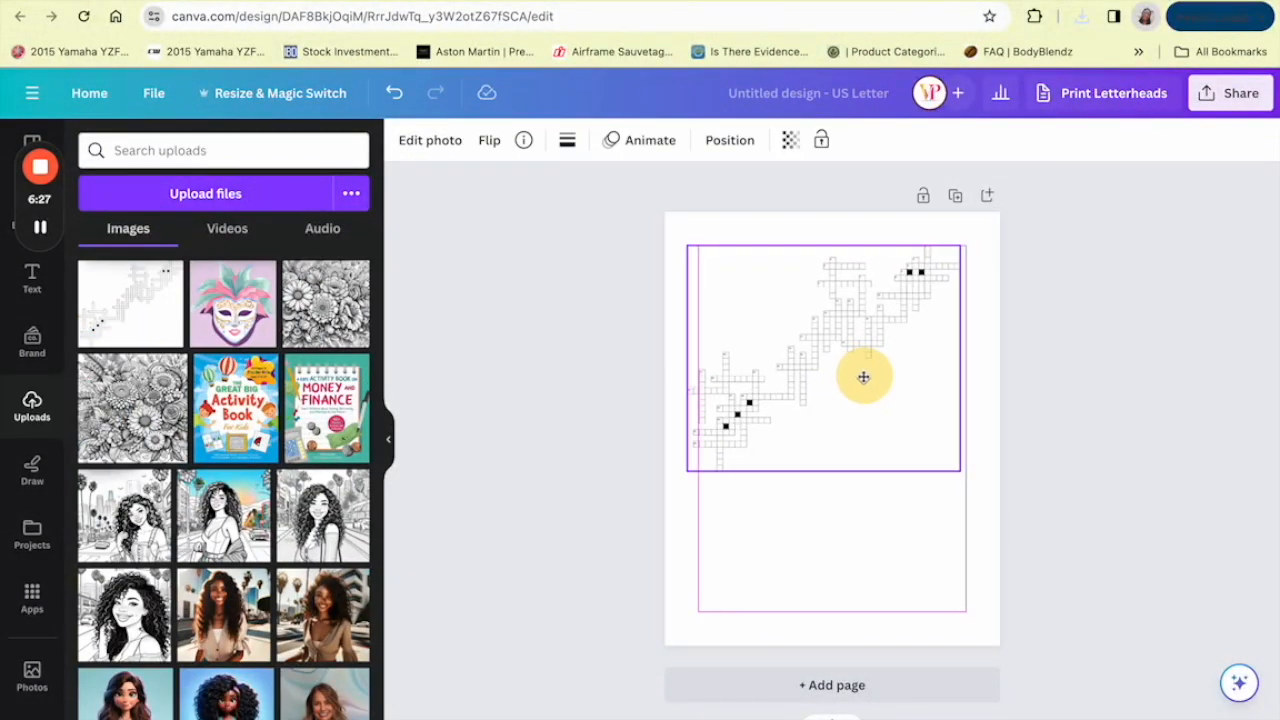
pyautogui.moveTo(863, 377); pyautogui.dragTo(1010, 525)
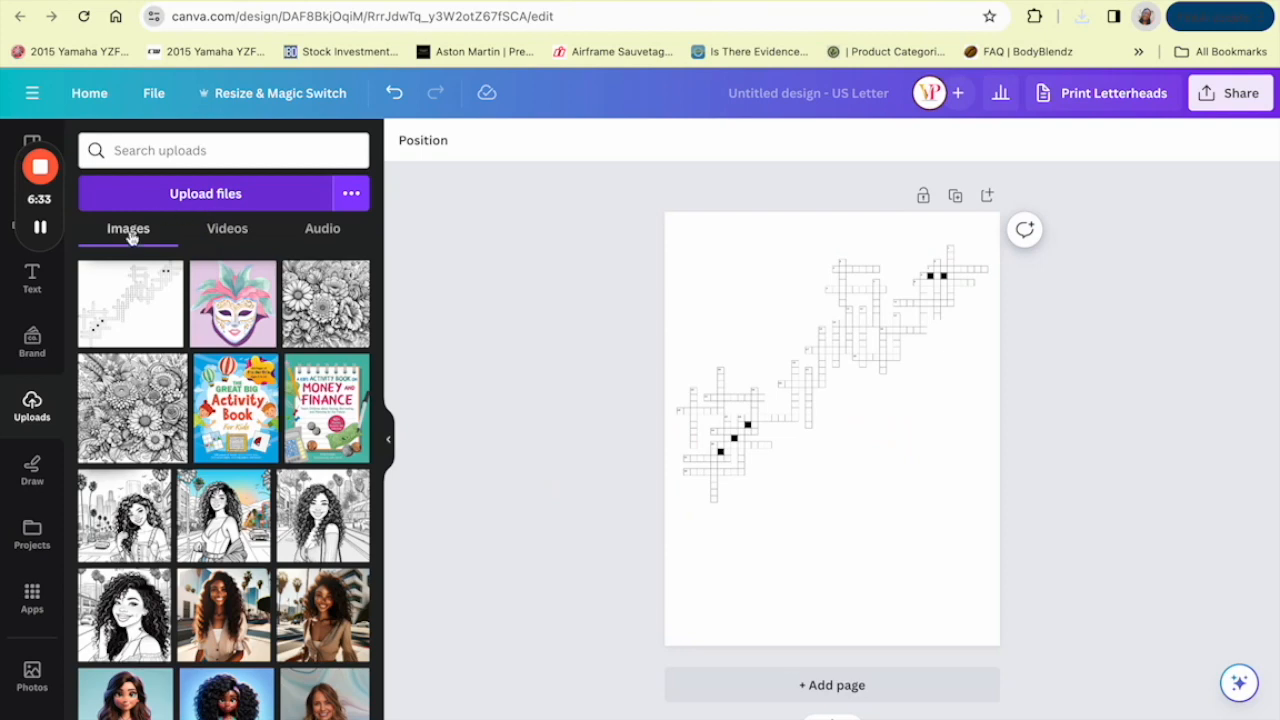
pyautogui.moveTo(333, 79)
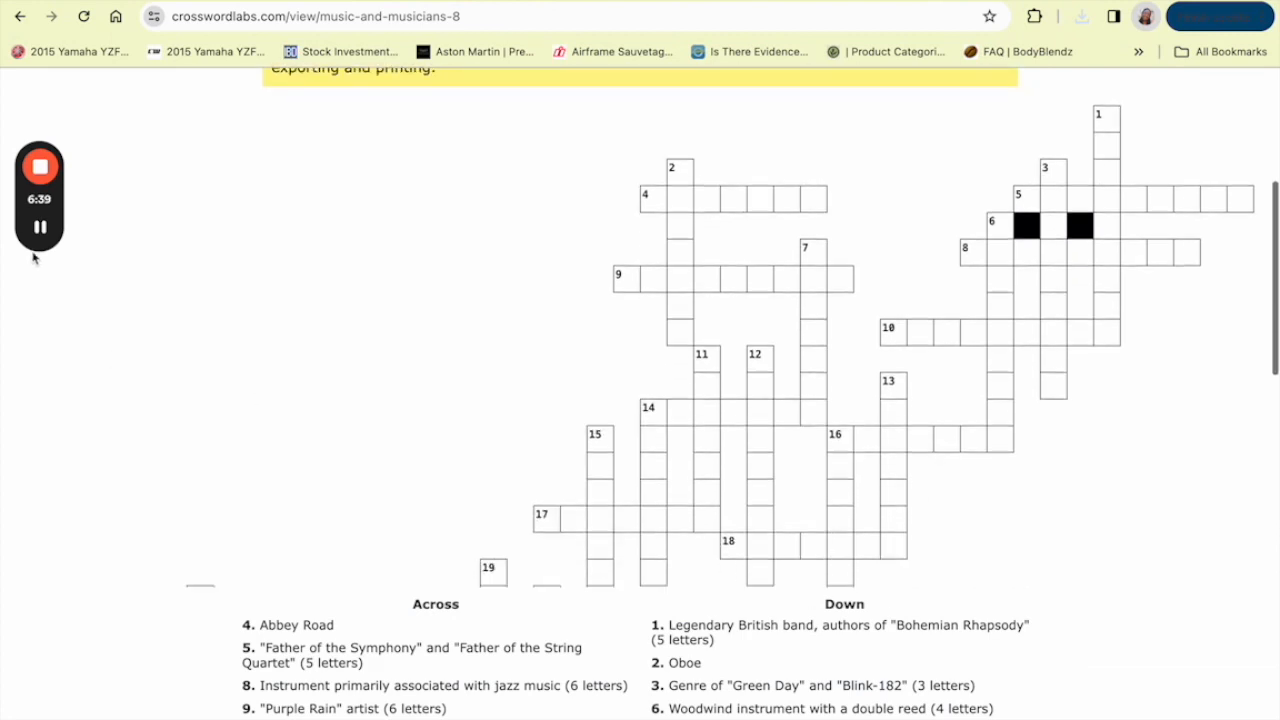
pyautogui.scroll(3)
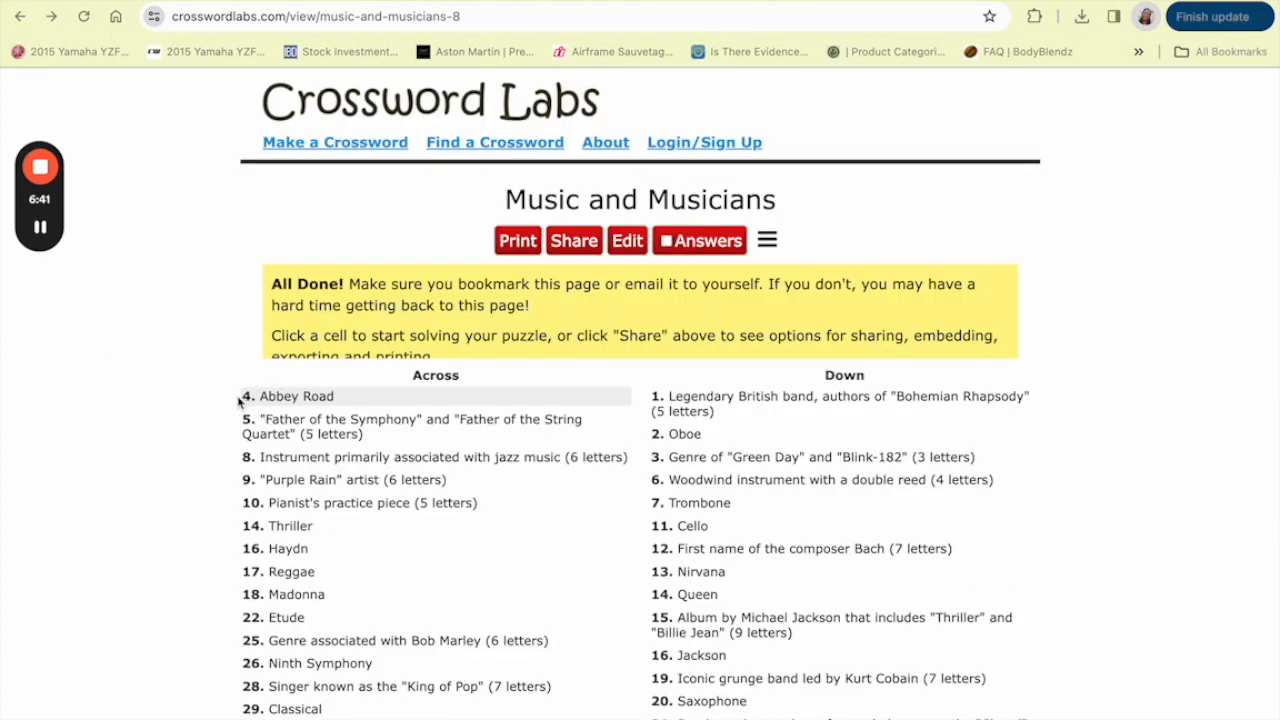
pyautogui.scroll(-3)
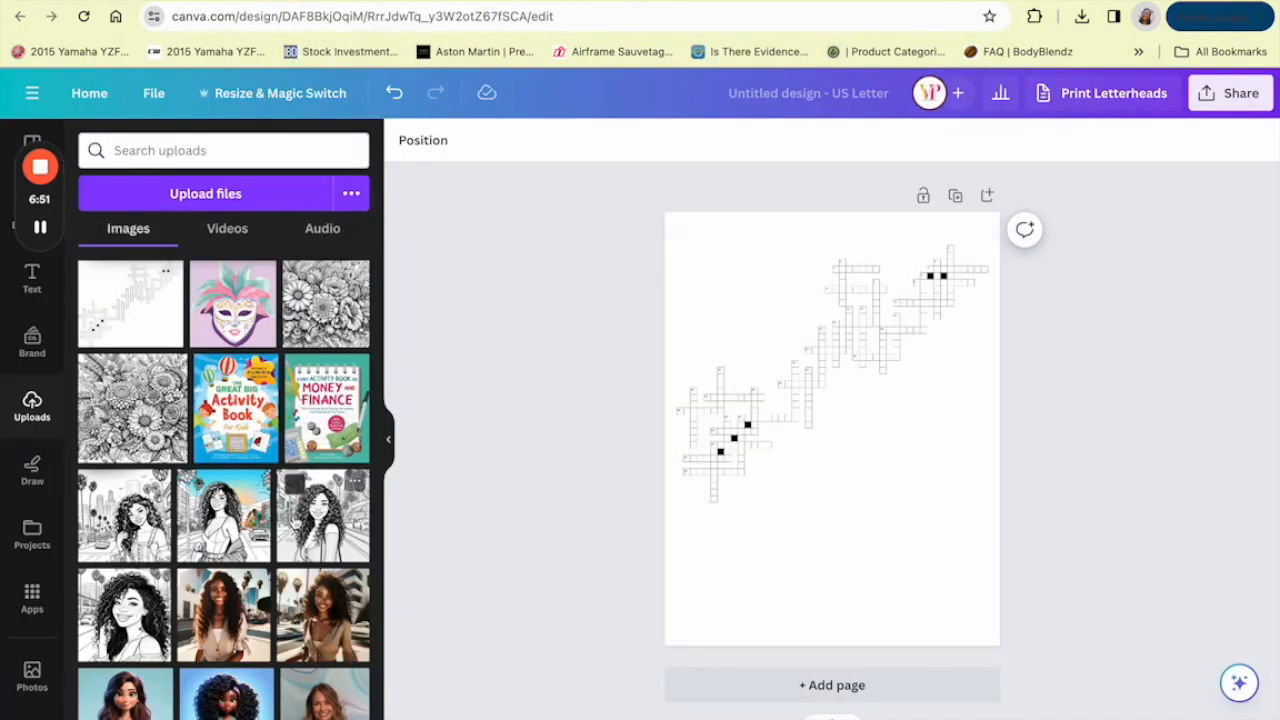
# Add a small-font text box below the grid and adjust its size for the Across clues
pyautogui.click(32, 278)
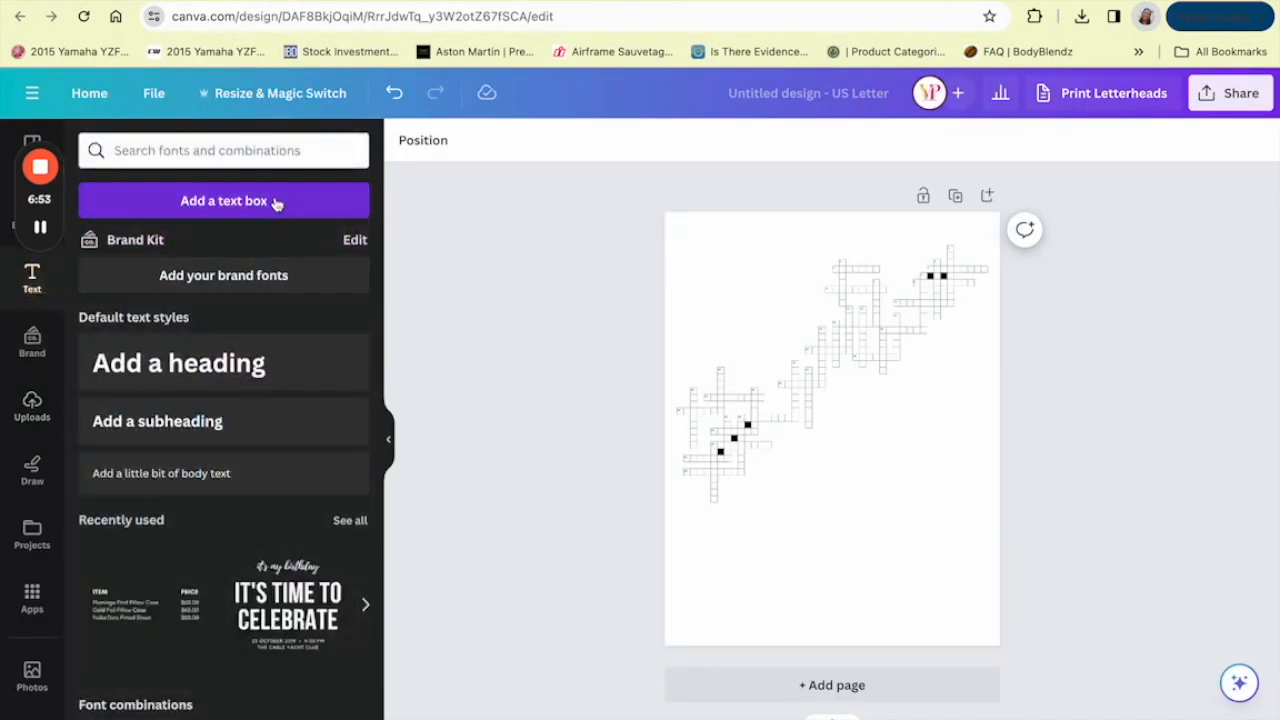
pyautogui.click(223, 200)
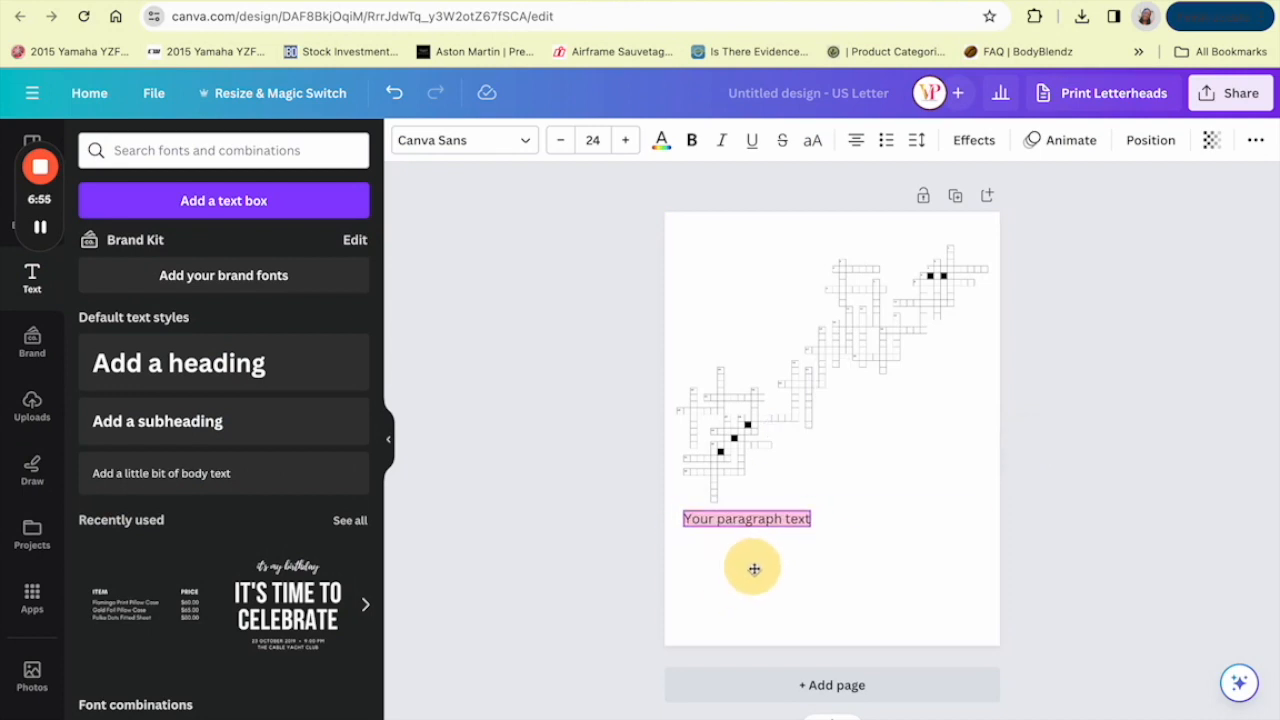
pyautogui.click(592, 140)
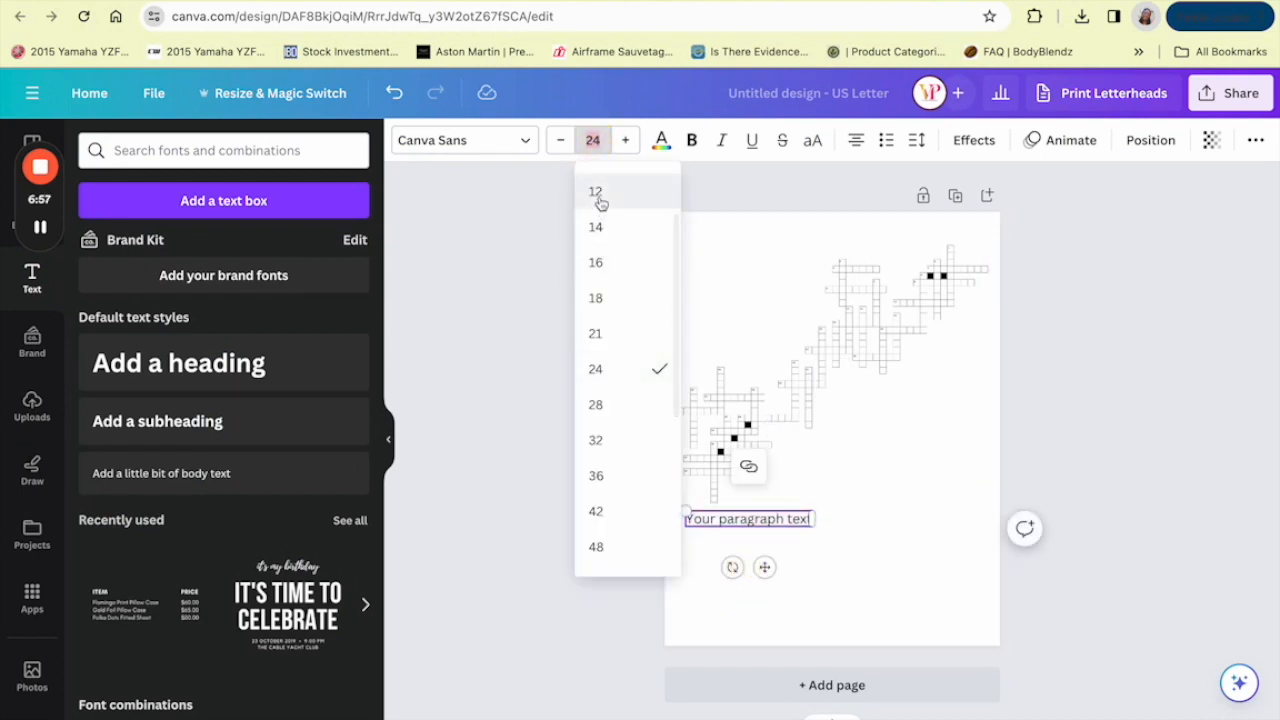
pyautogui.click(595, 191)
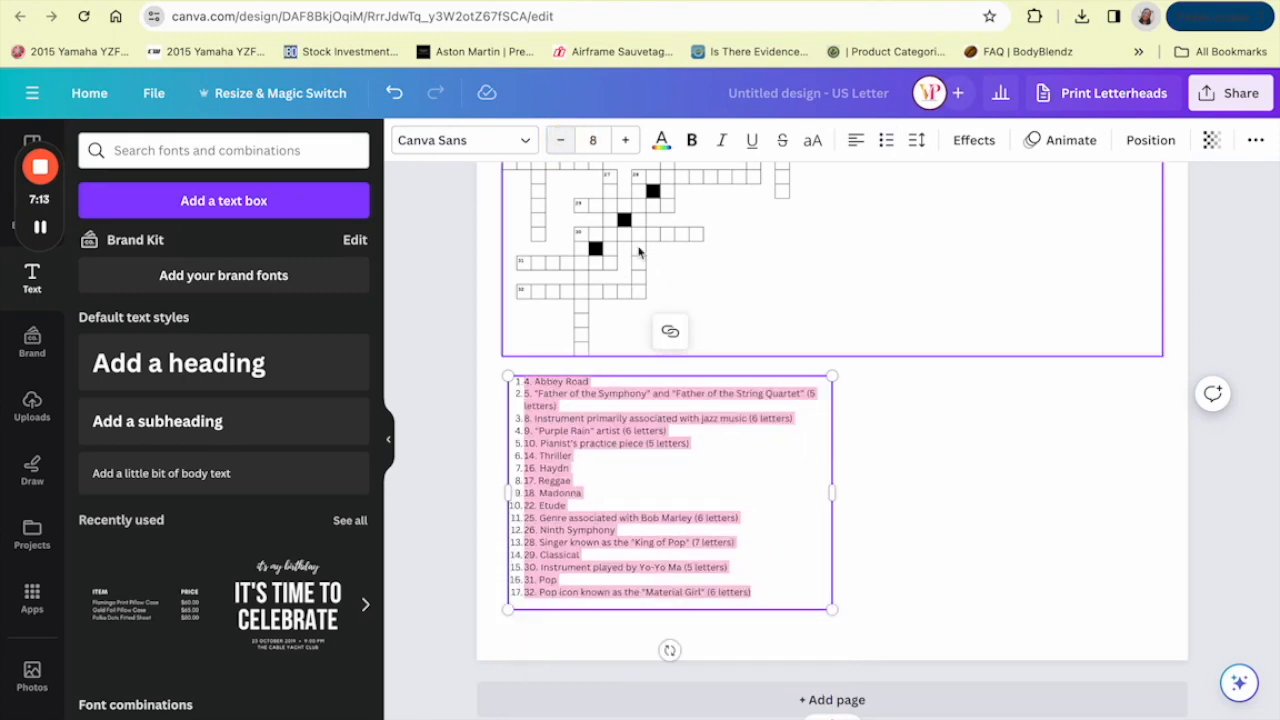
pyautogui.click(625, 140)
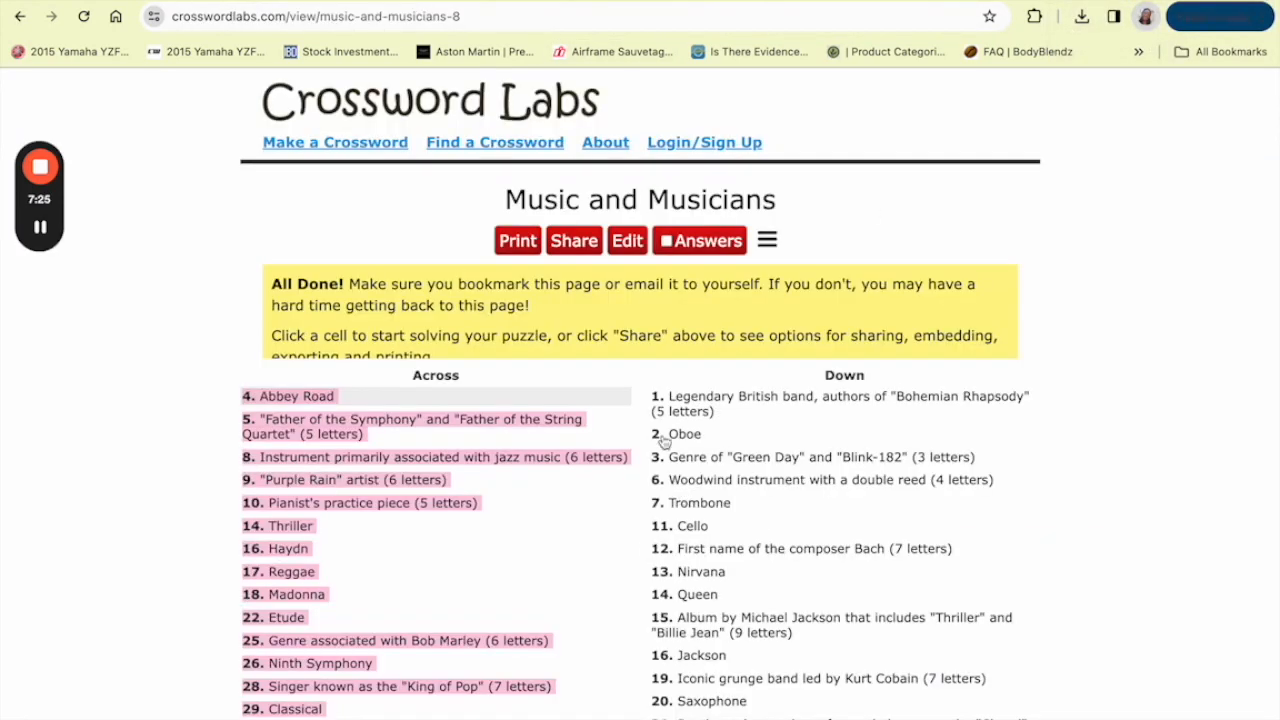
# Scroll the Crossword Labs page down to the Down clue list
pyautogui.scroll(-3)
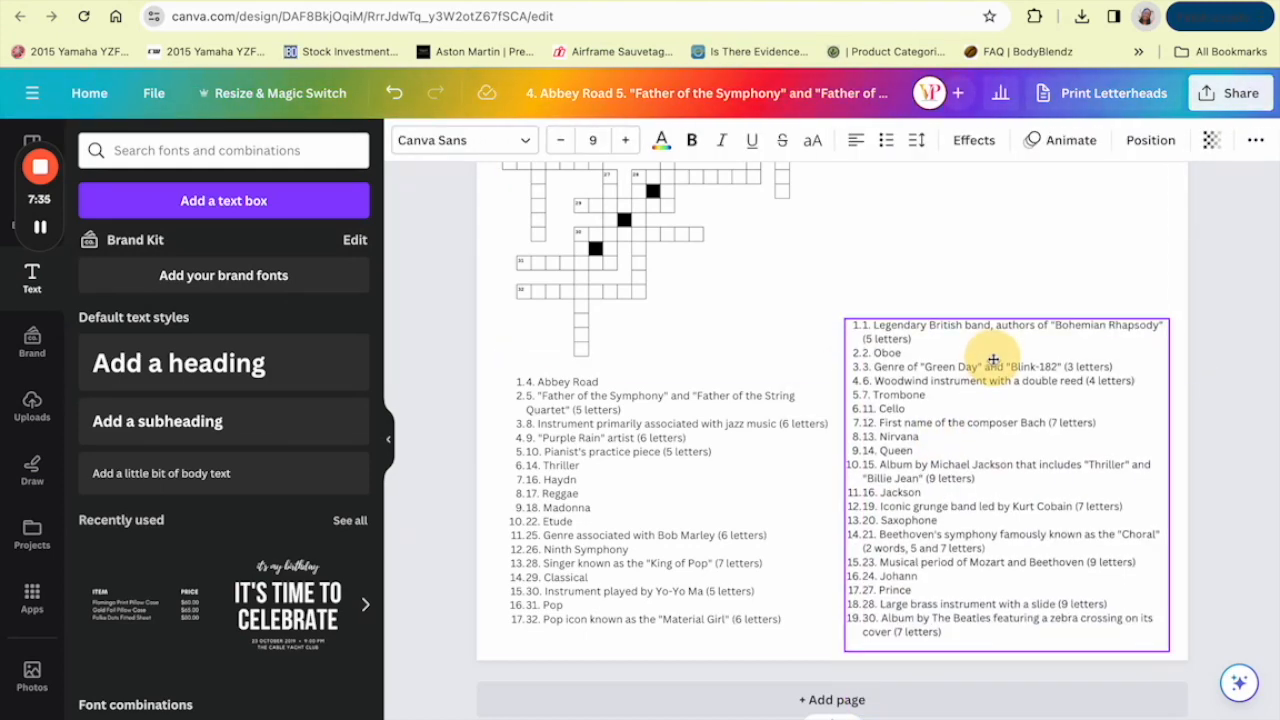
# Move the Down heading above the Down clues and shrink its font size twice
pyautogui.click(995, 360)
pyautogui.write('Down')
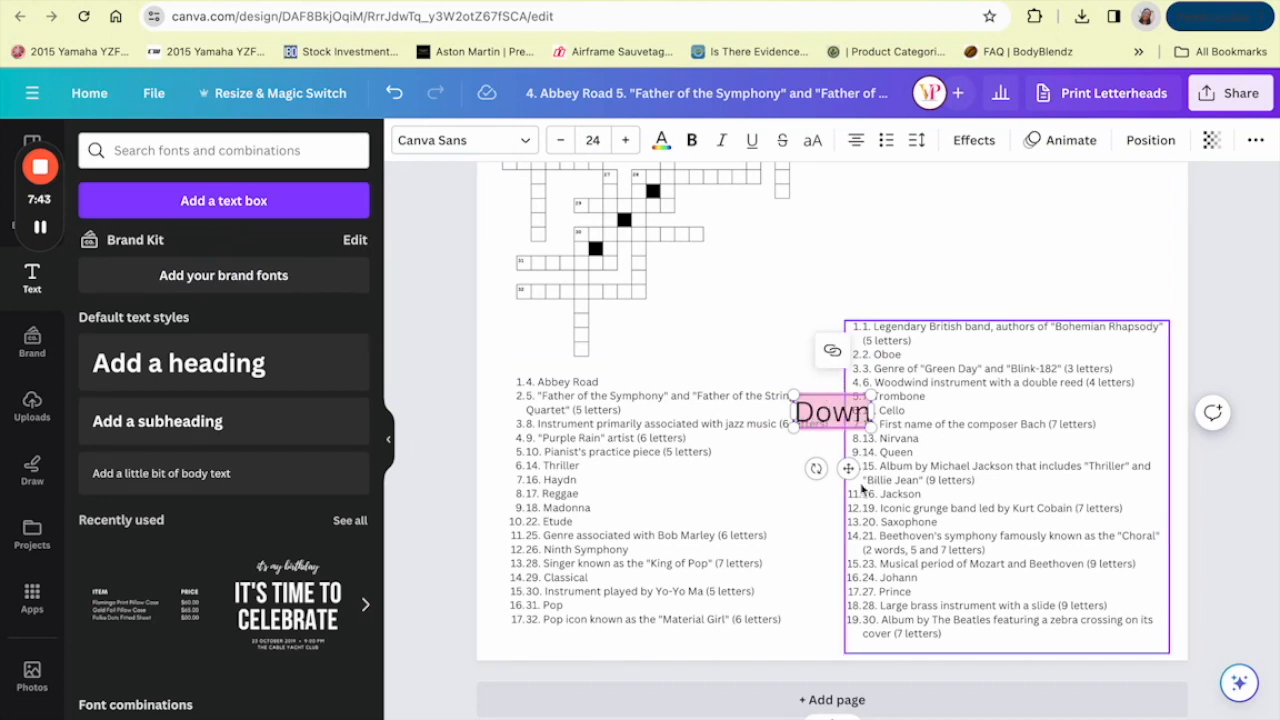
pyautogui.moveTo(830, 411); pyautogui.dragTo(1006, 295)
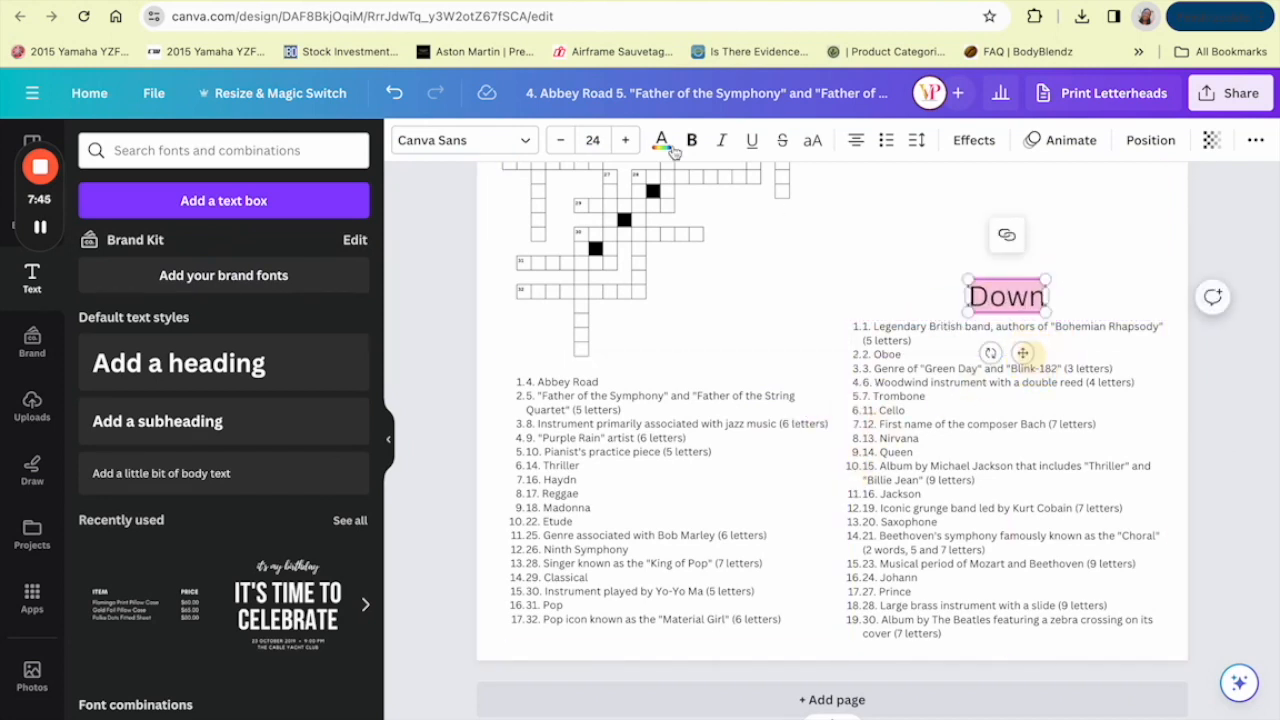
pyautogui.click(560, 139)
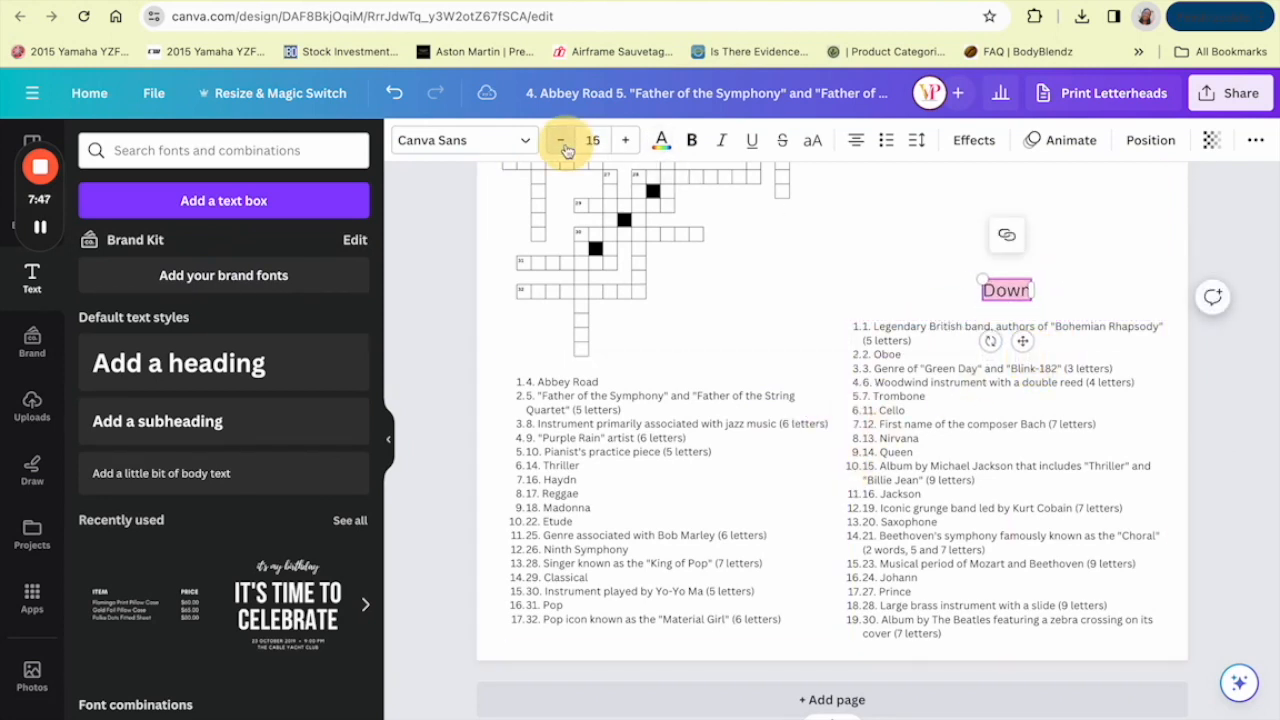
pyautogui.click(560, 140)
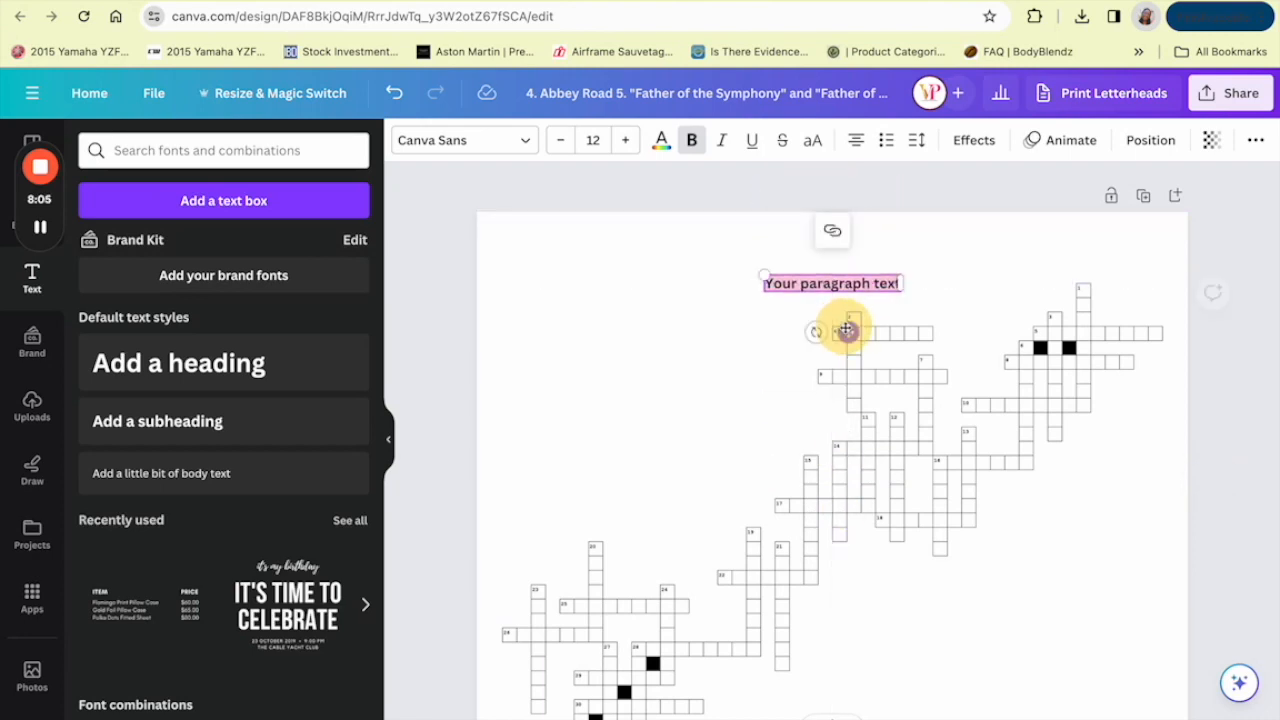
# Type the title 'Music and Musicians', enlarge it to 19, and begin searching music graphics
pyautogui.write('Music and')
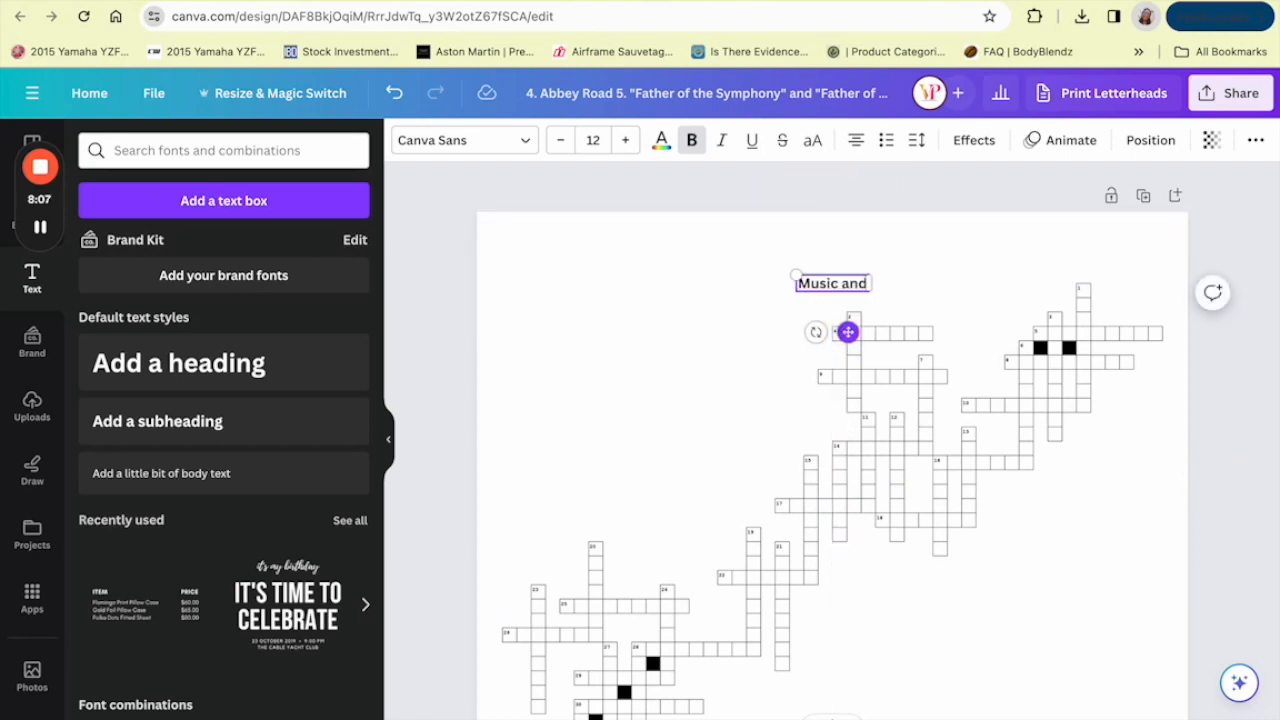
pyautogui.write('Musicians')
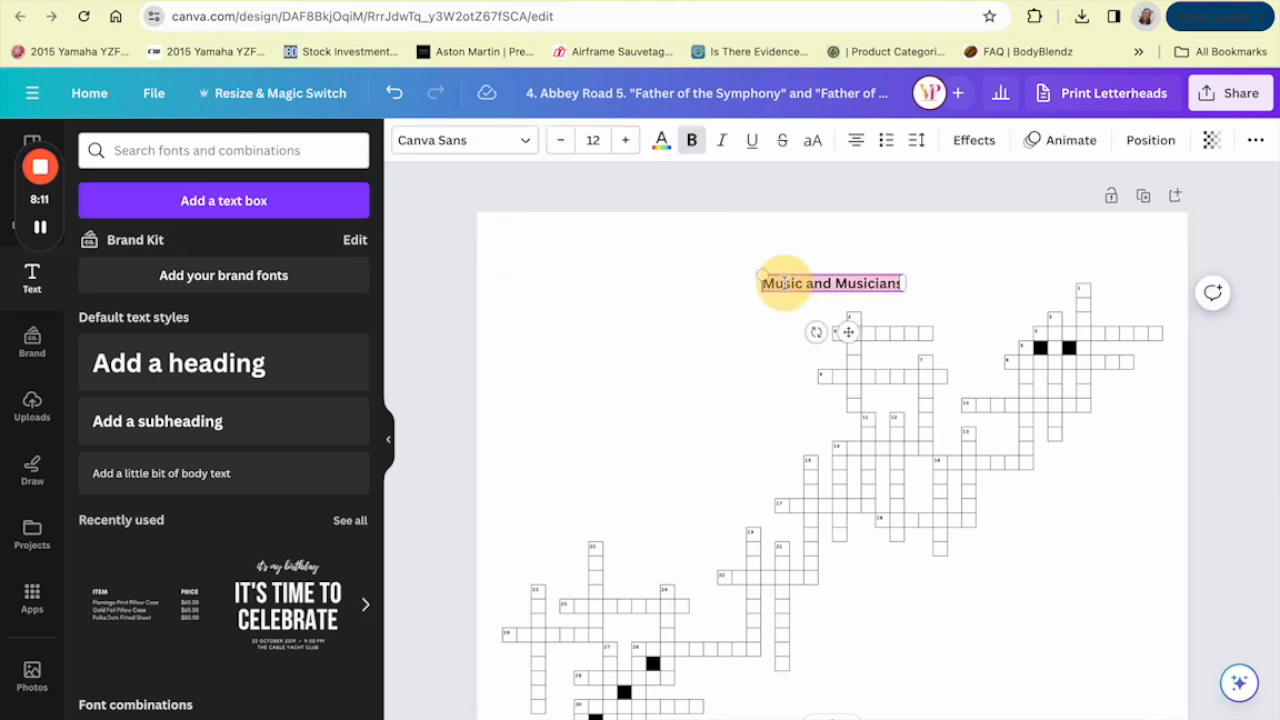
pyautogui.click(625, 140)
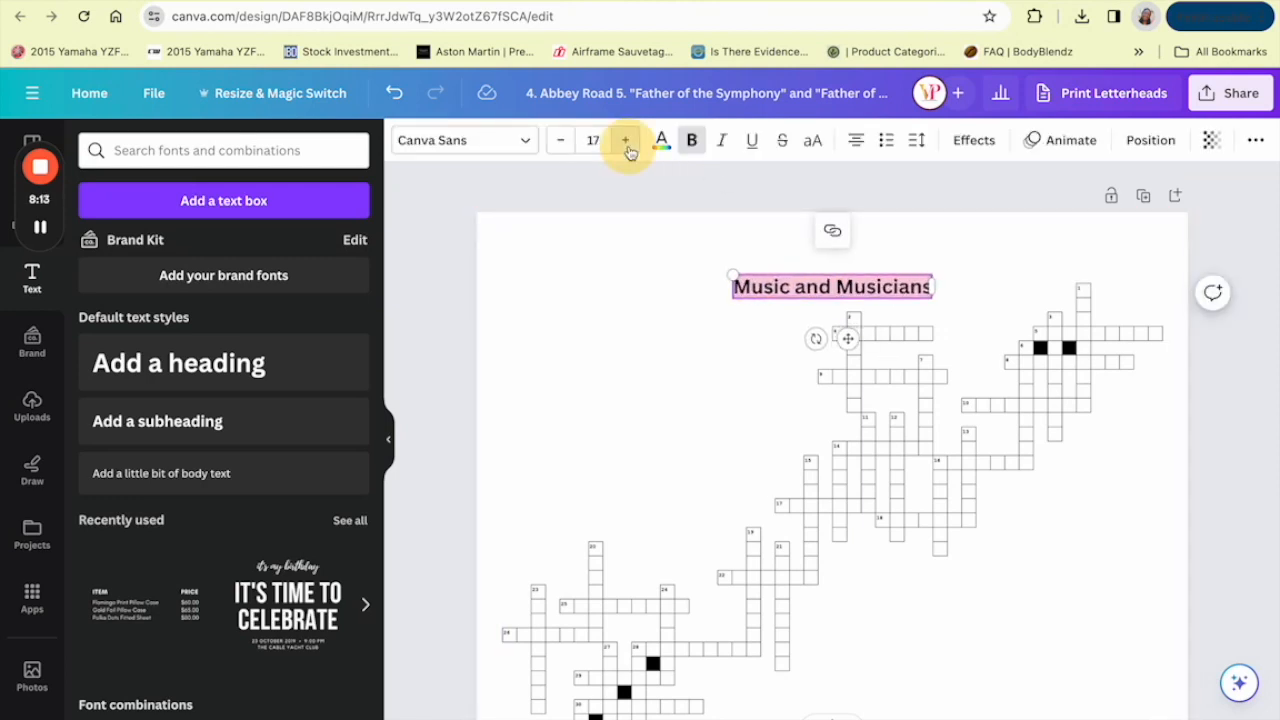
pyautogui.click(625, 139)
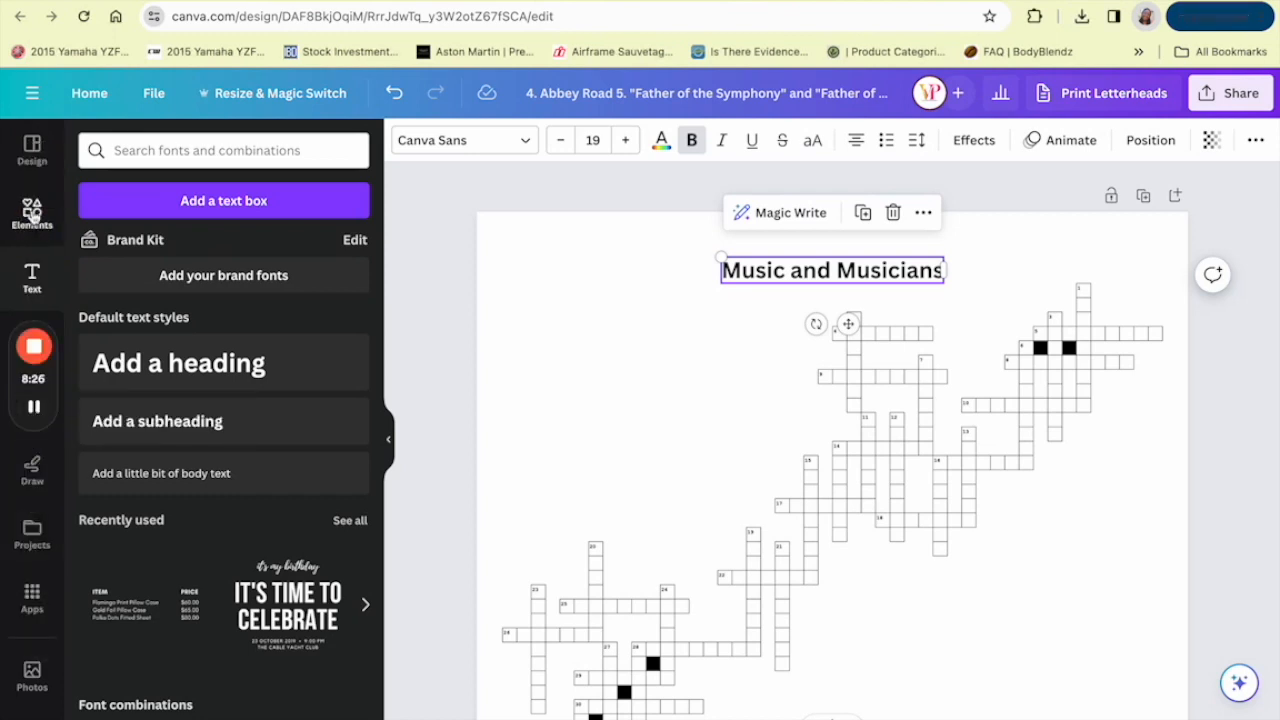
pyautogui.write('music')
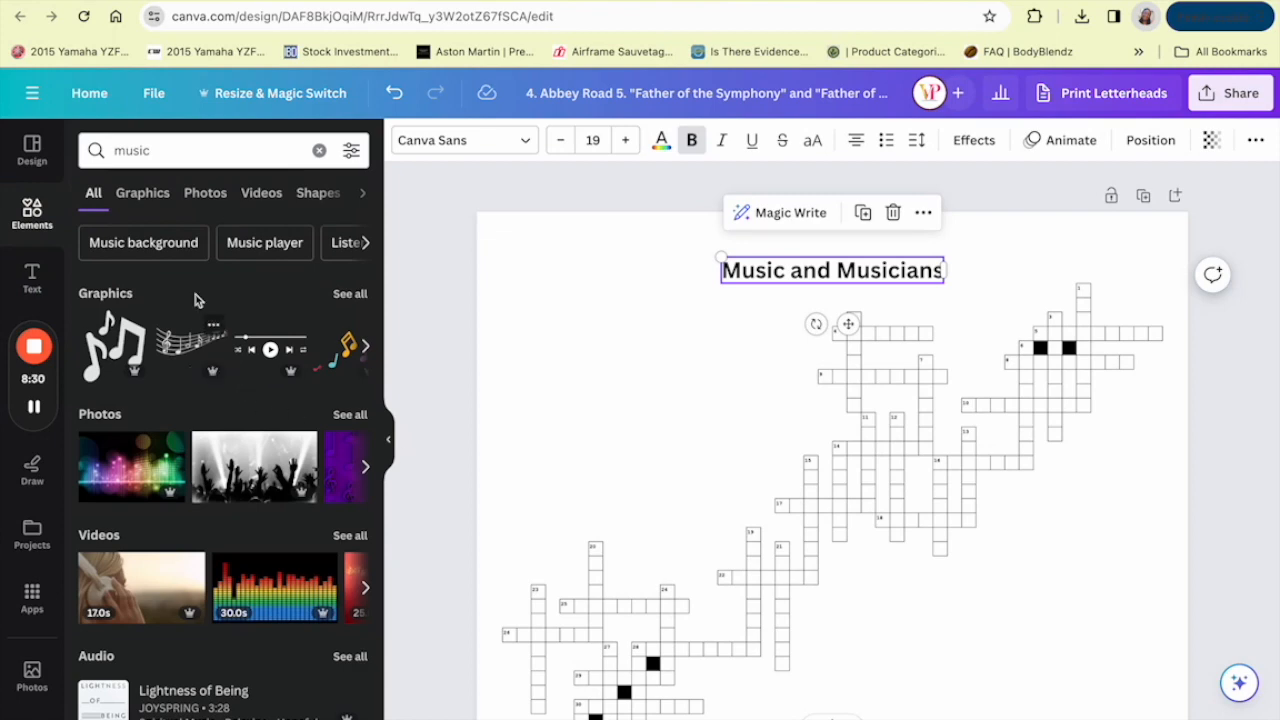
# Filter results to music graphics and place music-note elements beside the title
pyautogui.click(142, 192)
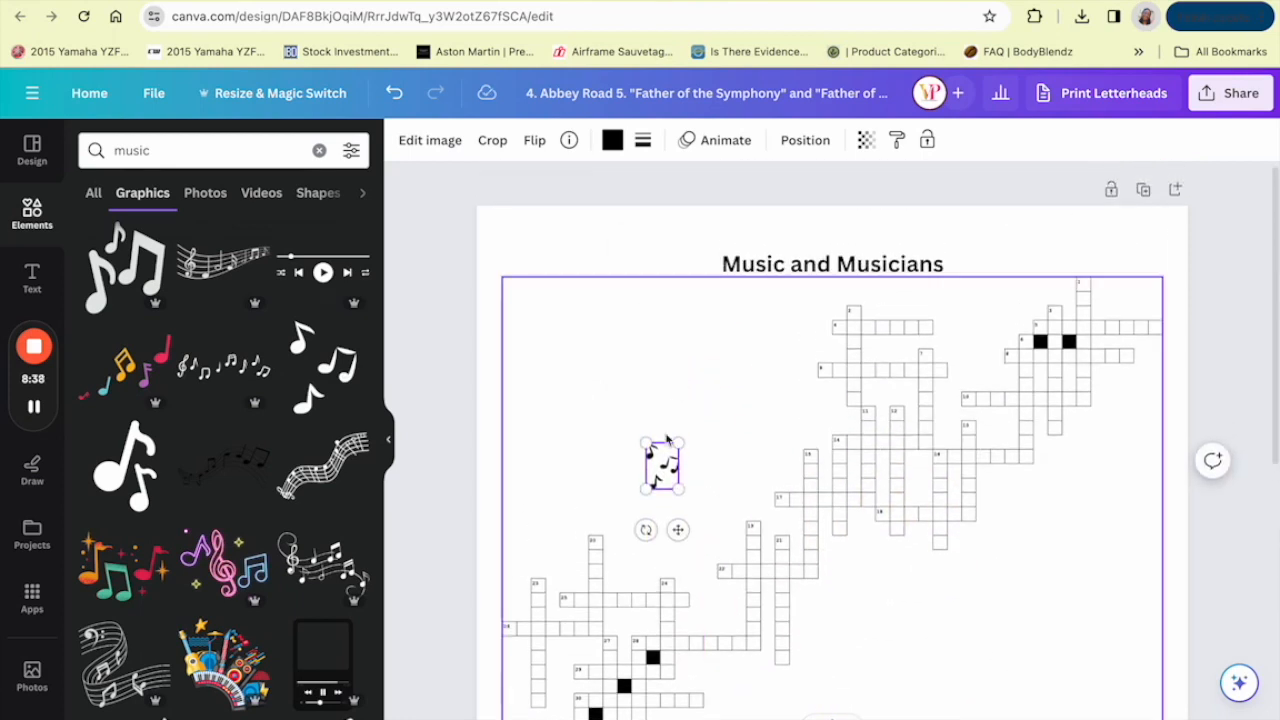
pyautogui.moveTo(662, 465); pyautogui.dragTo(686, 263)
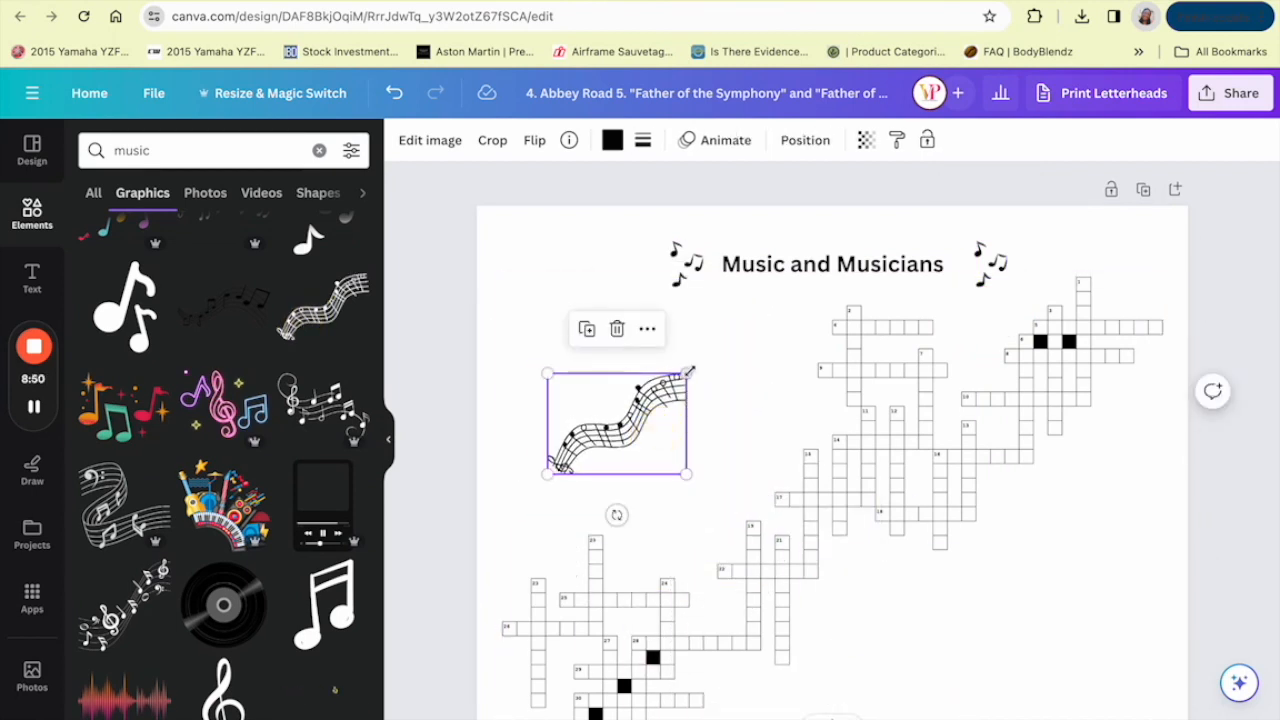
pyautogui.scroll(-3)
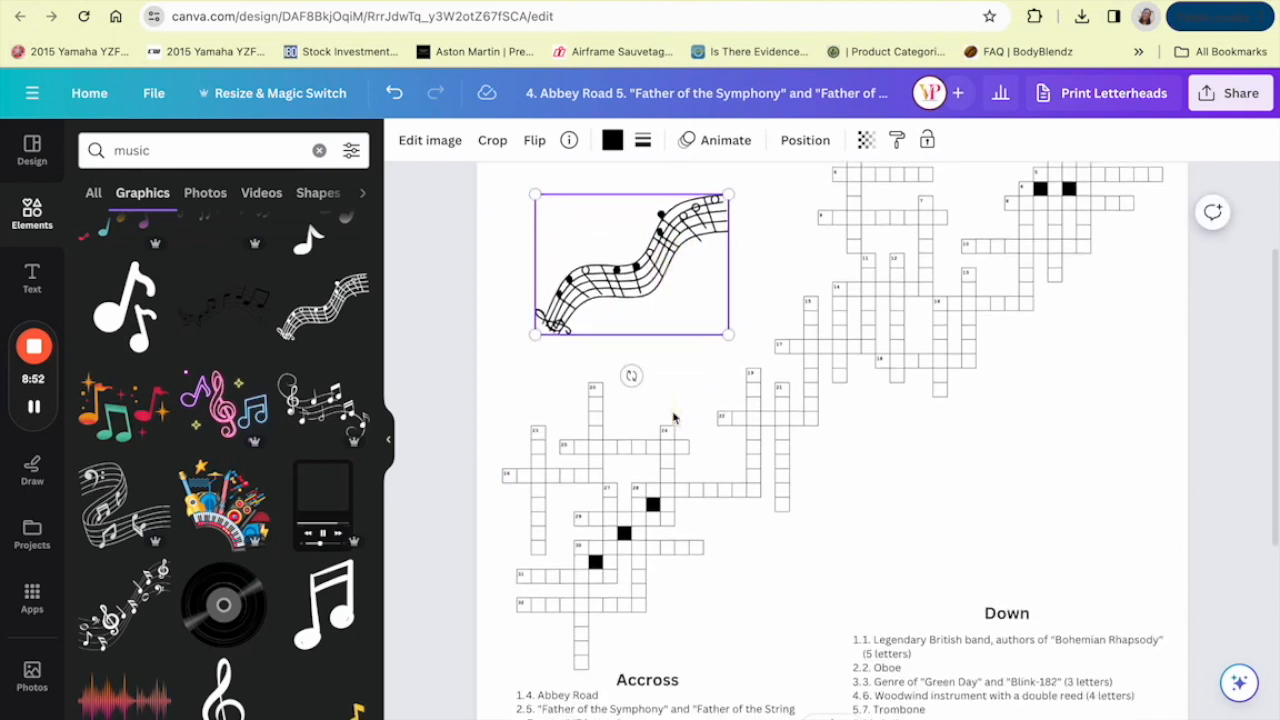
pyautogui.scroll(-3)
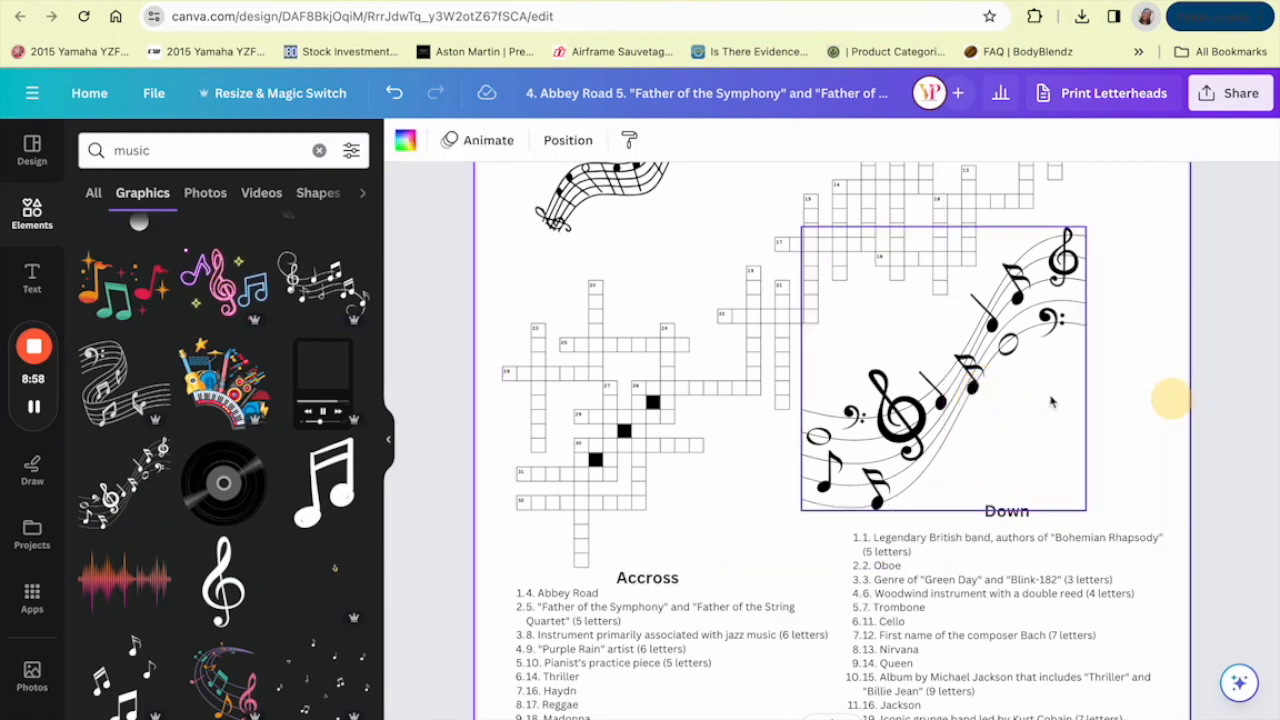
pyautogui.click(940, 370)
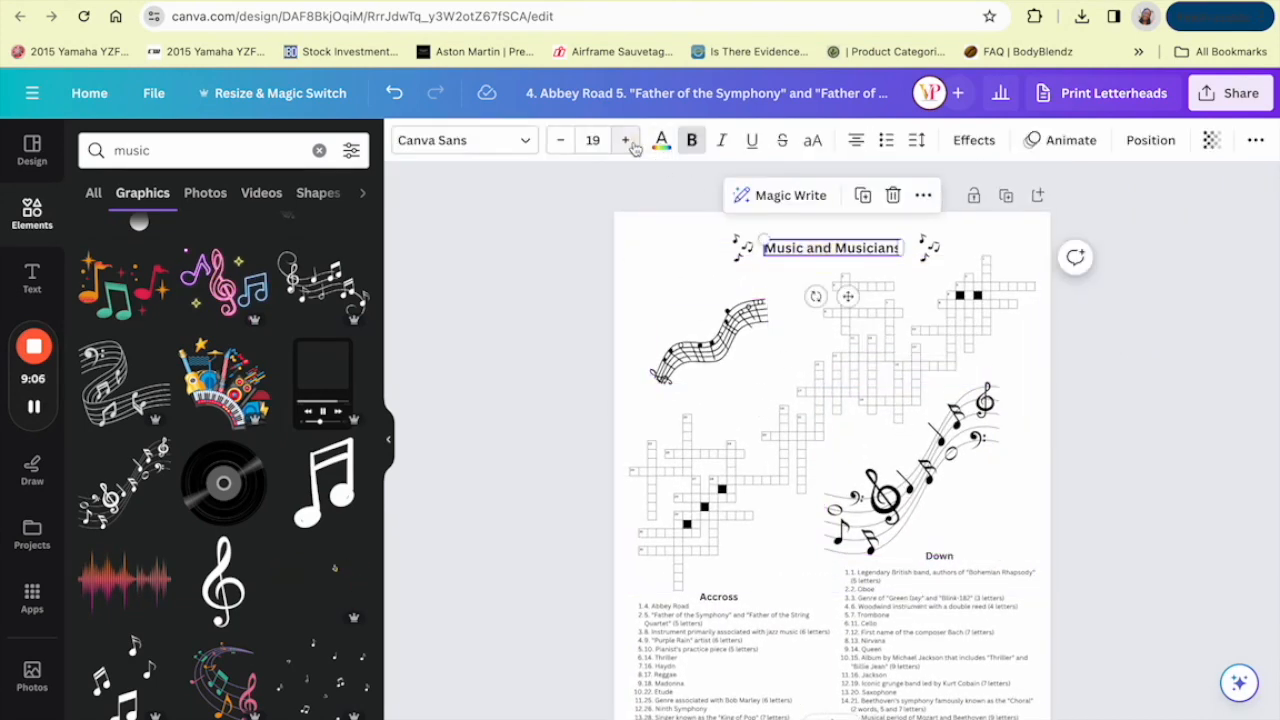
# Enlarge the Music and Musicians title to size 21, make it pink, and try pink on the music-note graphic
pyautogui.click(455, 140)
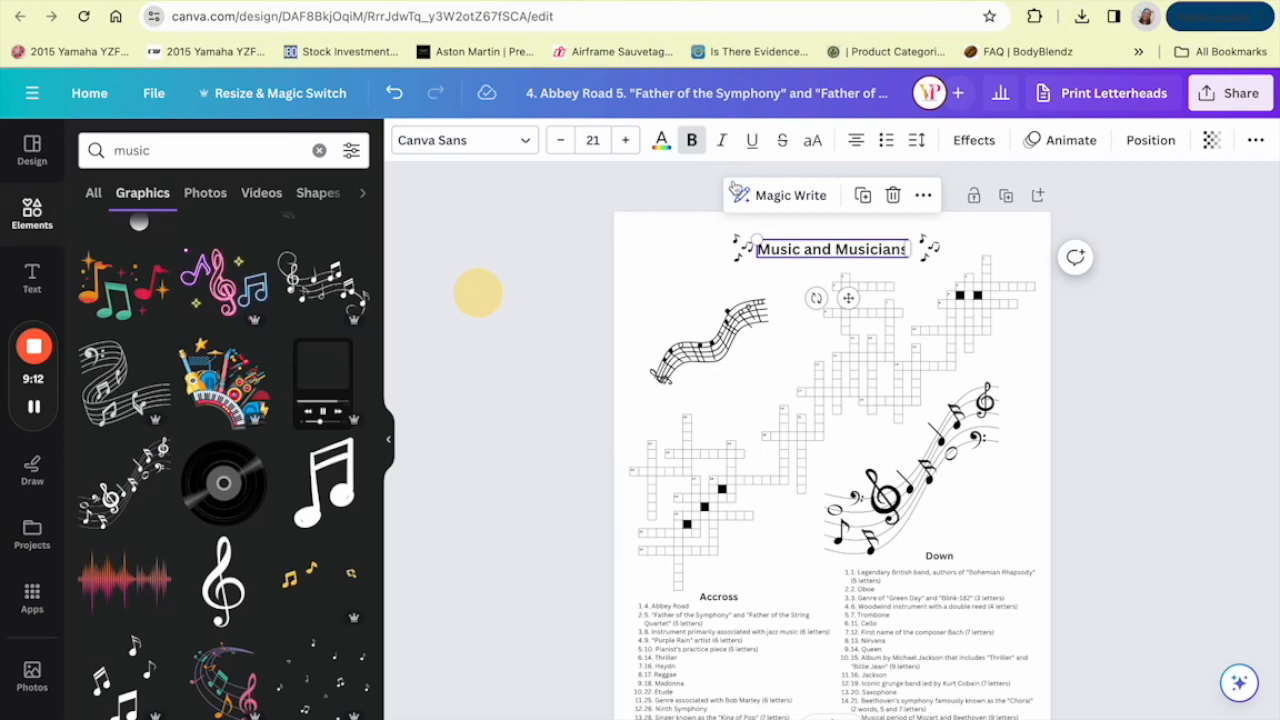
pyautogui.click(660, 140)
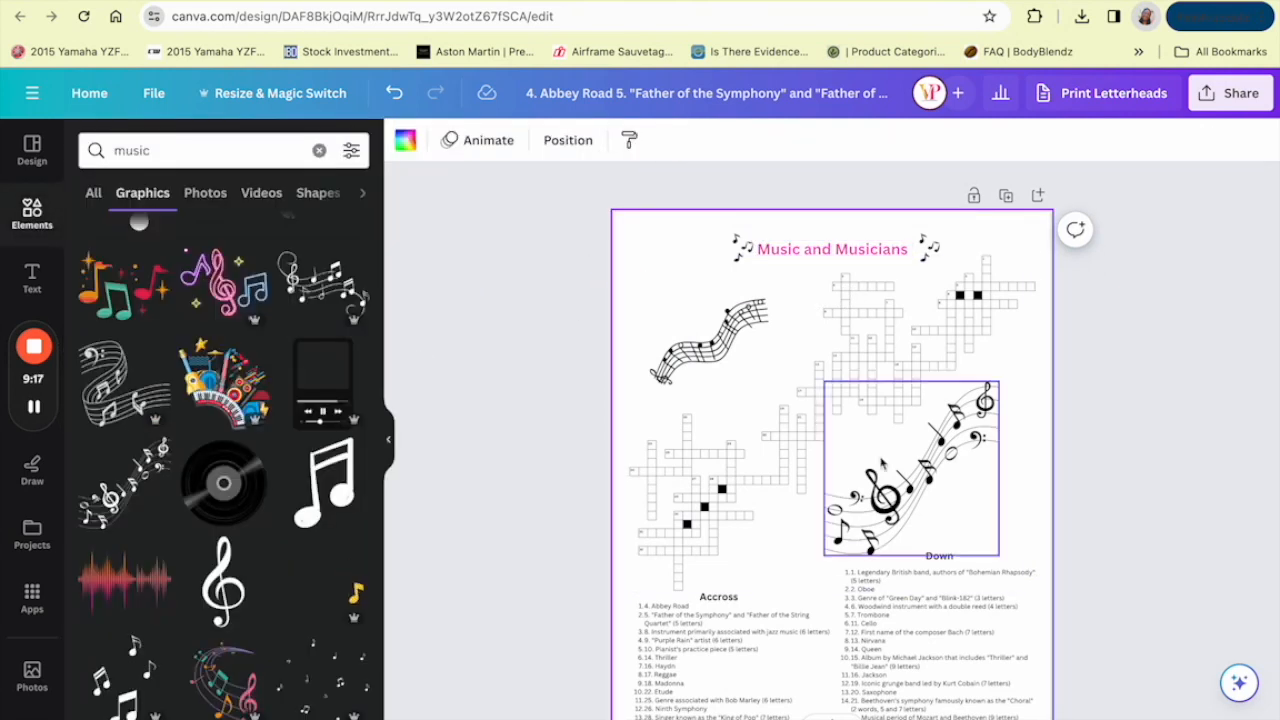
pyautogui.click(900, 470)
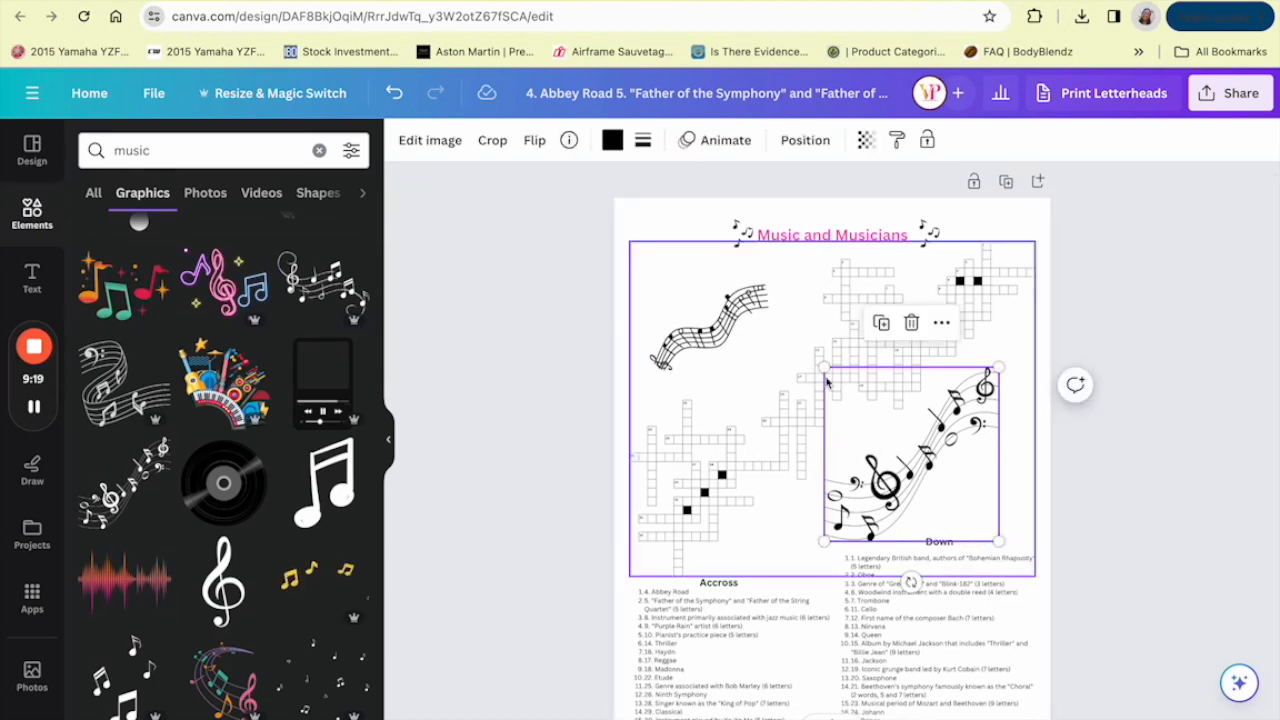
pyautogui.click(298, 434)
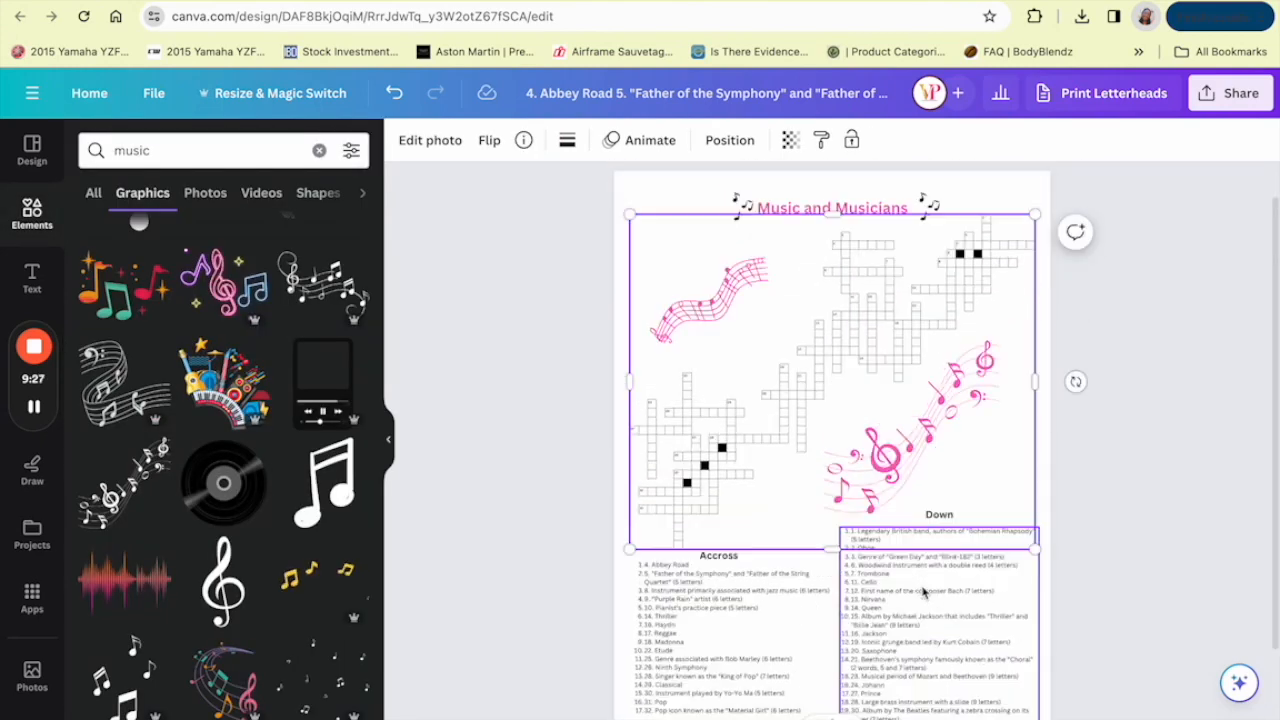
# Revert the music-note staff graphics to black
pyautogui.scroll(-3)
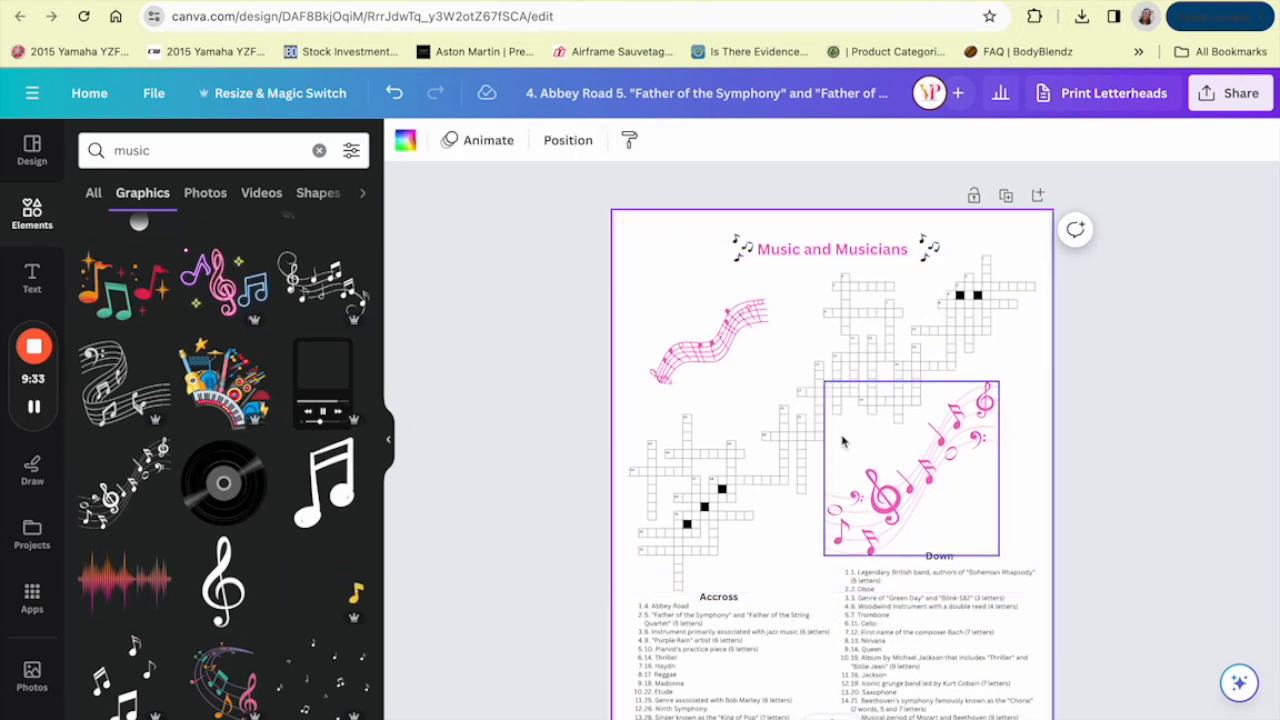
pyautogui.click(910, 450)
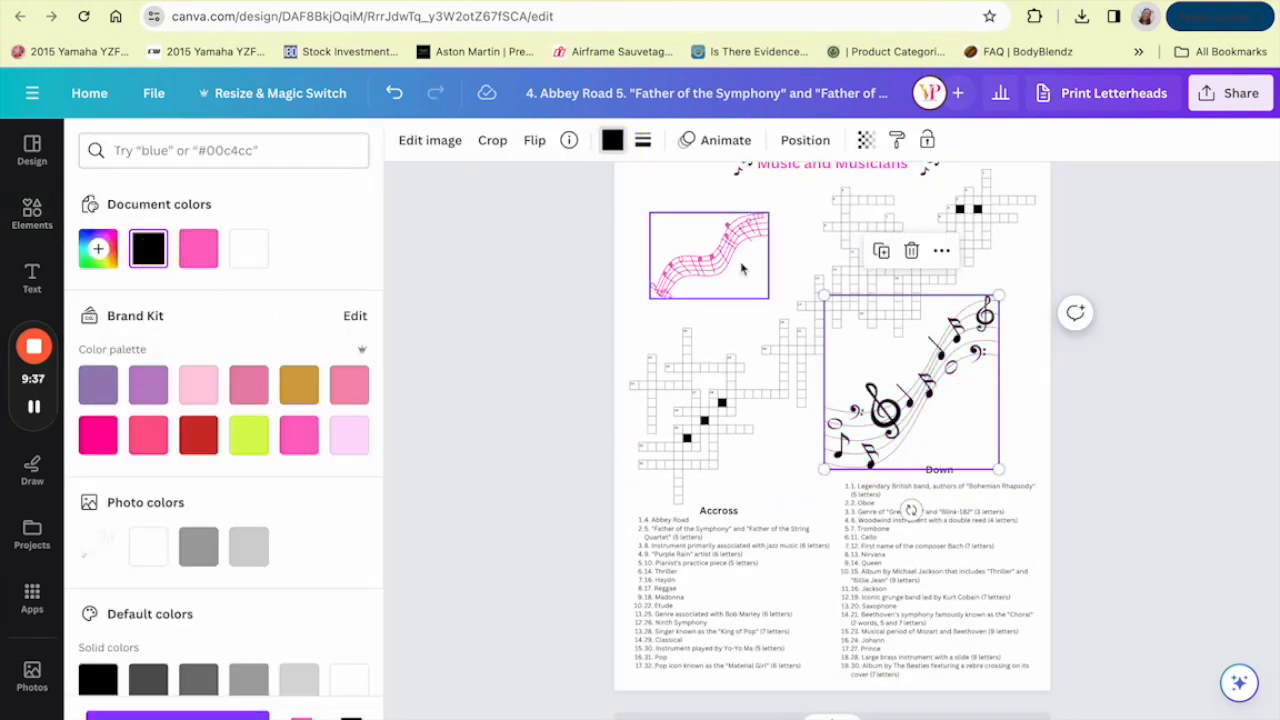
pyautogui.scroll(-3)
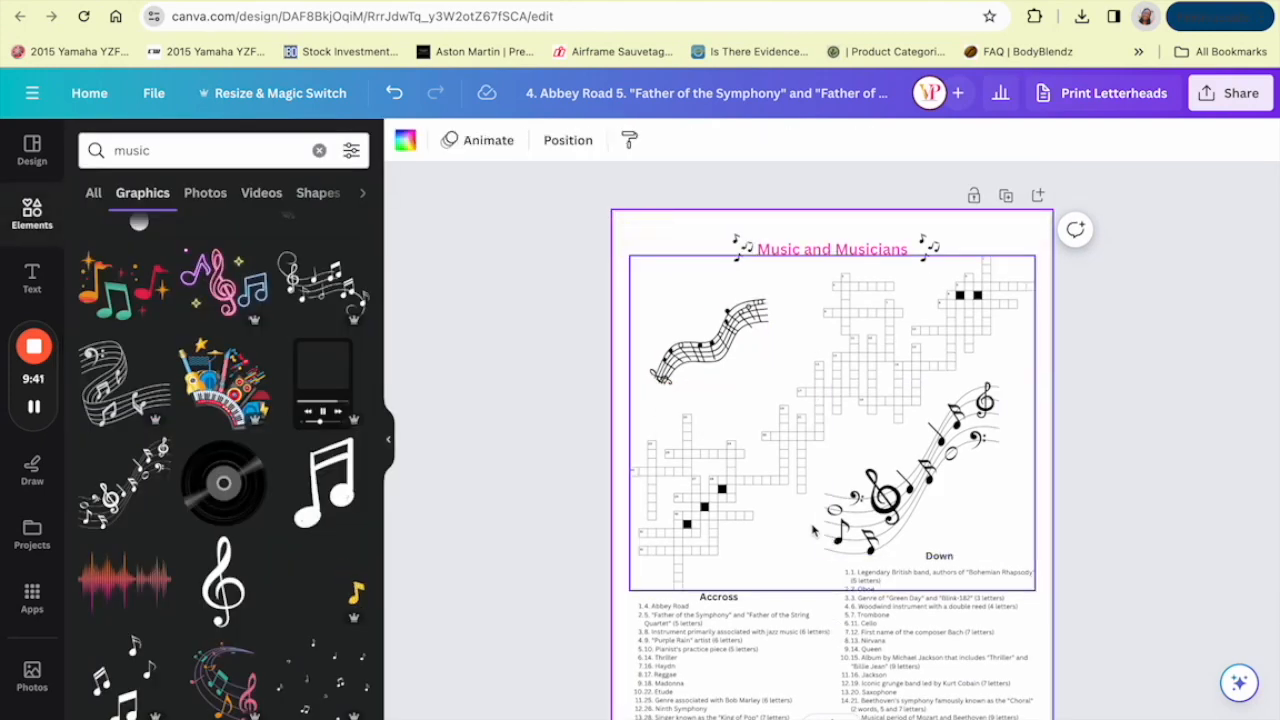
pyautogui.scroll(-3)
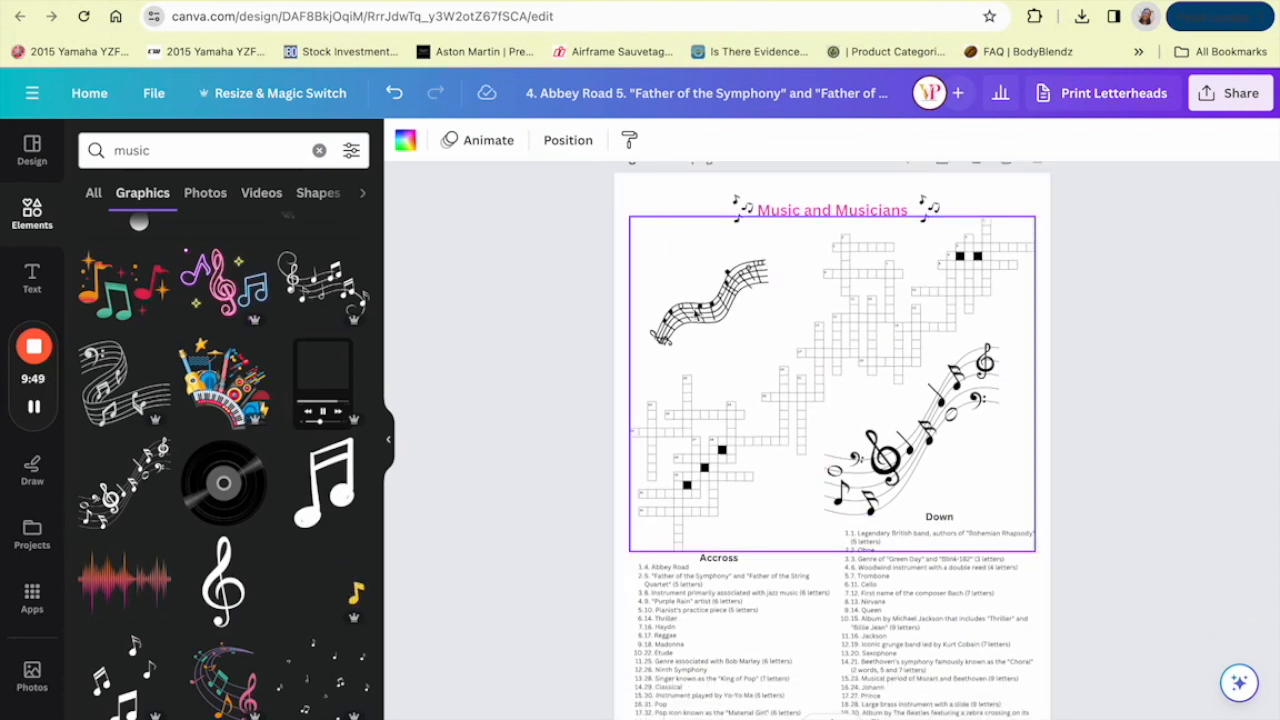
pyautogui.scroll(-3)
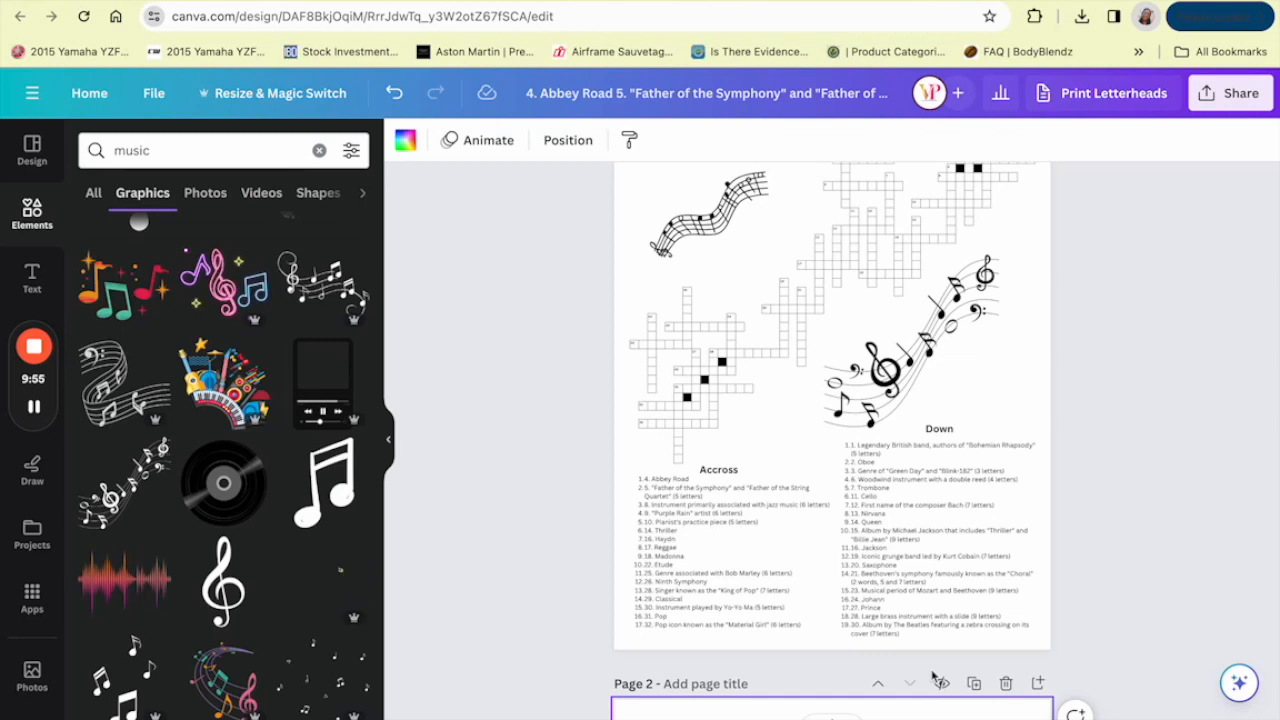
pyautogui.click(910, 340)
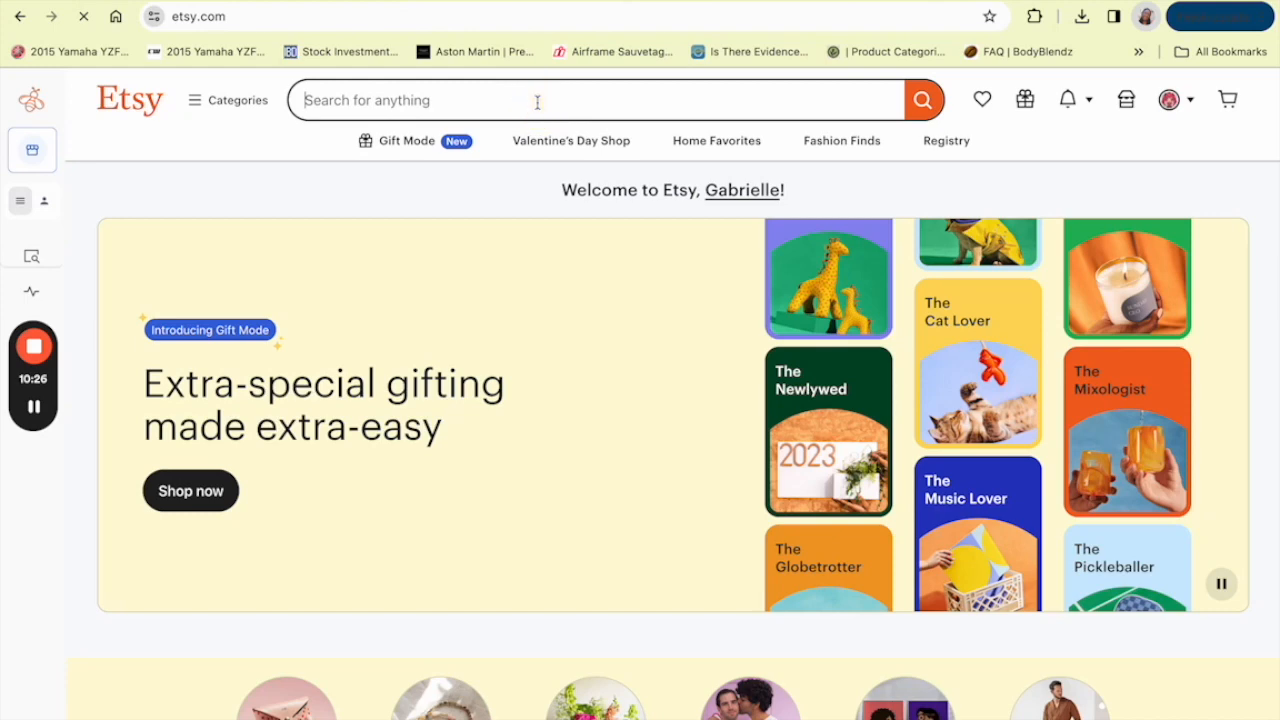
# Search Etsy for 'crossword puzzles' and scroll through the digital-download listings
pyautogui.write('crossword puzzles')
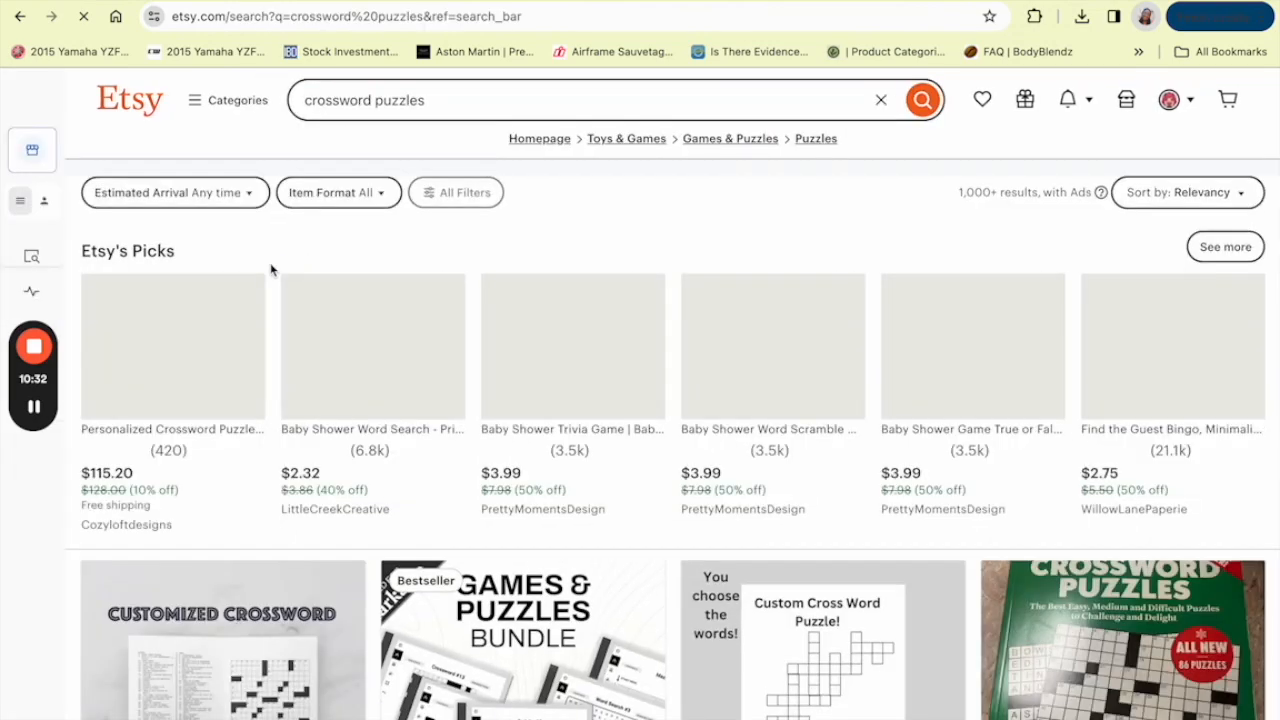
pyautogui.scroll(-3)
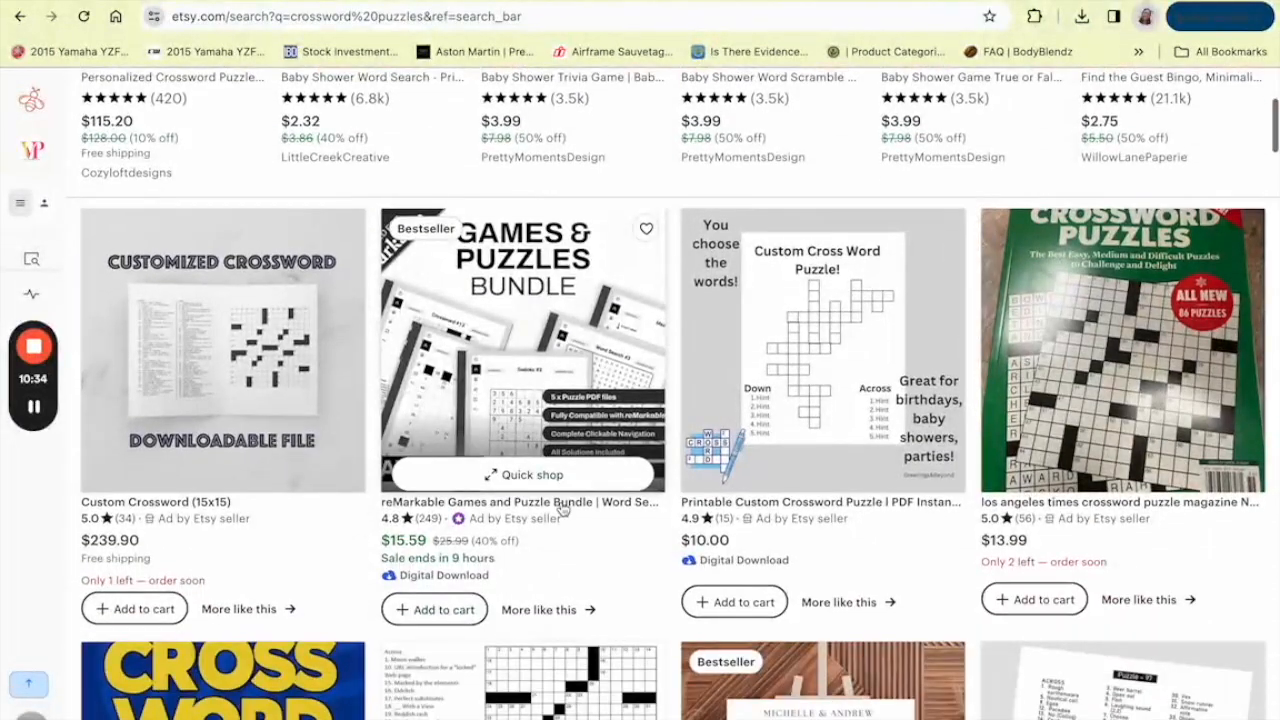
pyautogui.scroll(-3)
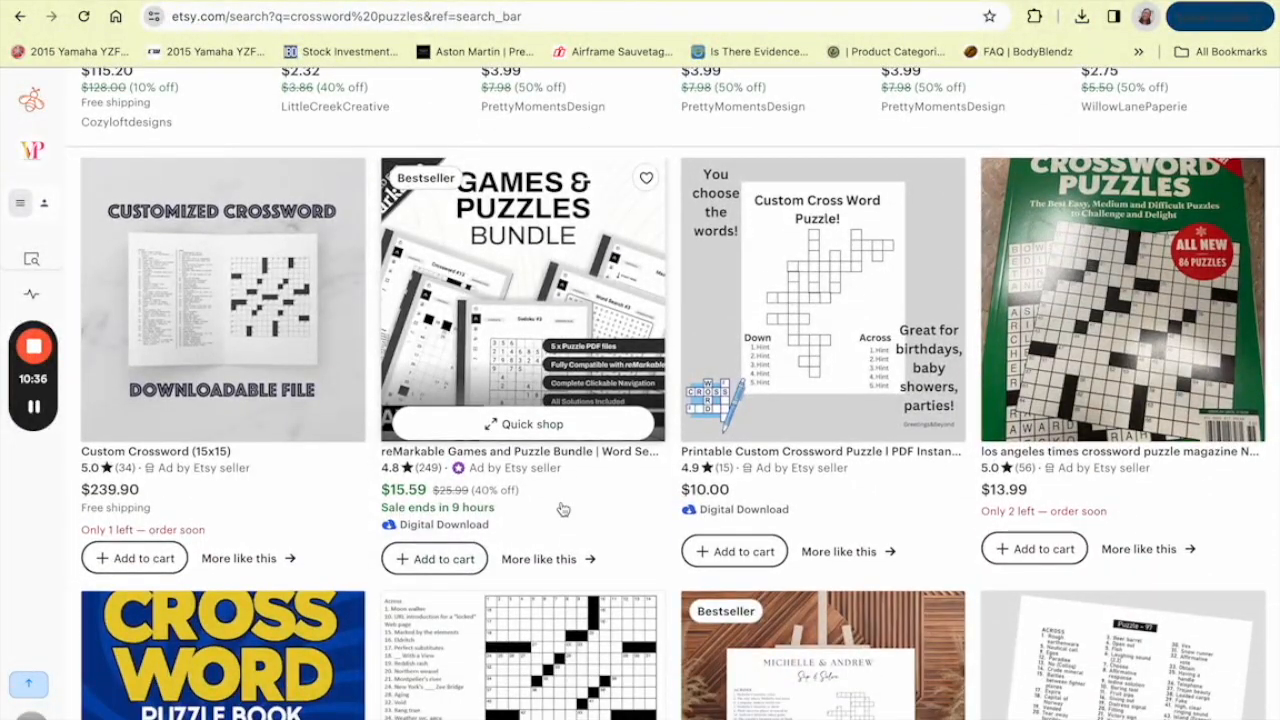
pyautogui.scroll(-3)
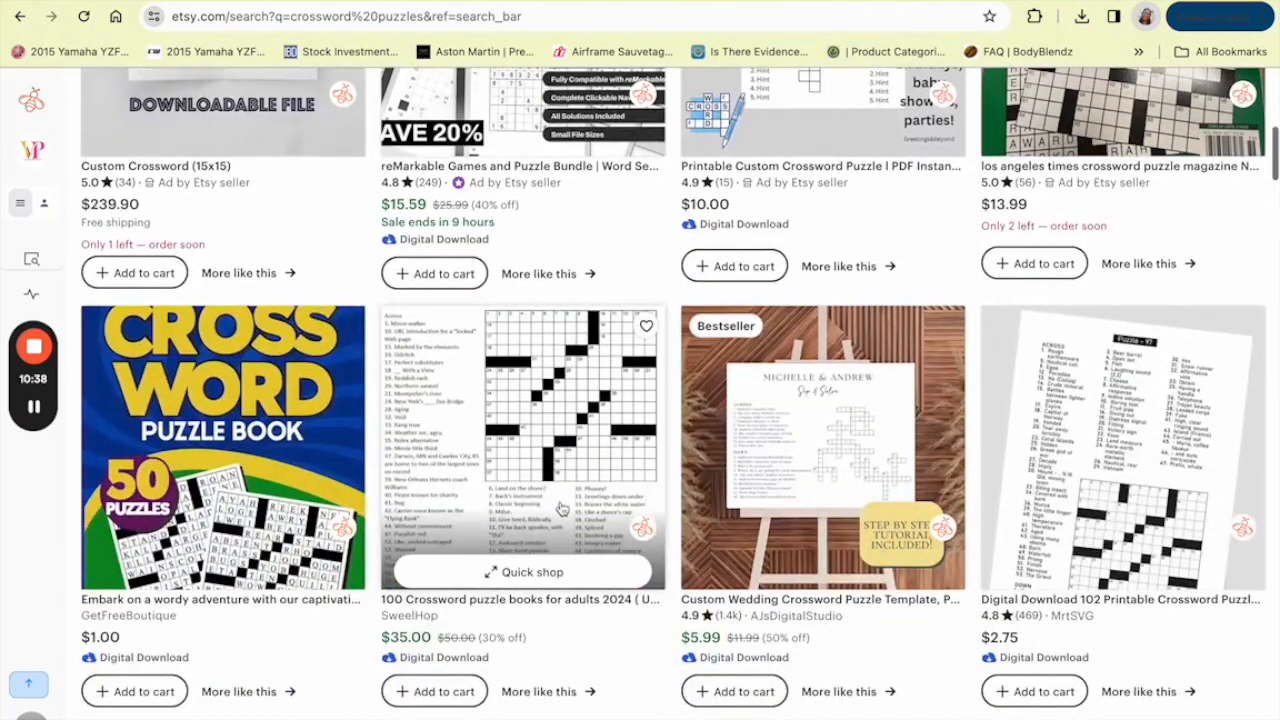
pyautogui.scroll(-3)
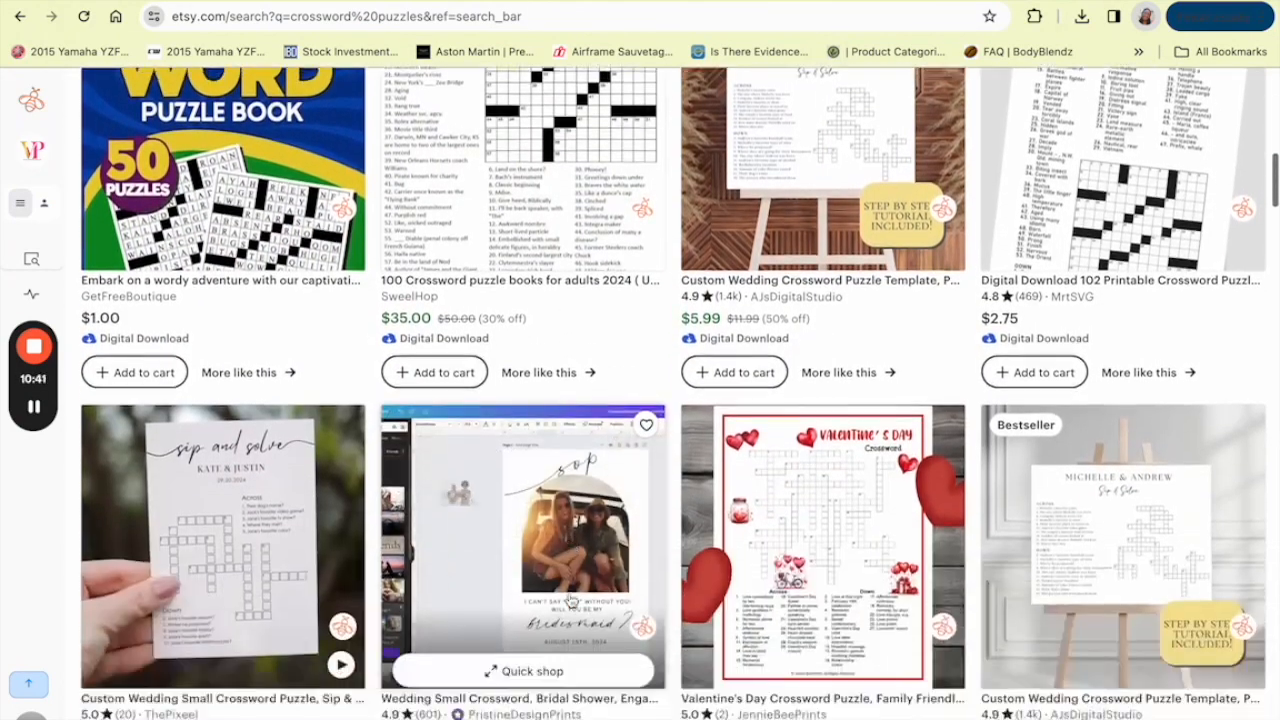
pyautogui.scroll(-3)
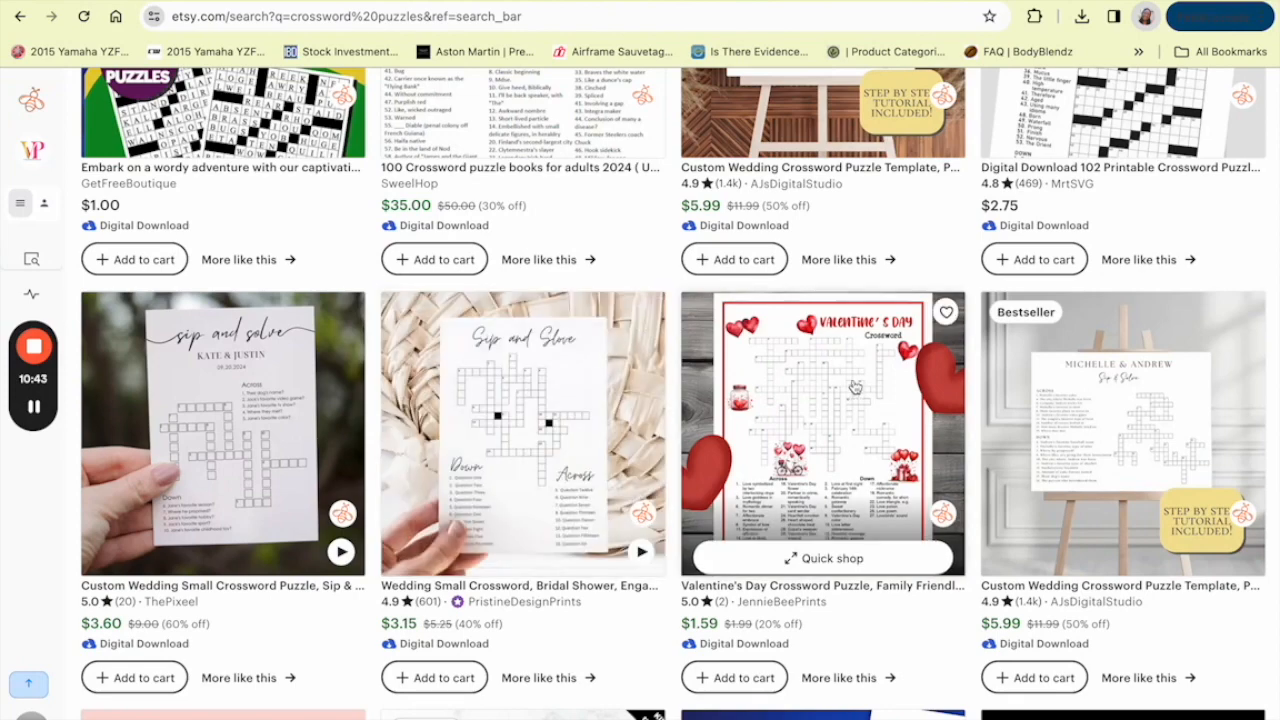
pyautogui.scroll(-3)
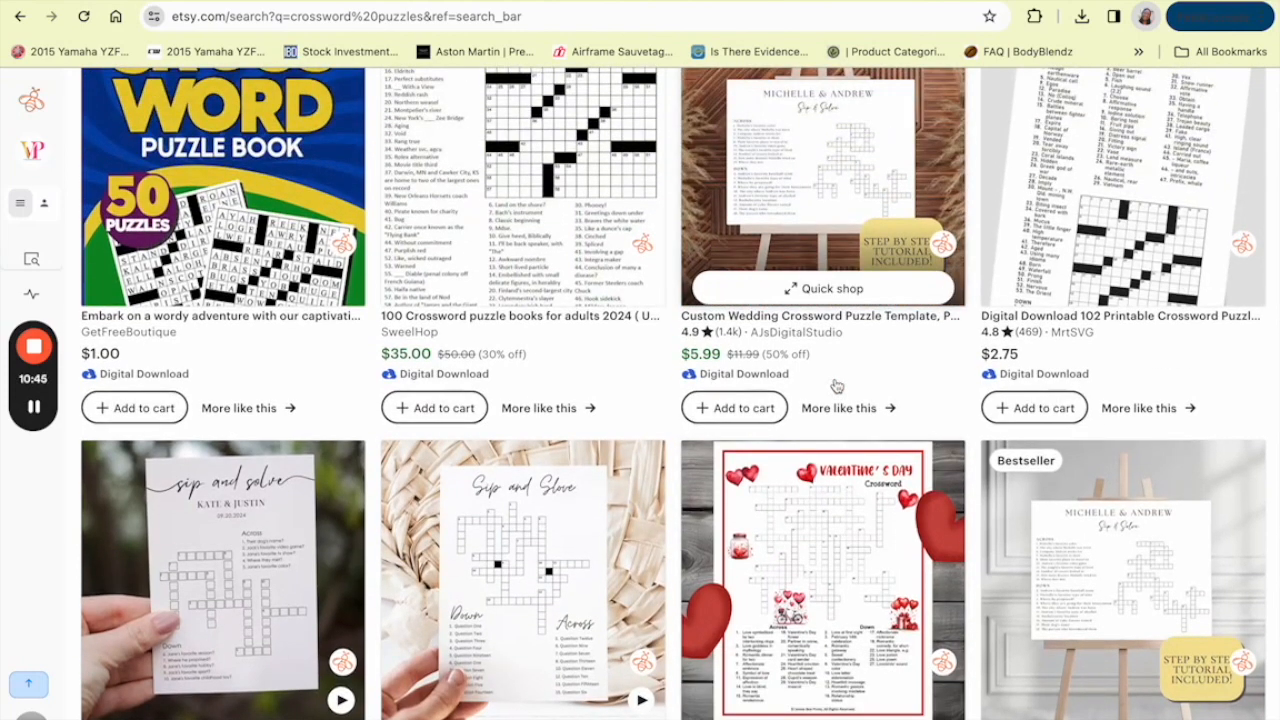
pyautogui.scroll(-3)
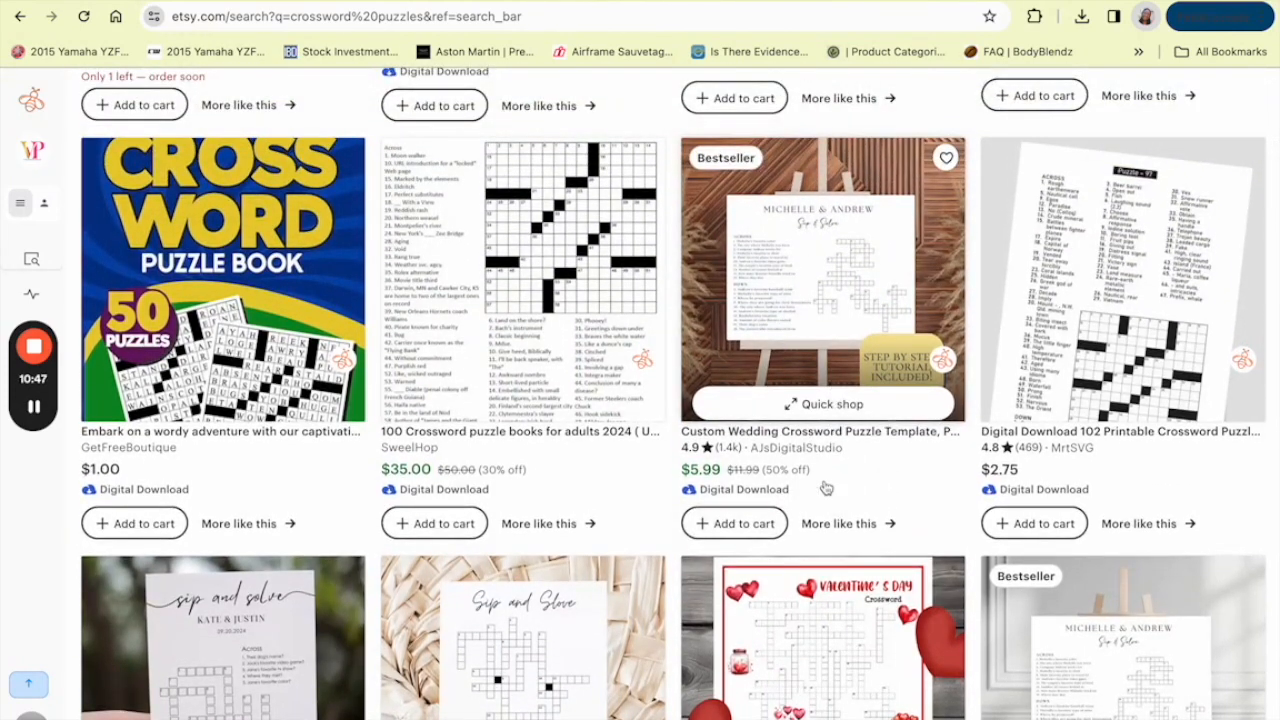
pyautogui.scroll(-3)
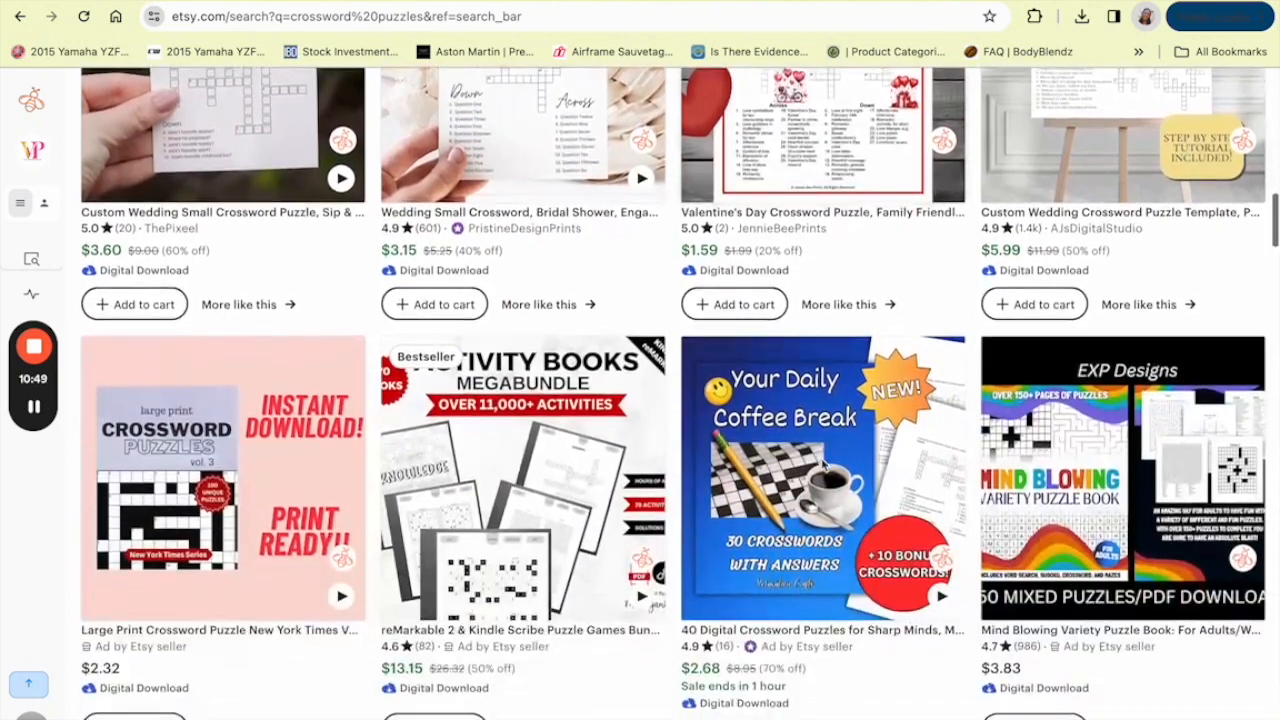
pyautogui.scroll(-3)
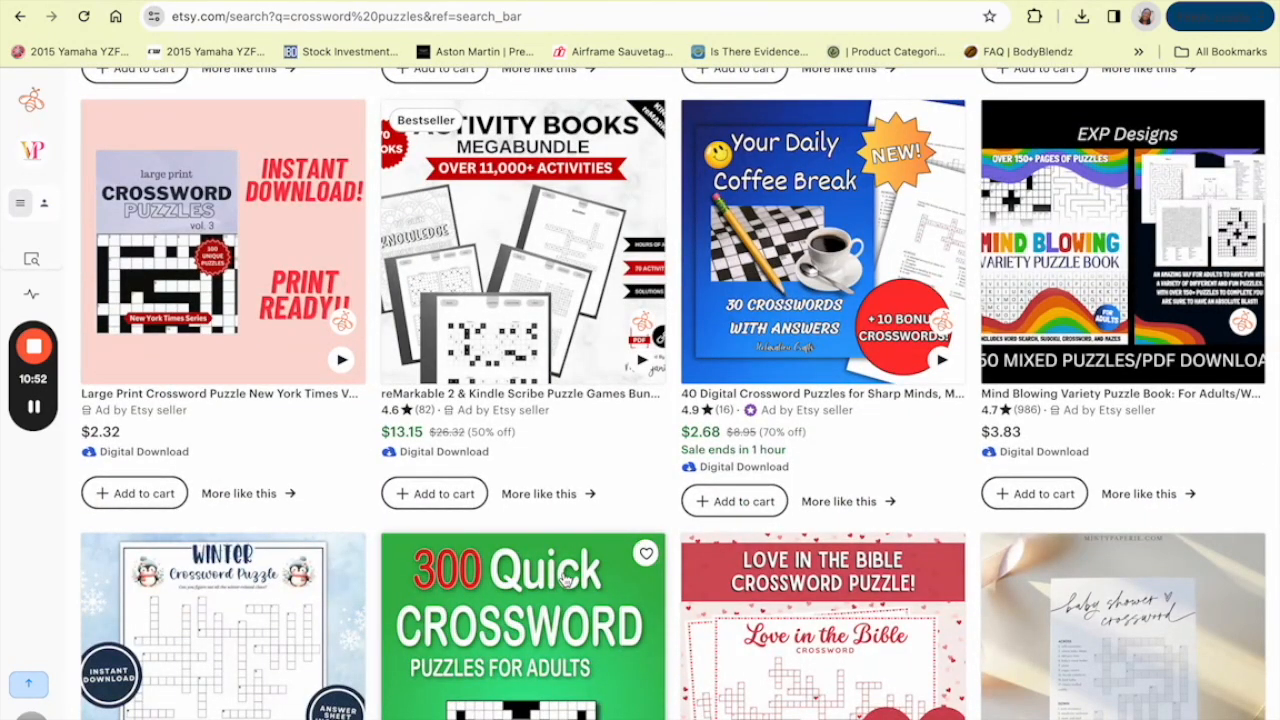
pyautogui.scroll(-3)
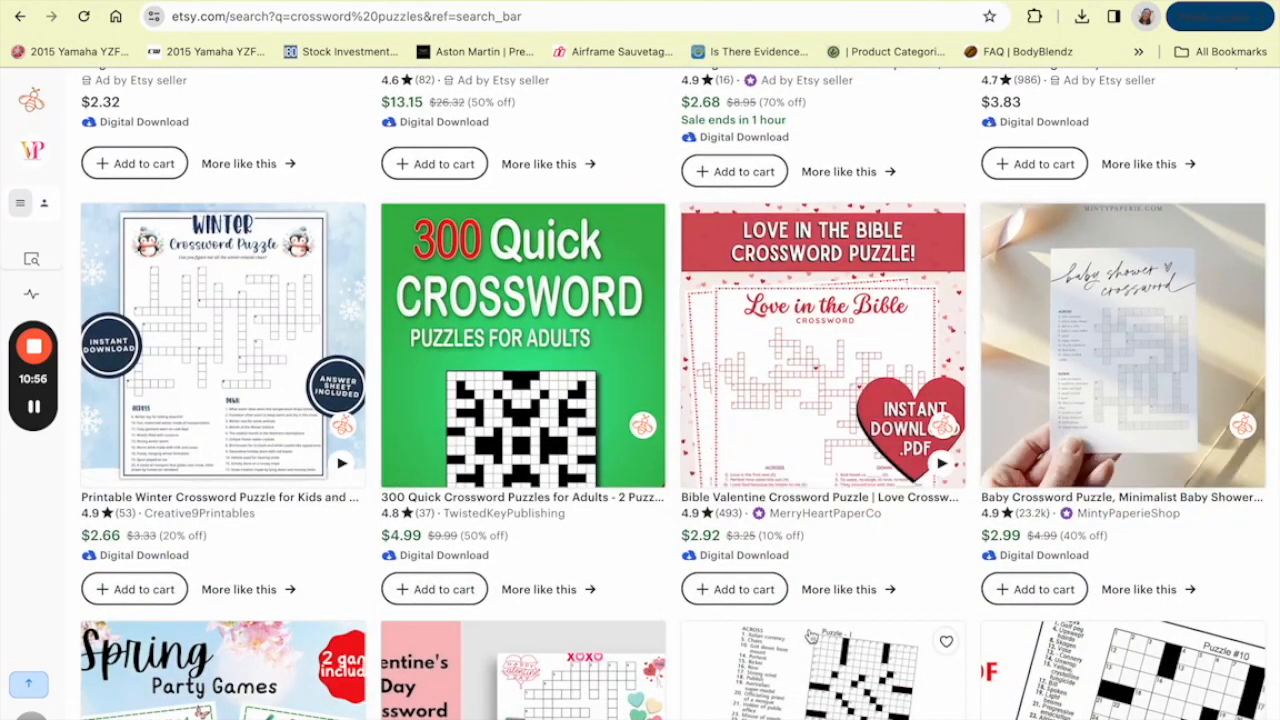
pyautogui.scroll(-3)
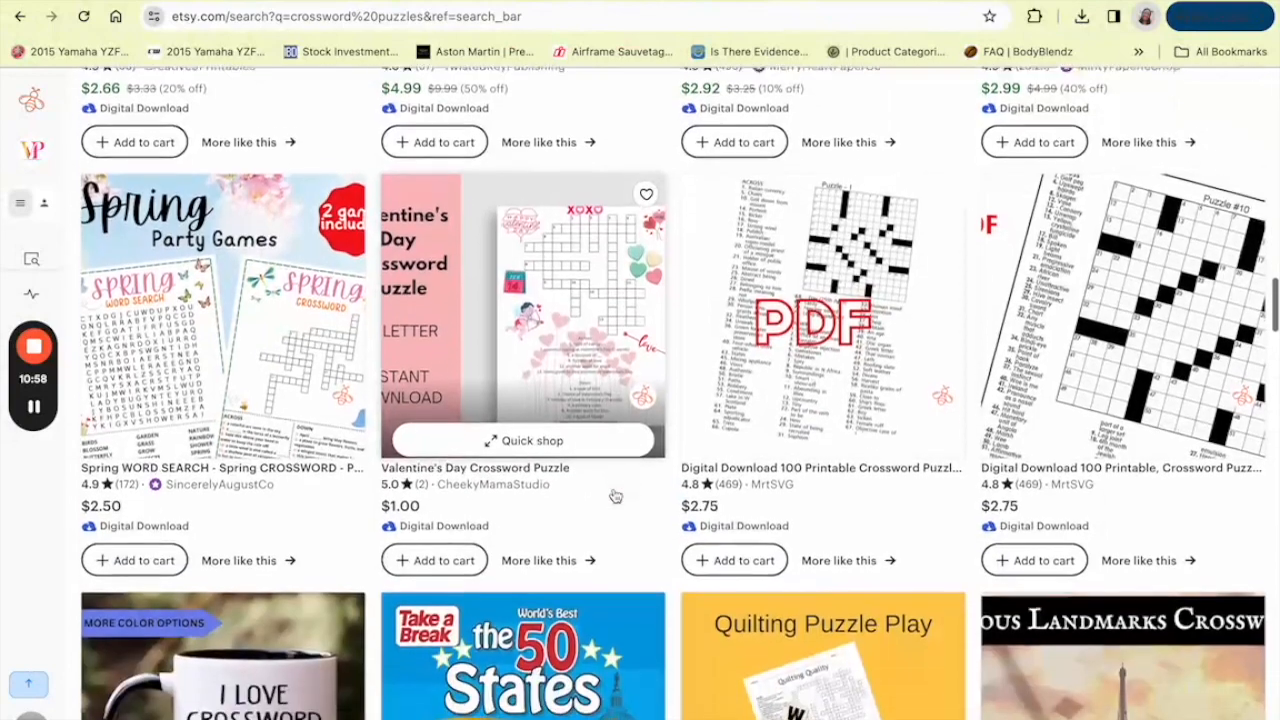
pyautogui.scroll(-3)
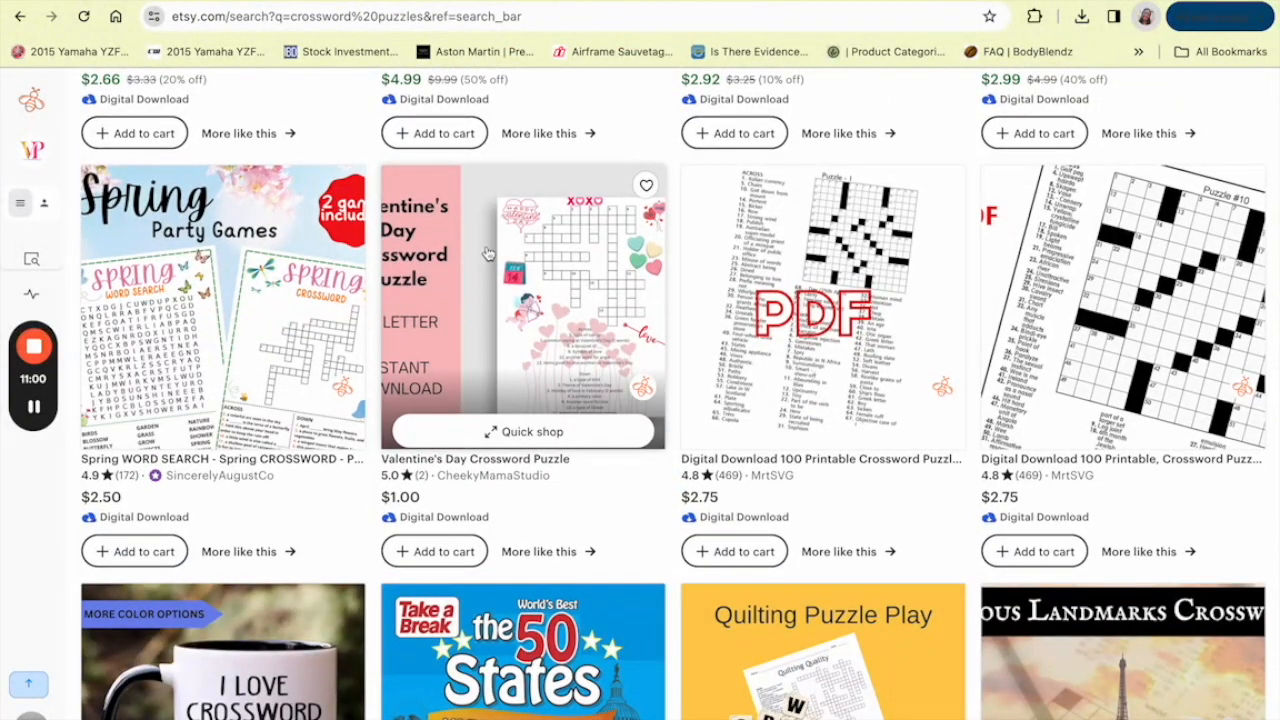
pyautogui.scroll(-3)
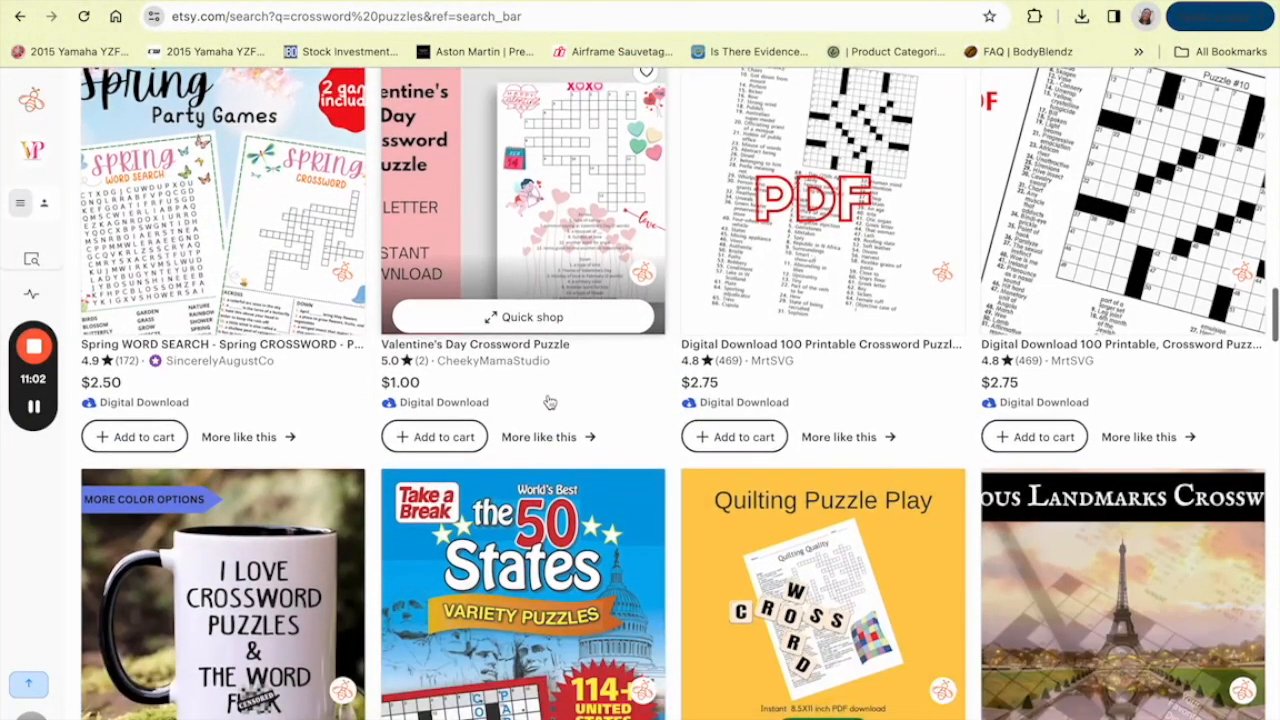
pyautogui.scroll(-3)
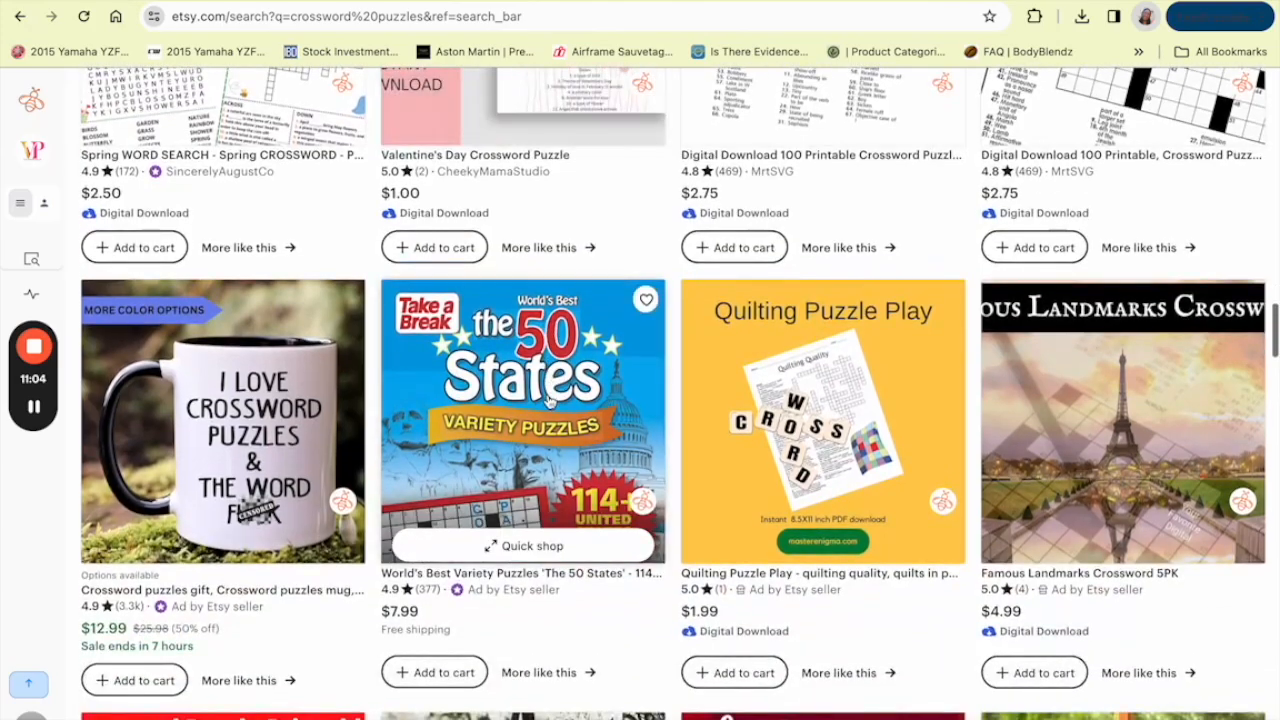
pyautogui.scroll(-3)
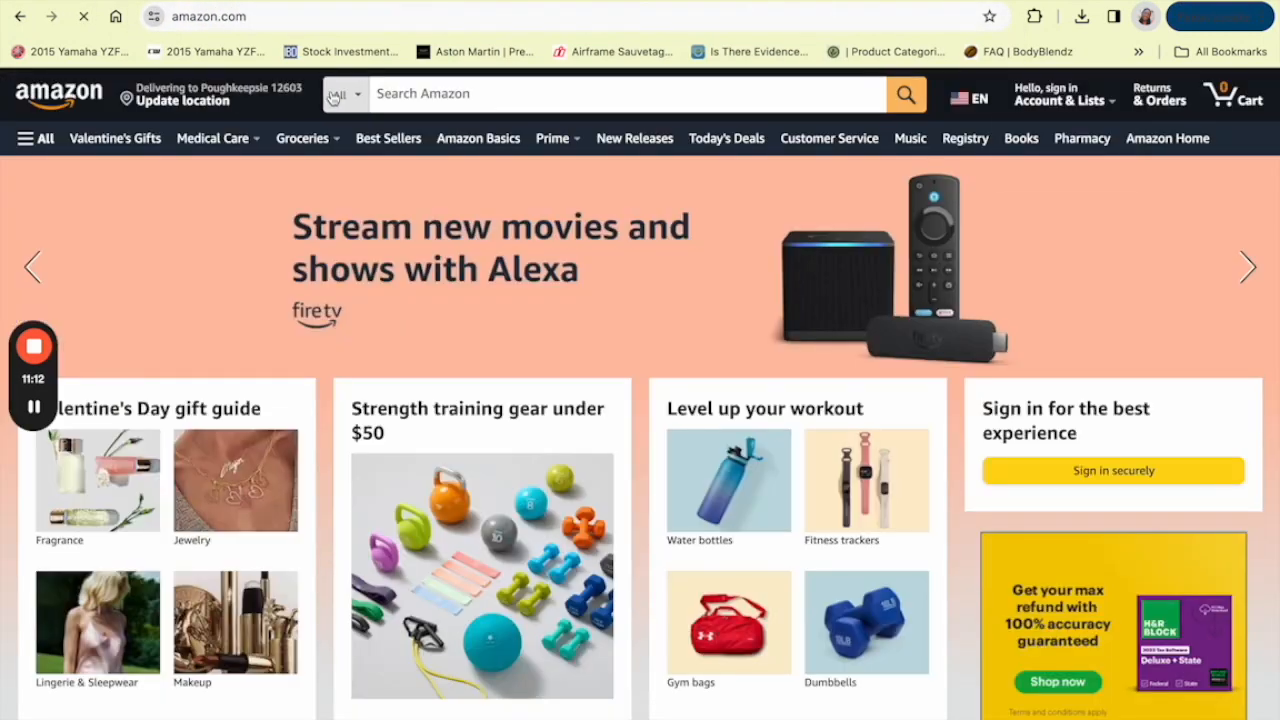
pyautogui.write('crossword puzzles')
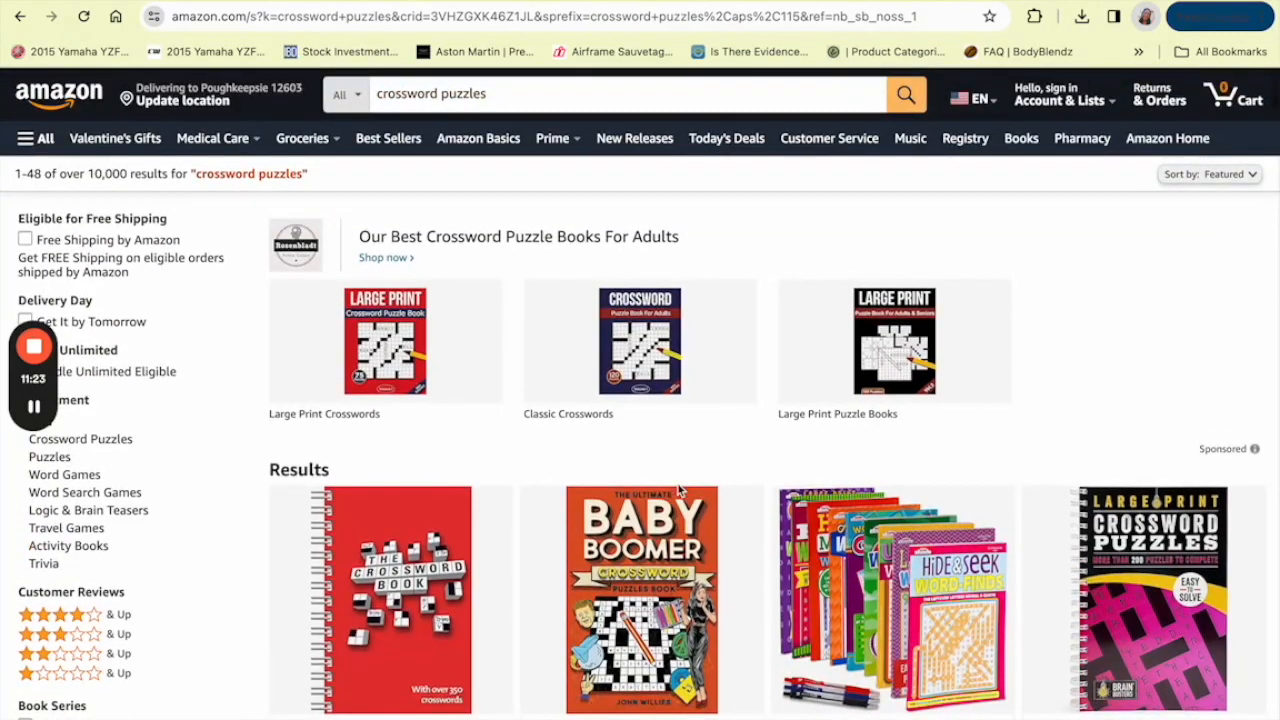
pyautogui.scroll(-3)
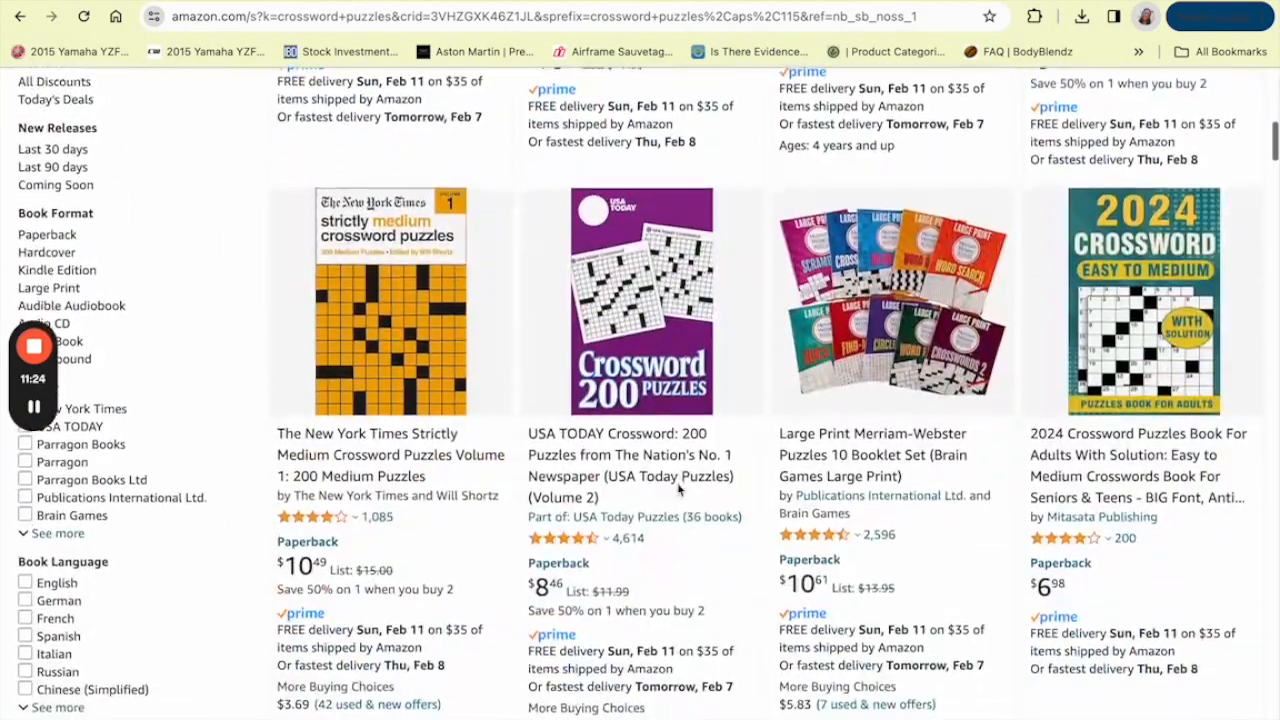
pyautogui.scroll(-3)
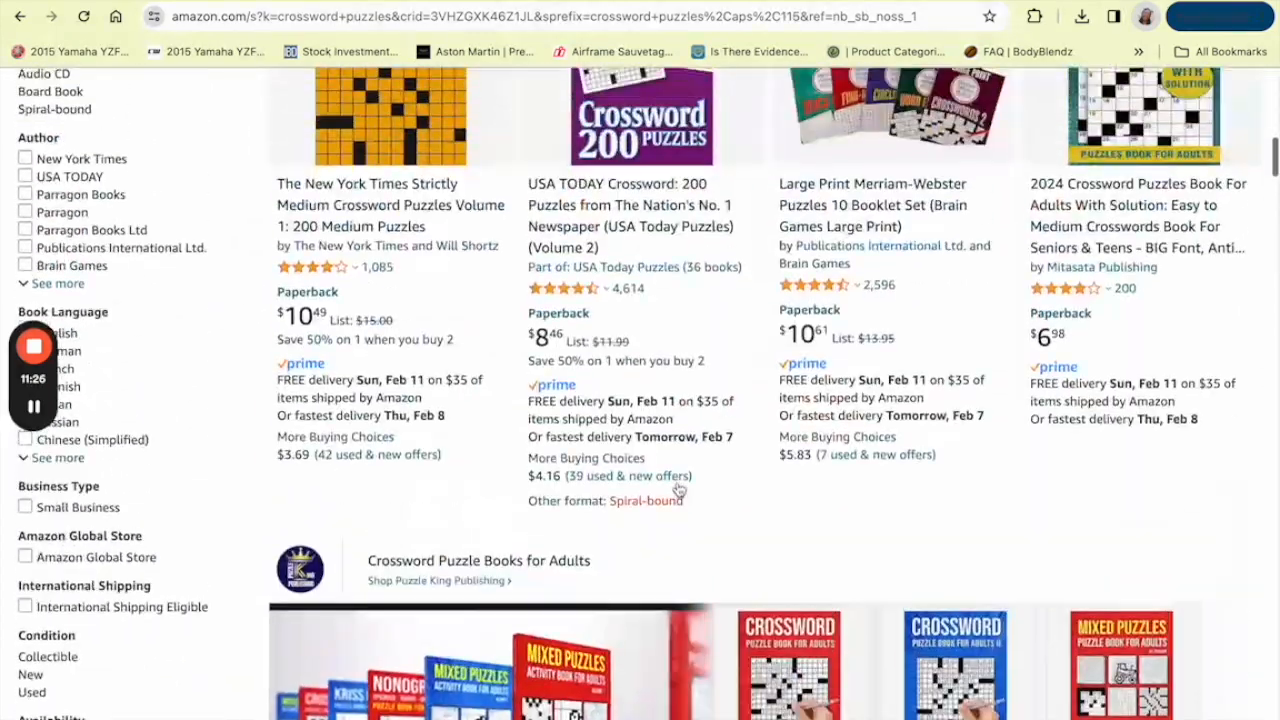
pyautogui.scroll(-3)
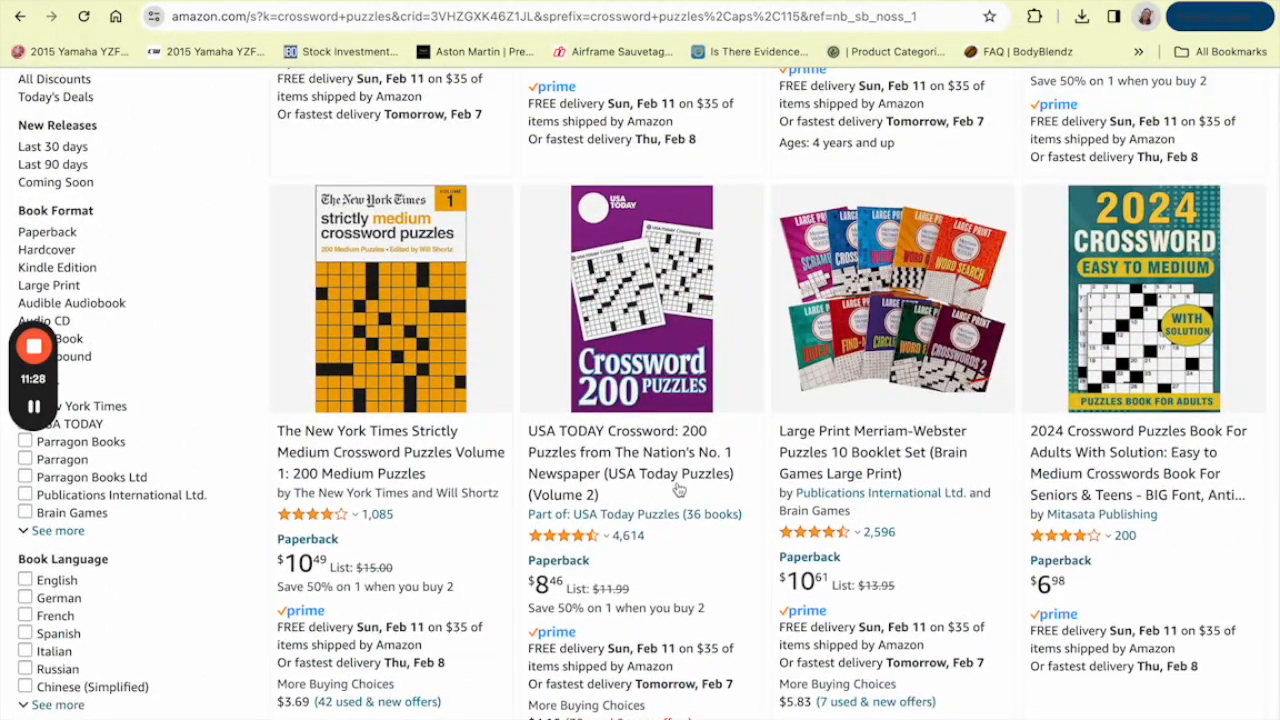
pyautogui.scroll(-3)
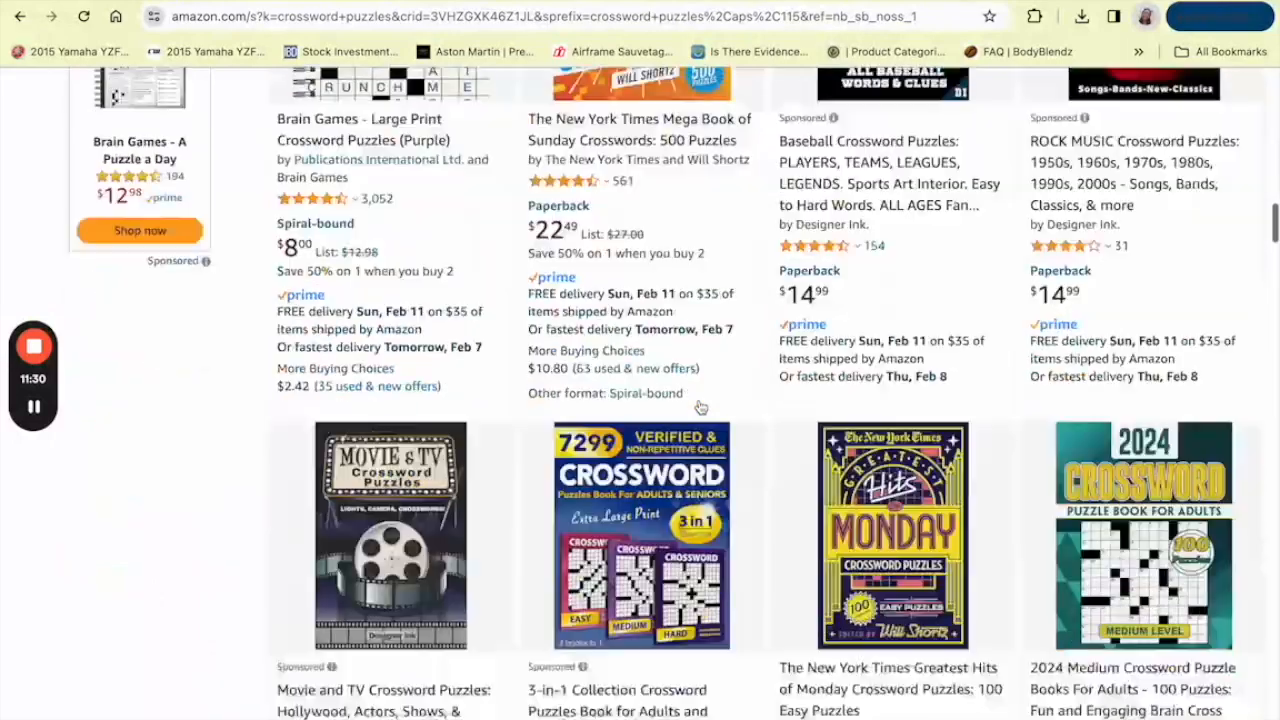
pyautogui.scroll(-3)
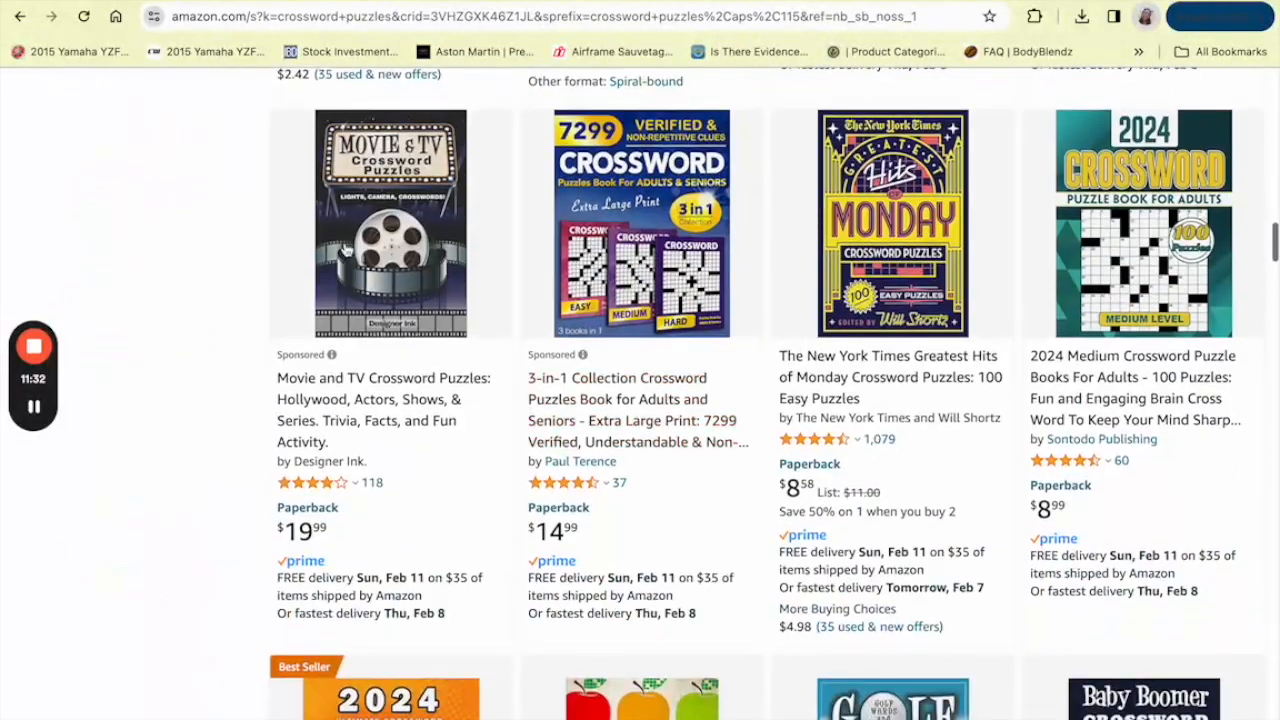
pyautogui.scroll(-3)
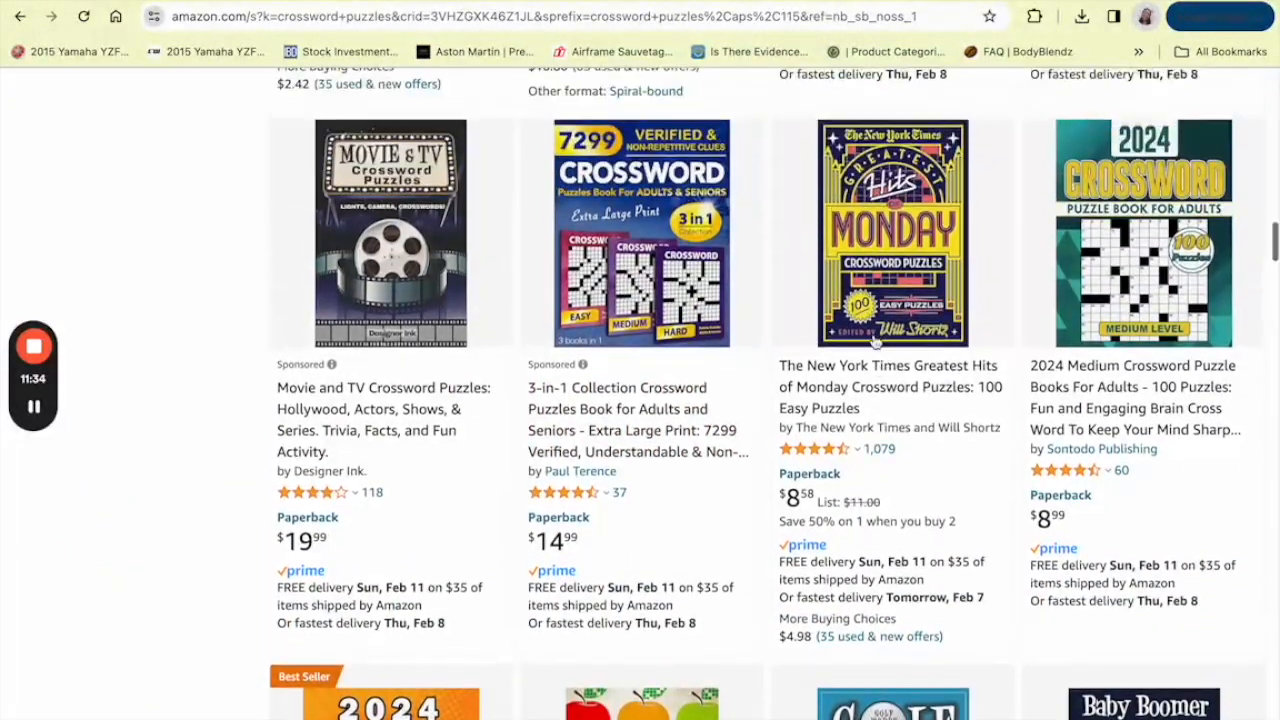
pyautogui.scroll(-3)
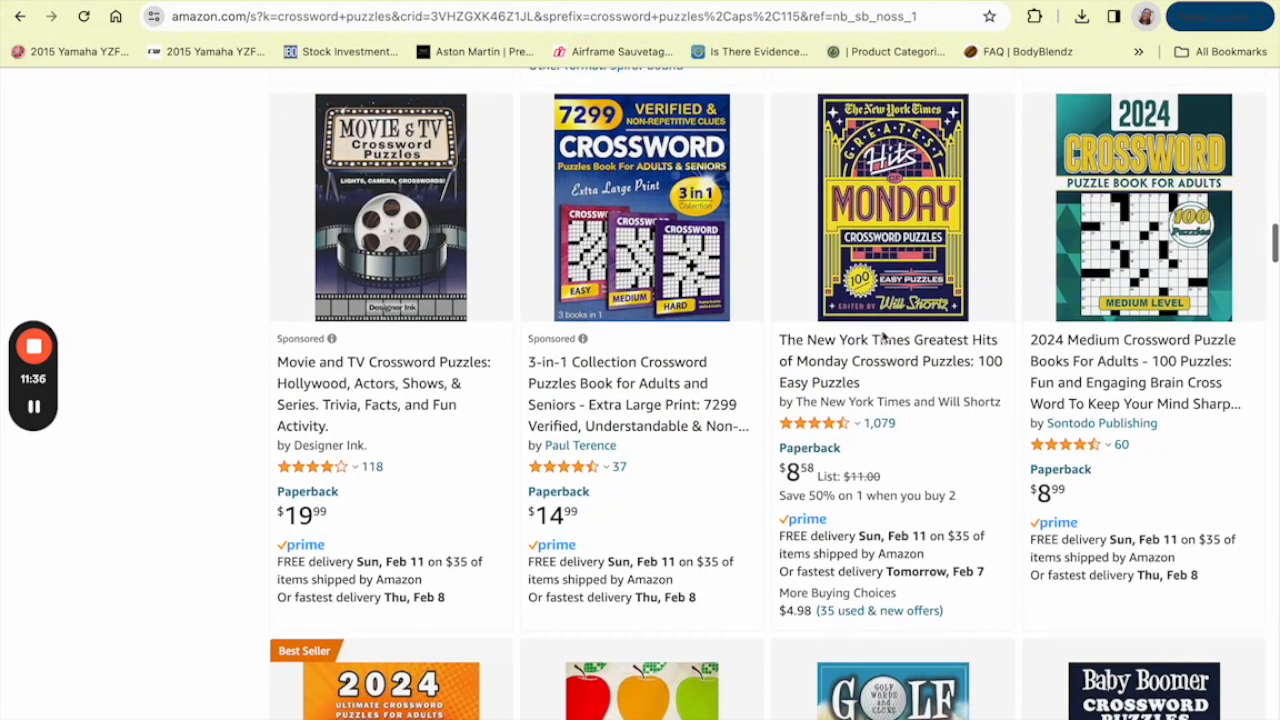
pyautogui.scroll(-3)
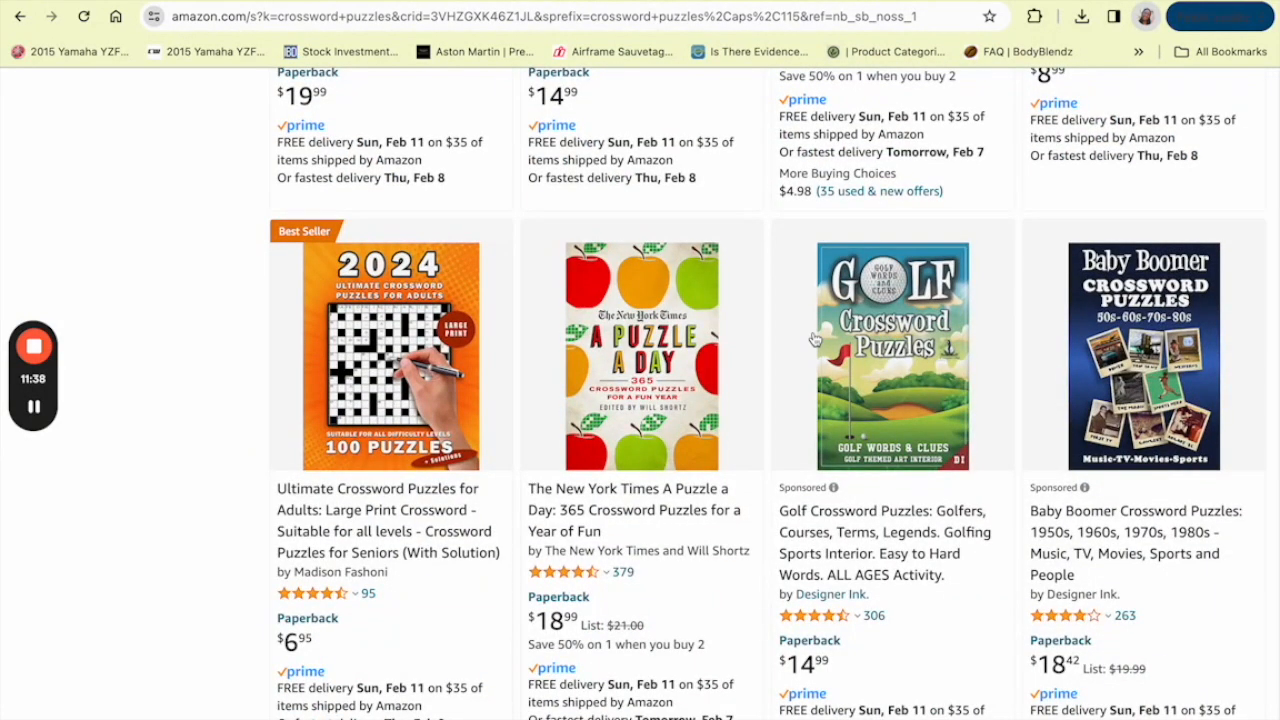
pyautogui.scroll(-3)
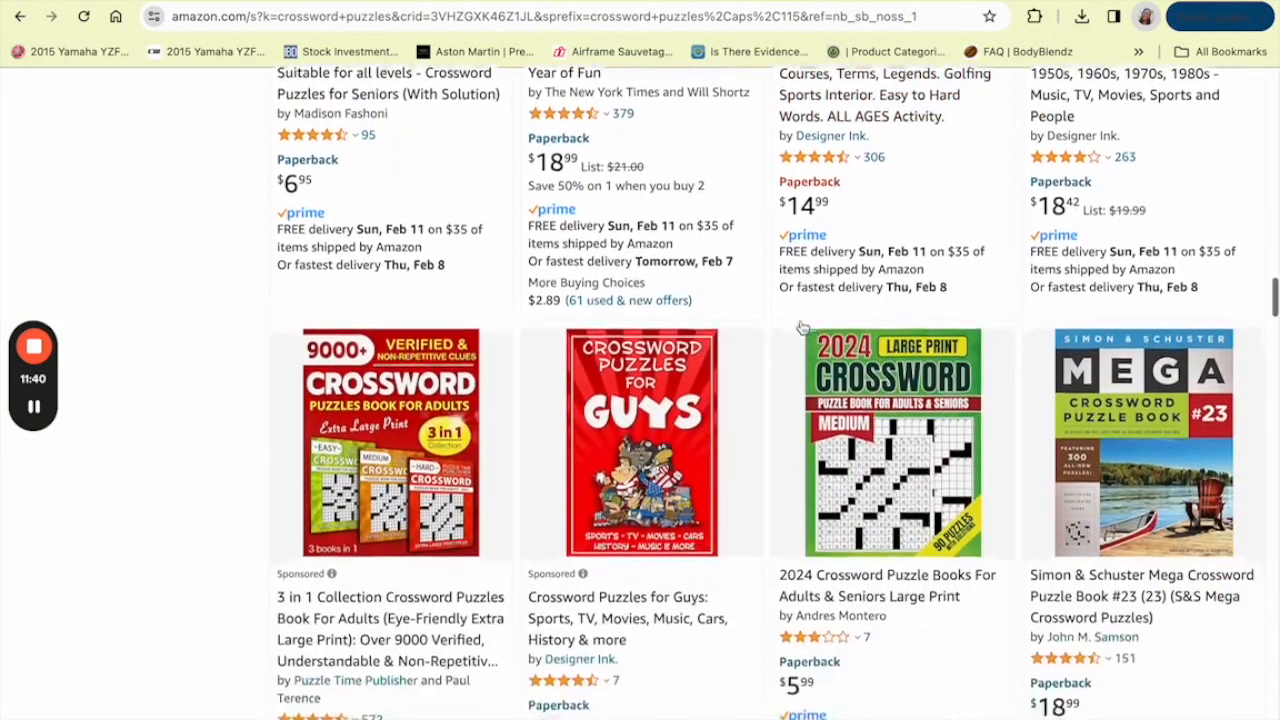
pyautogui.scroll(-3)
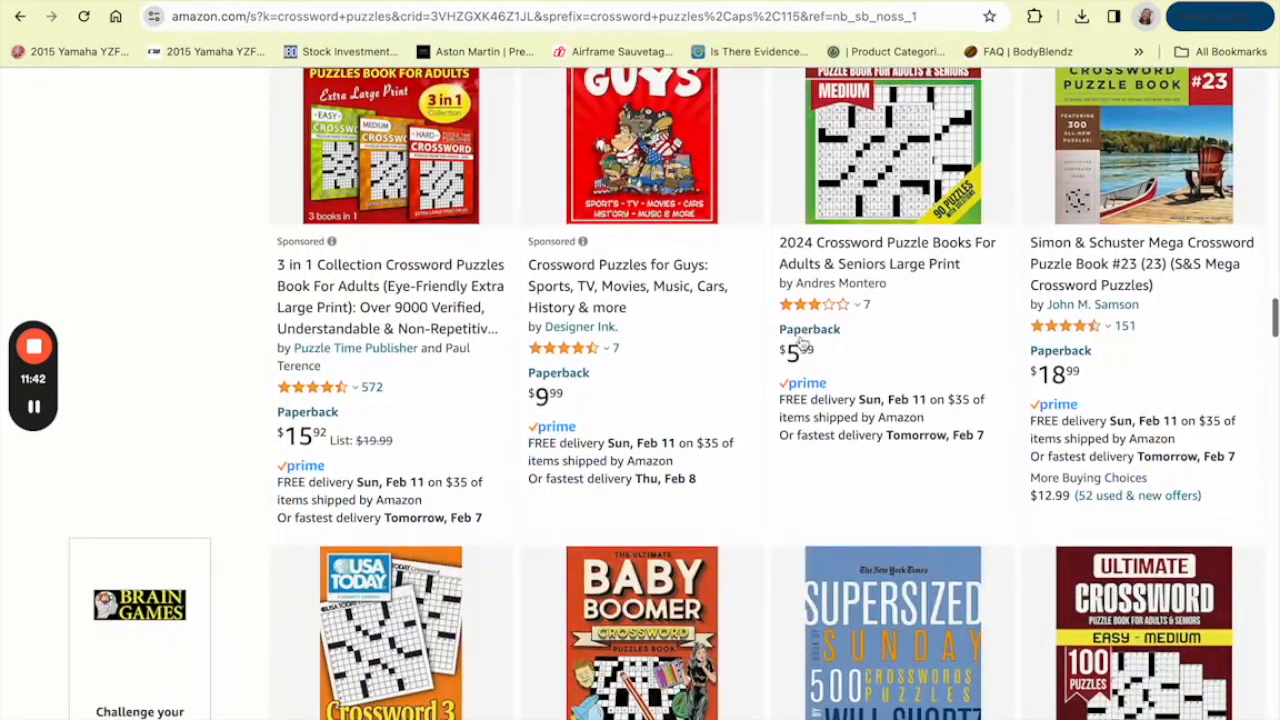
pyautogui.scroll(-3)
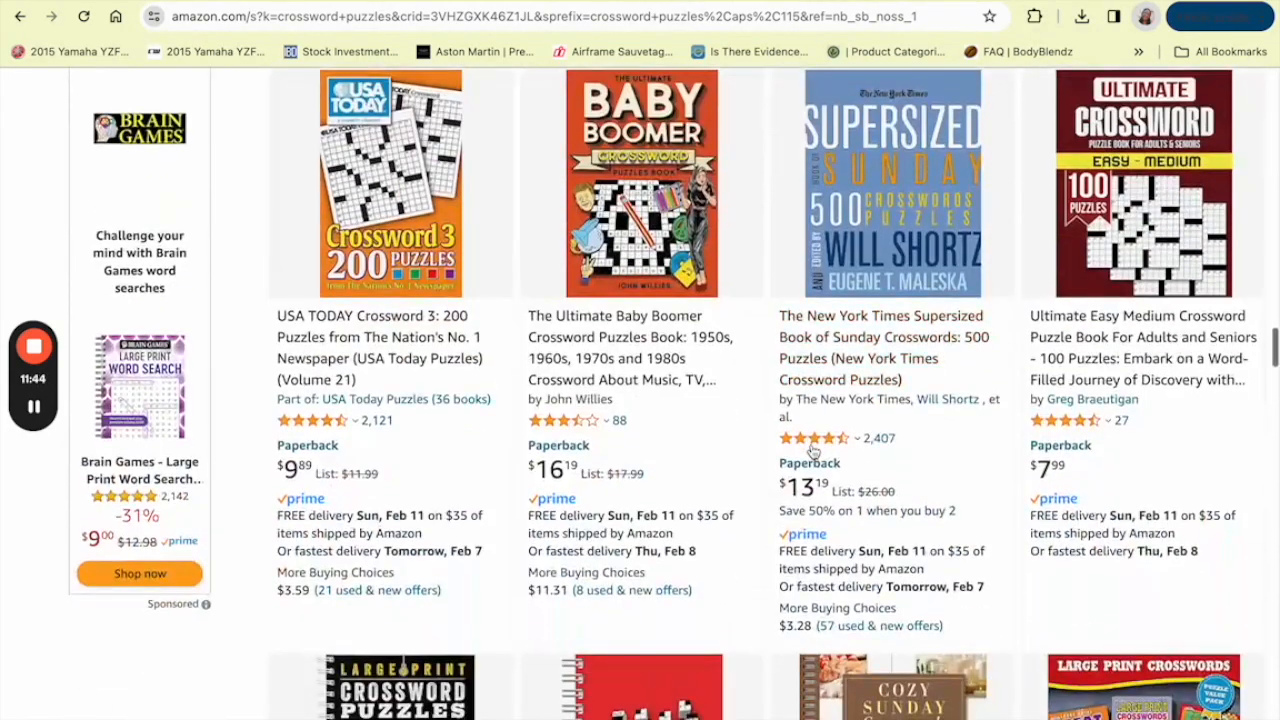
pyautogui.scroll(-3)
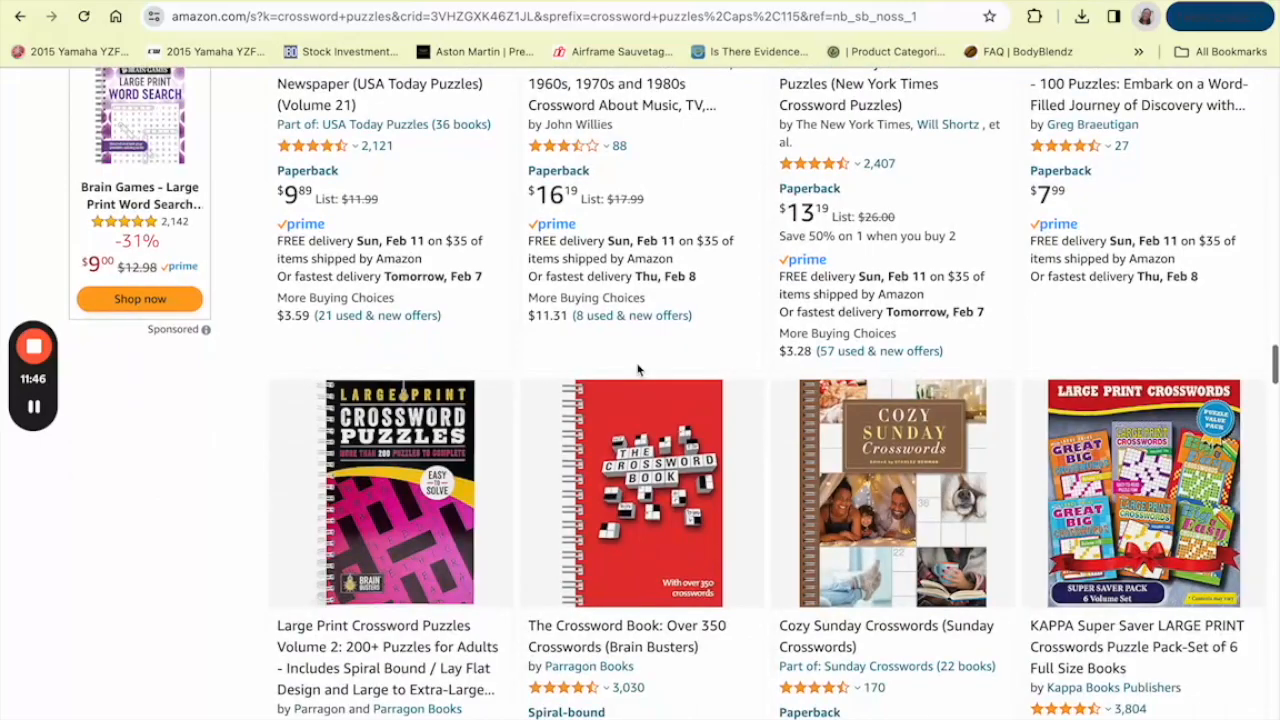
pyautogui.scroll(-3)
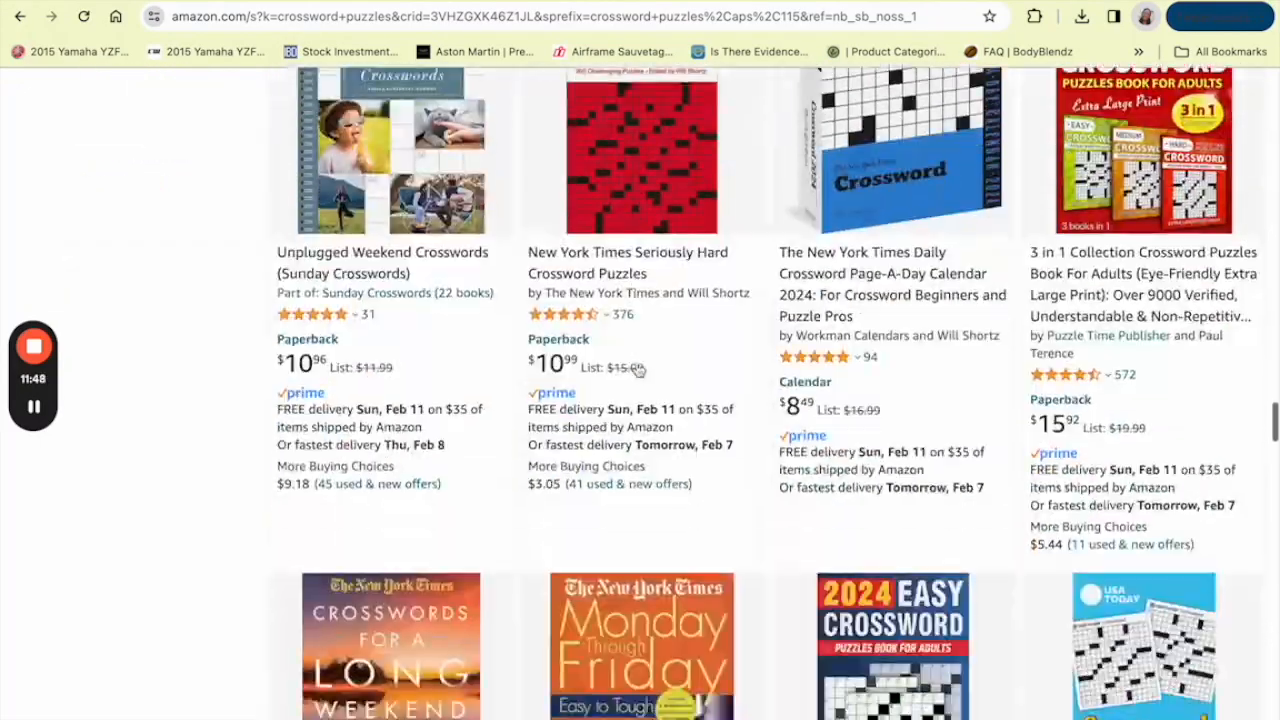
pyautogui.scroll(-3)
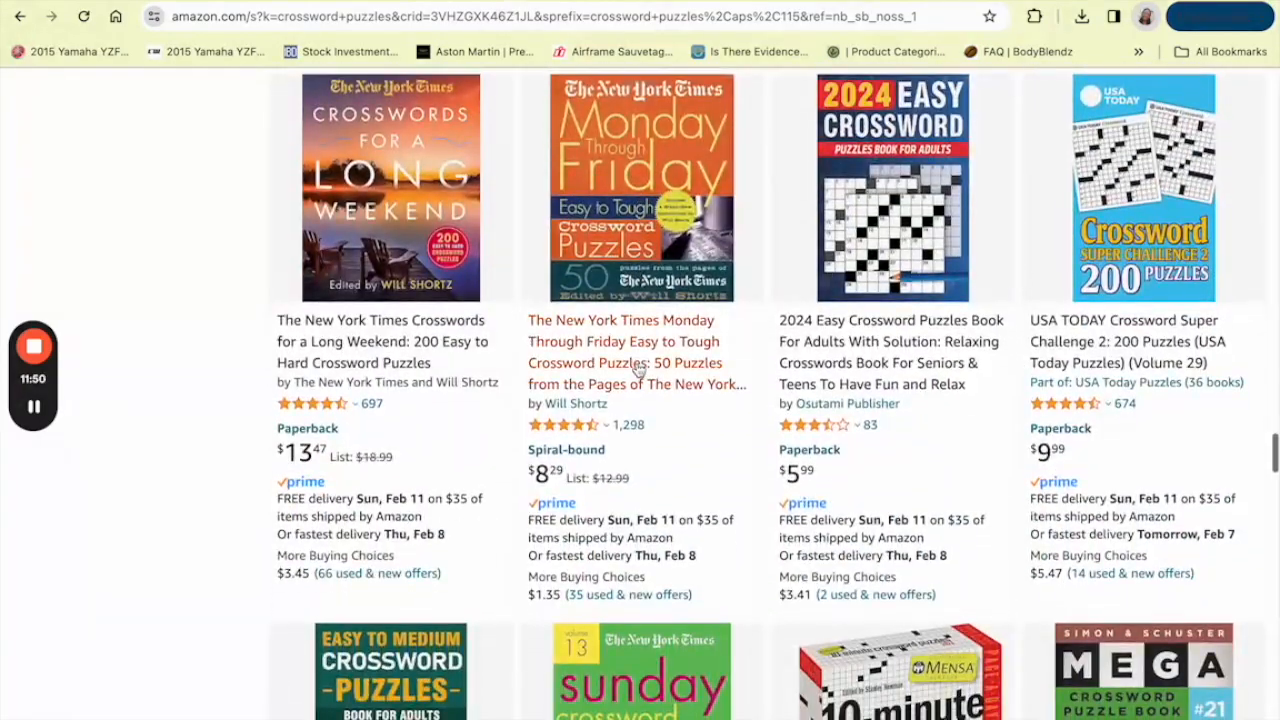
pyautogui.scroll(-3)
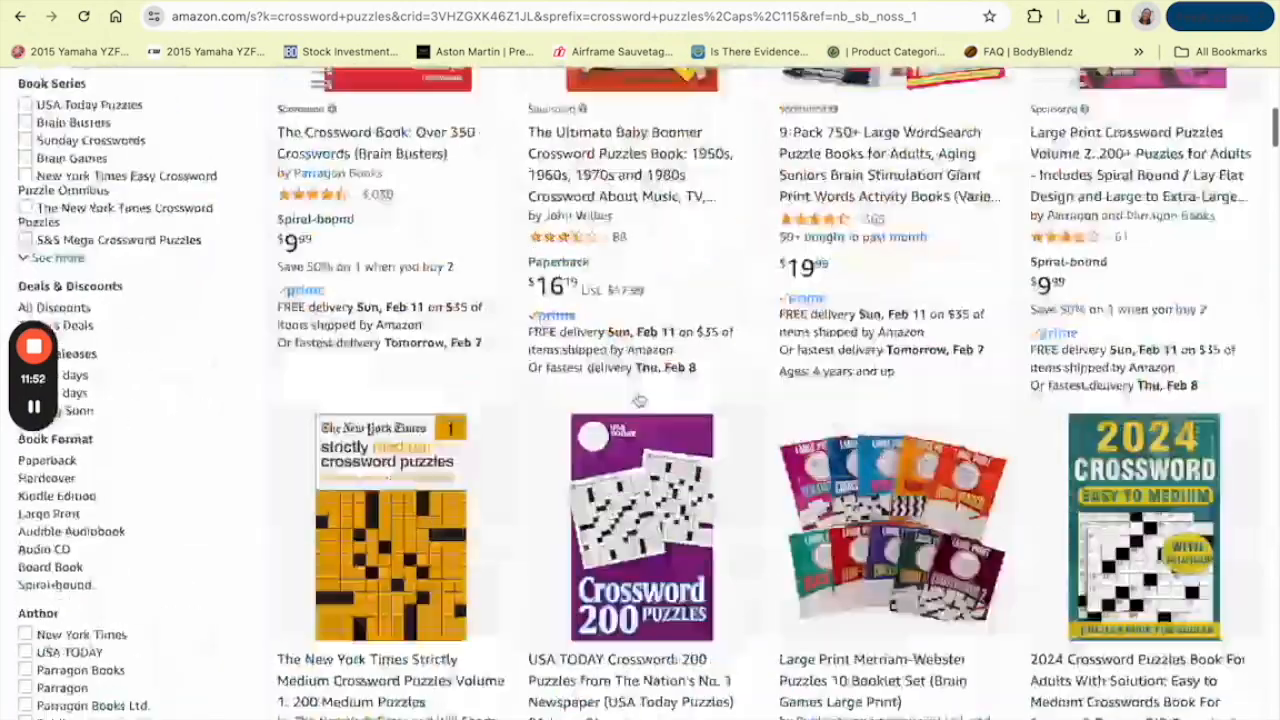
pyautogui.scroll(-3)
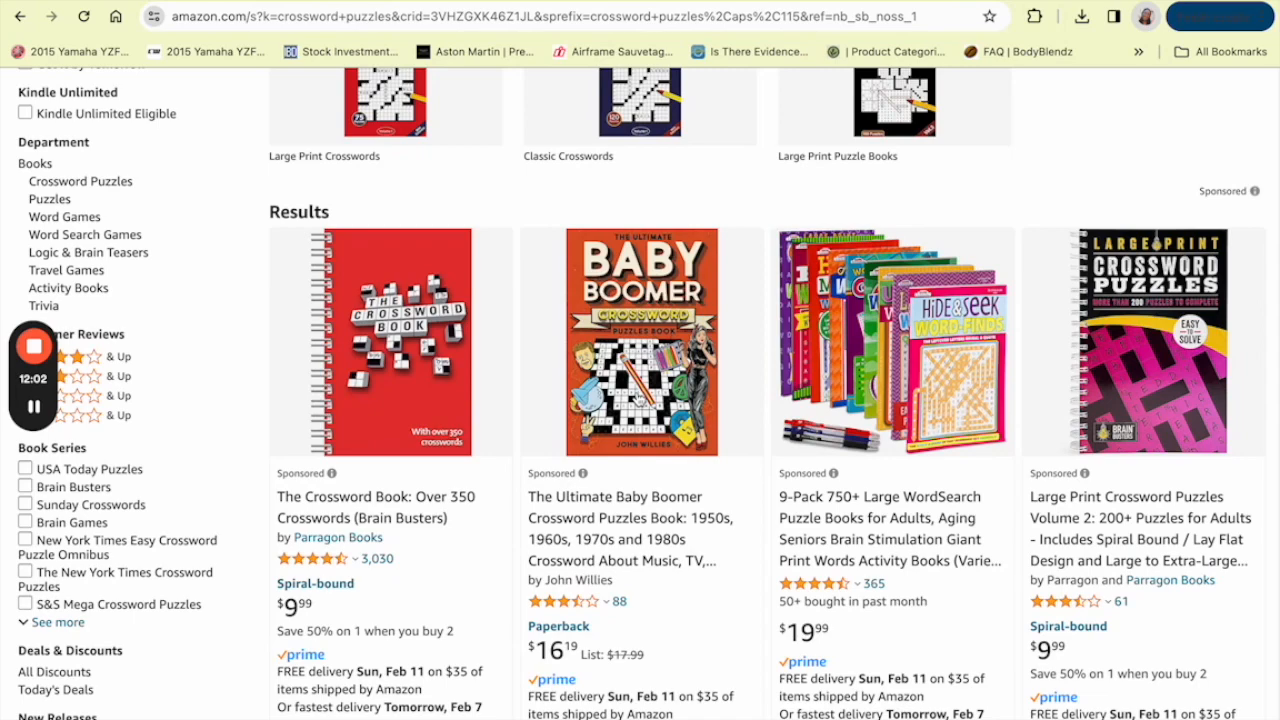
pyautogui.scroll(-3)
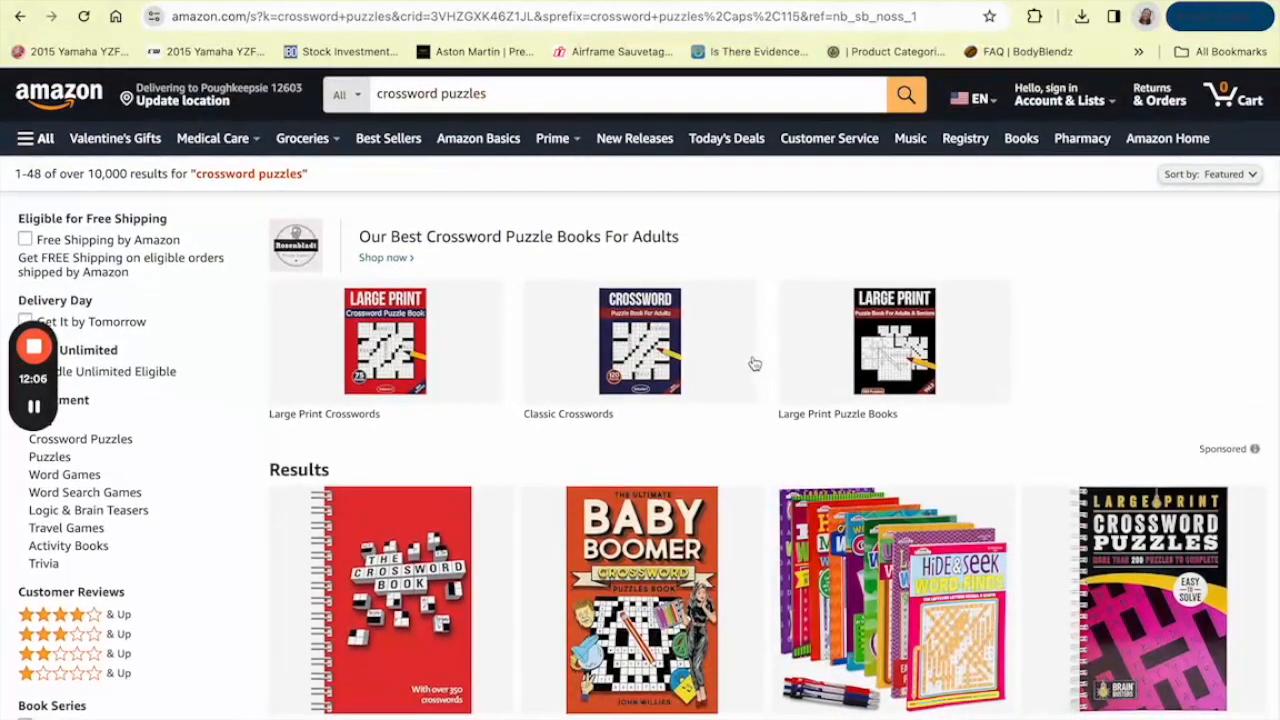
pyautogui.scroll(-3)
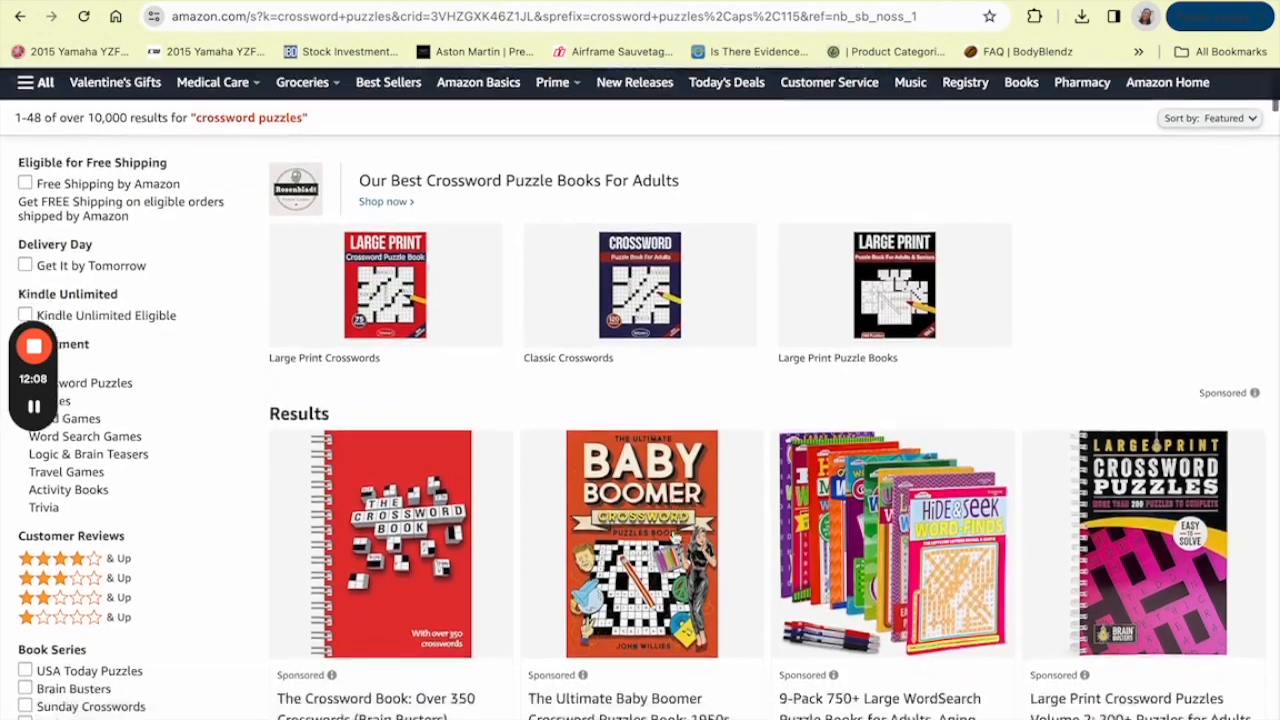
pyautogui.scroll(-3)
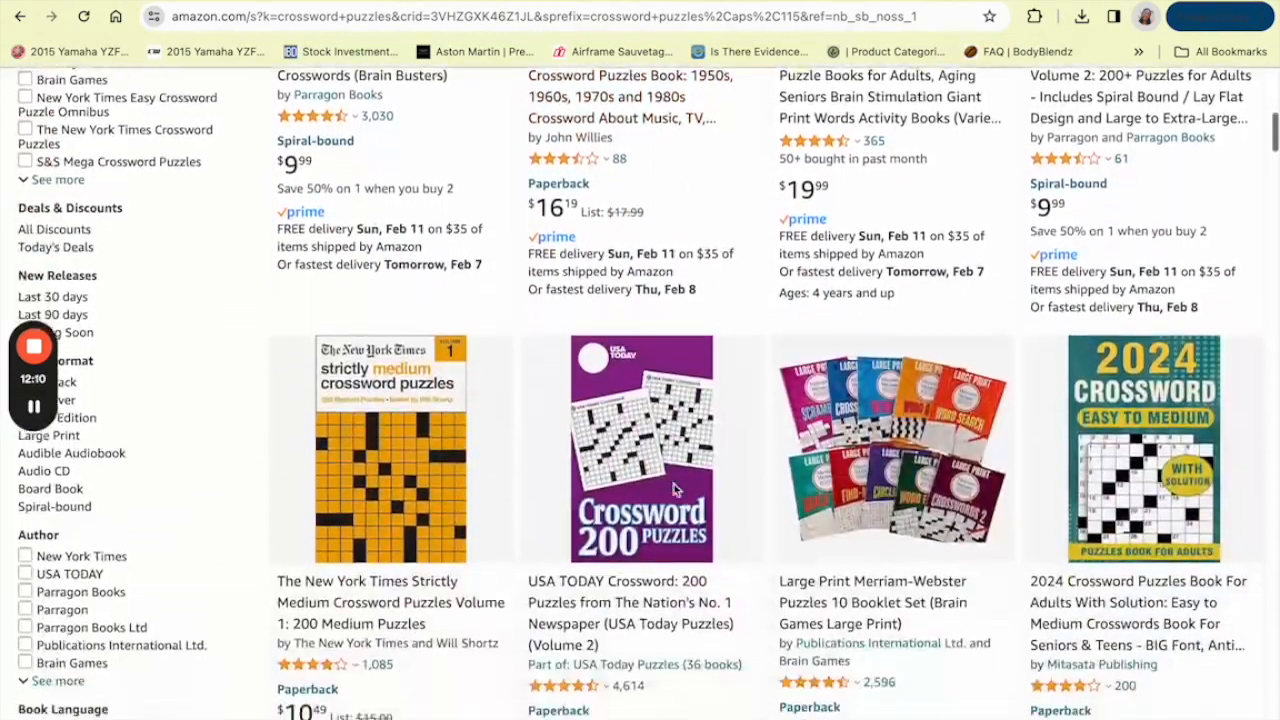
pyautogui.scroll(-3)
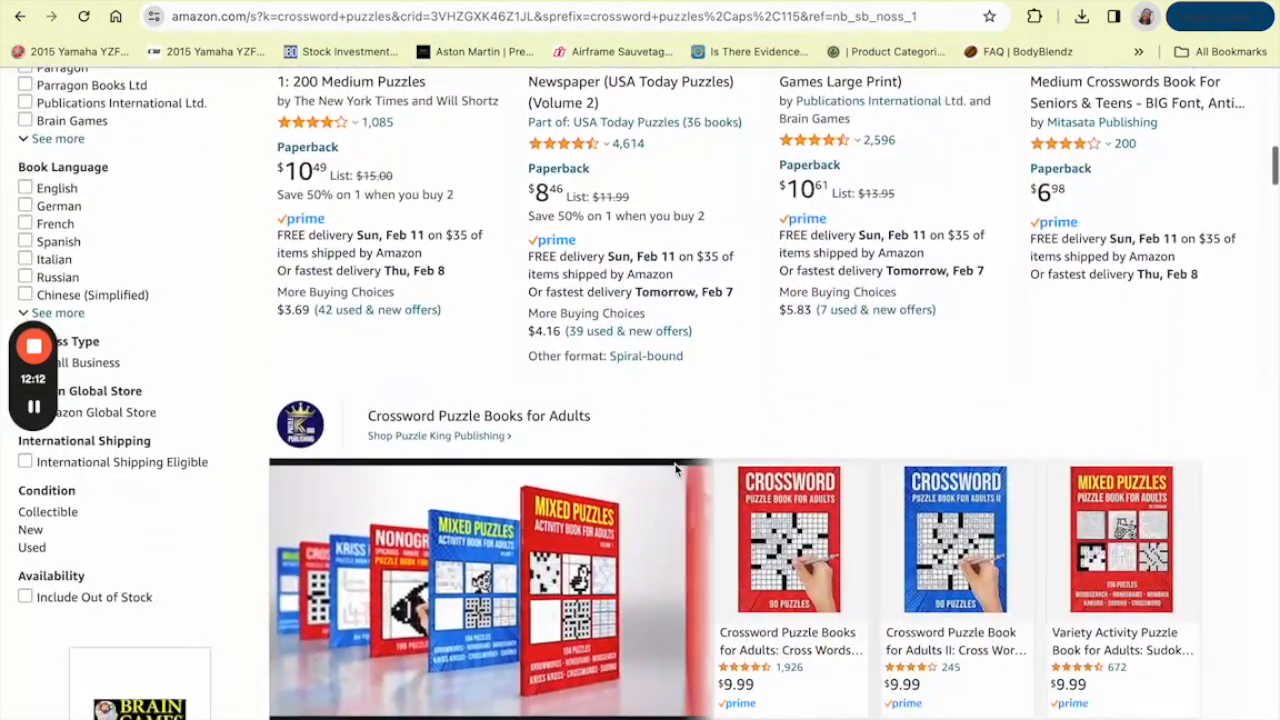
pyautogui.scroll(-3)
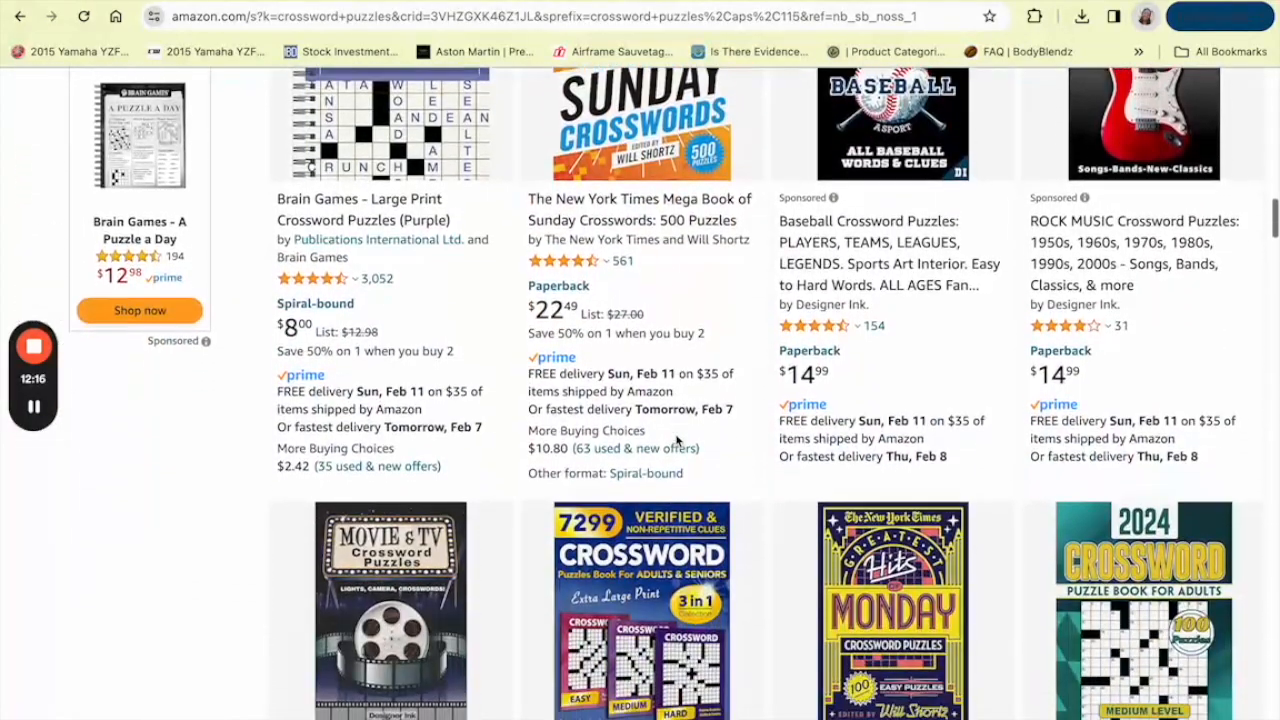
pyautogui.scroll(-3)
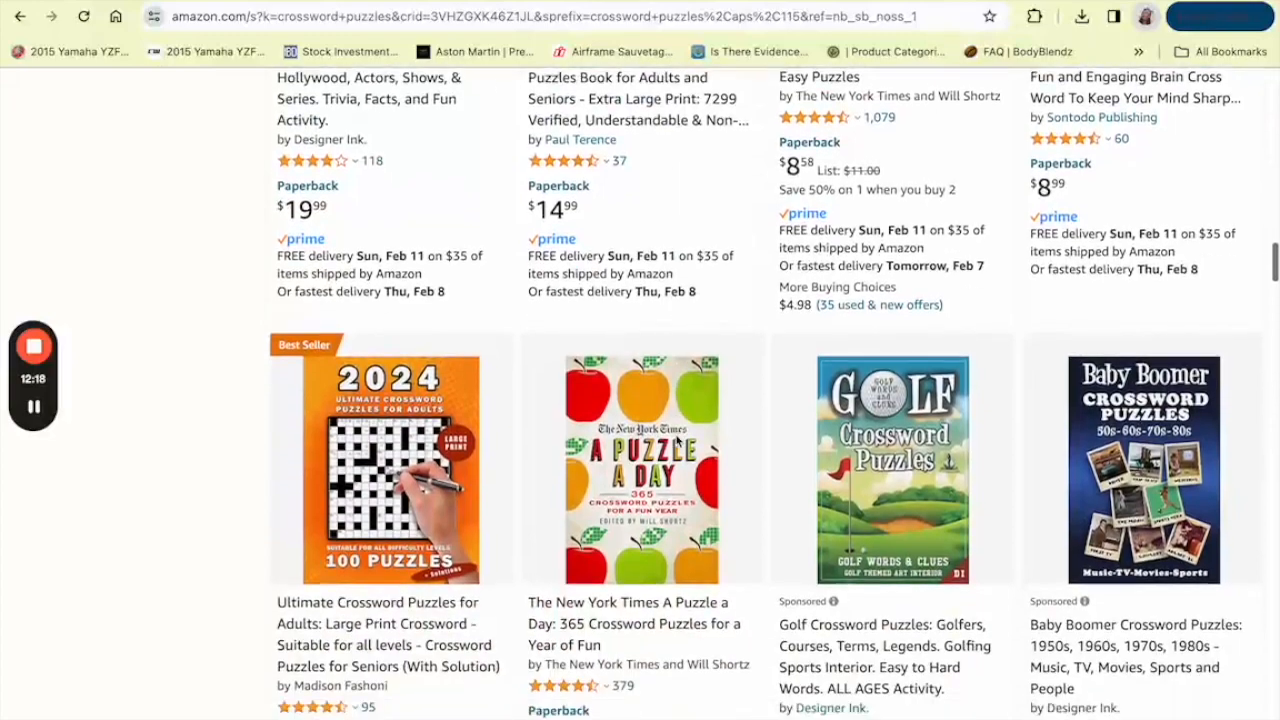
pyautogui.scroll(-3)
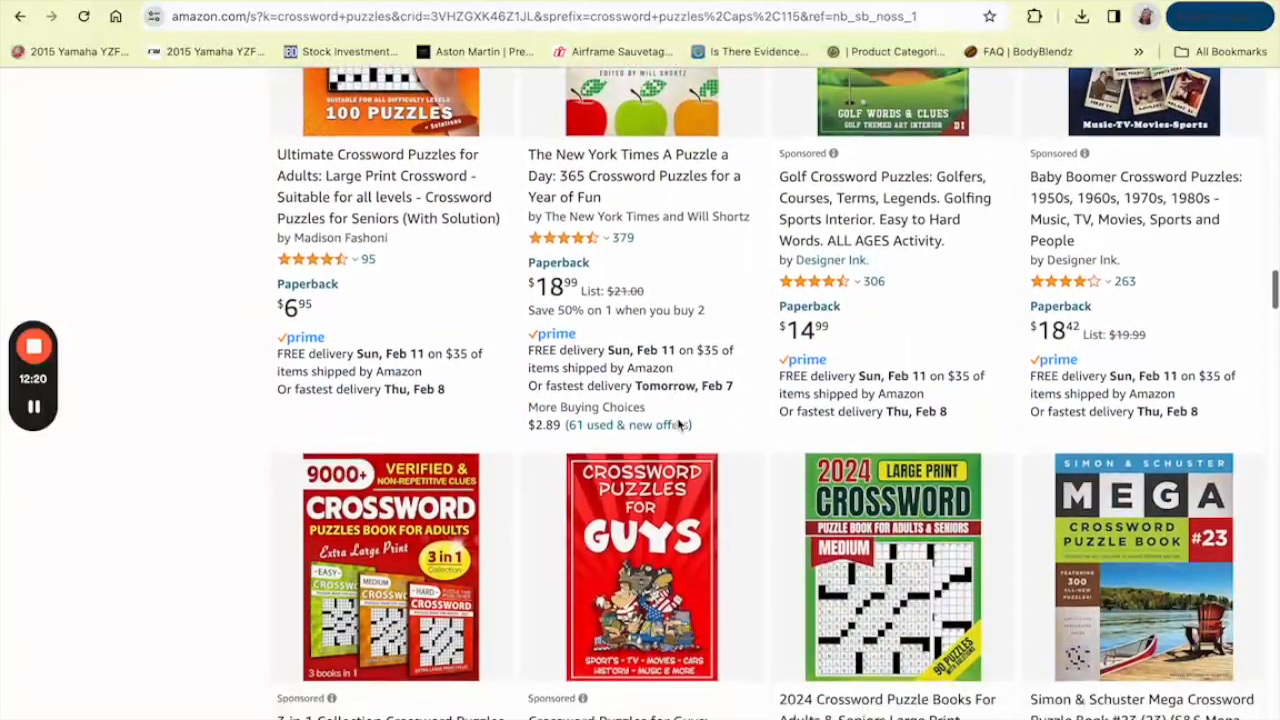
pyautogui.scroll(-3)
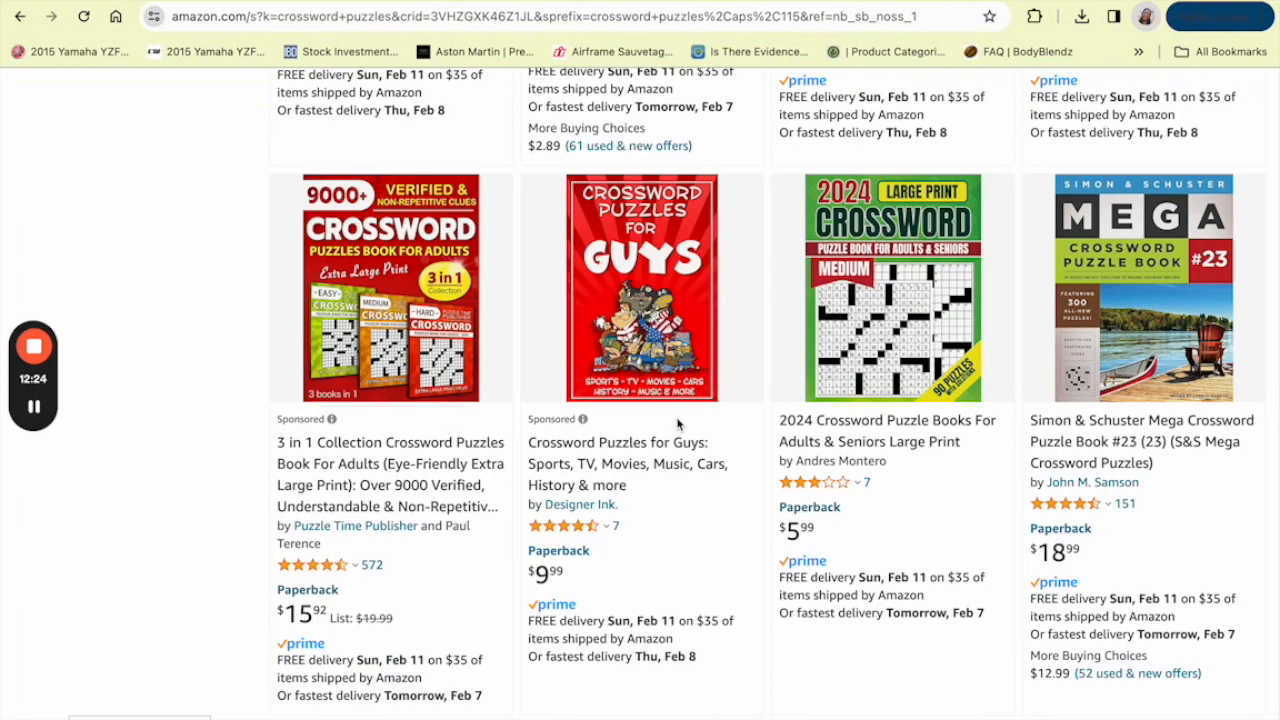
pyautogui.scroll(-3)
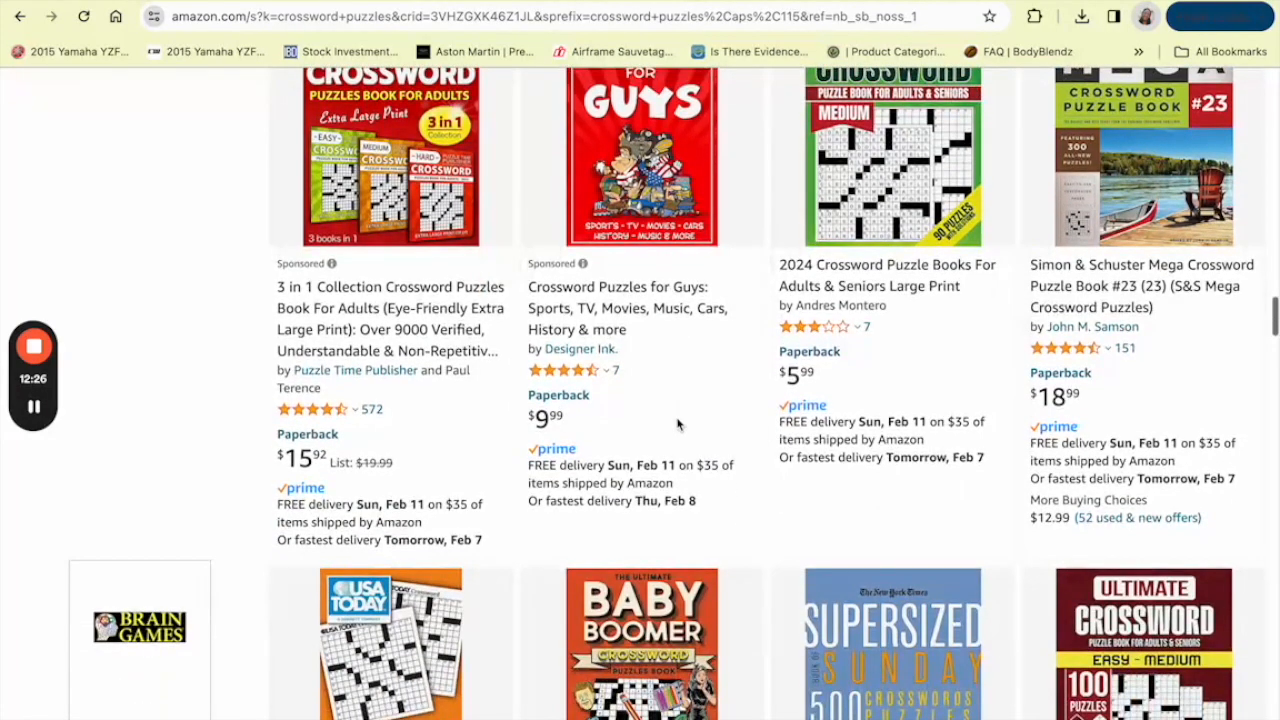
pyautogui.scroll(-3)
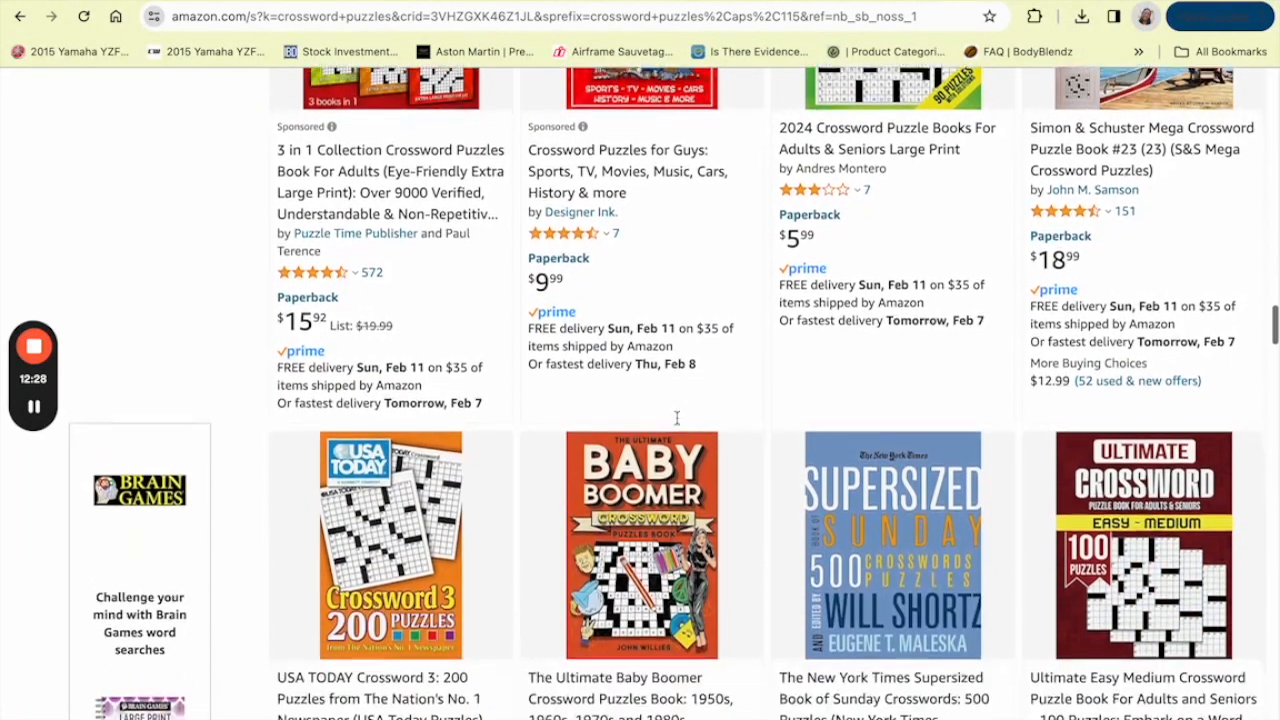
pyautogui.scroll(-3)
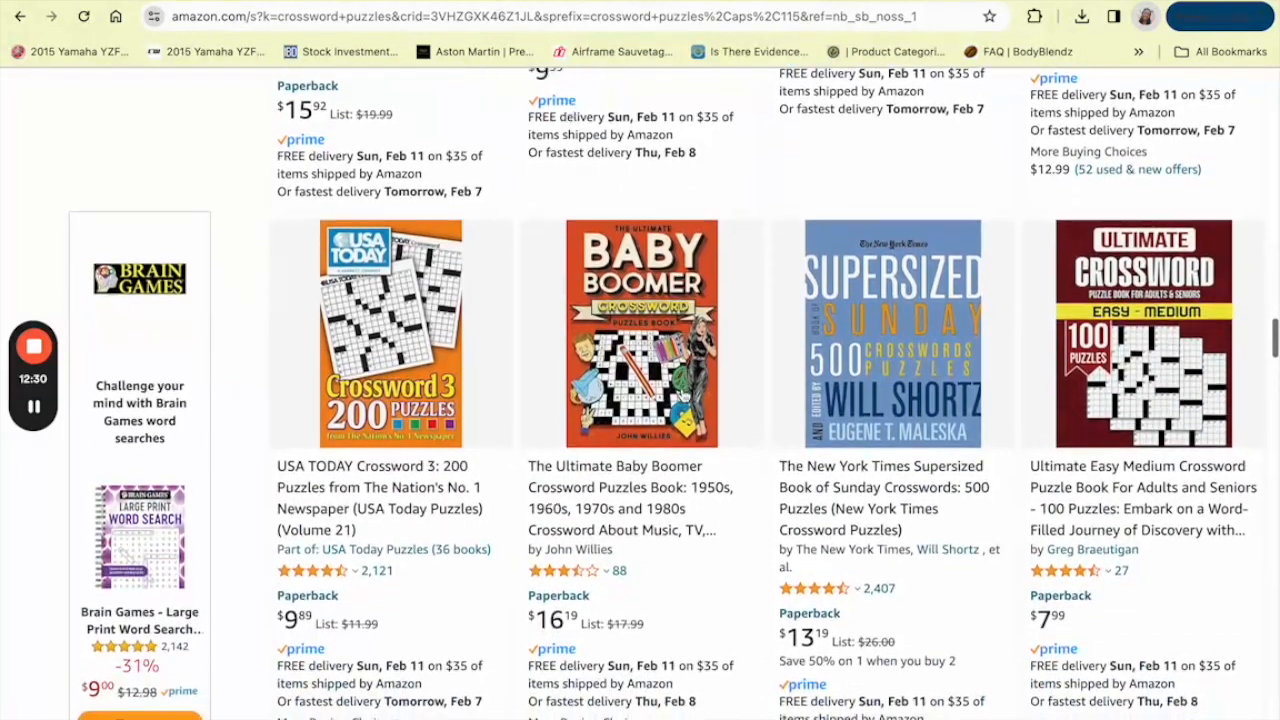
pyautogui.scroll(-3)
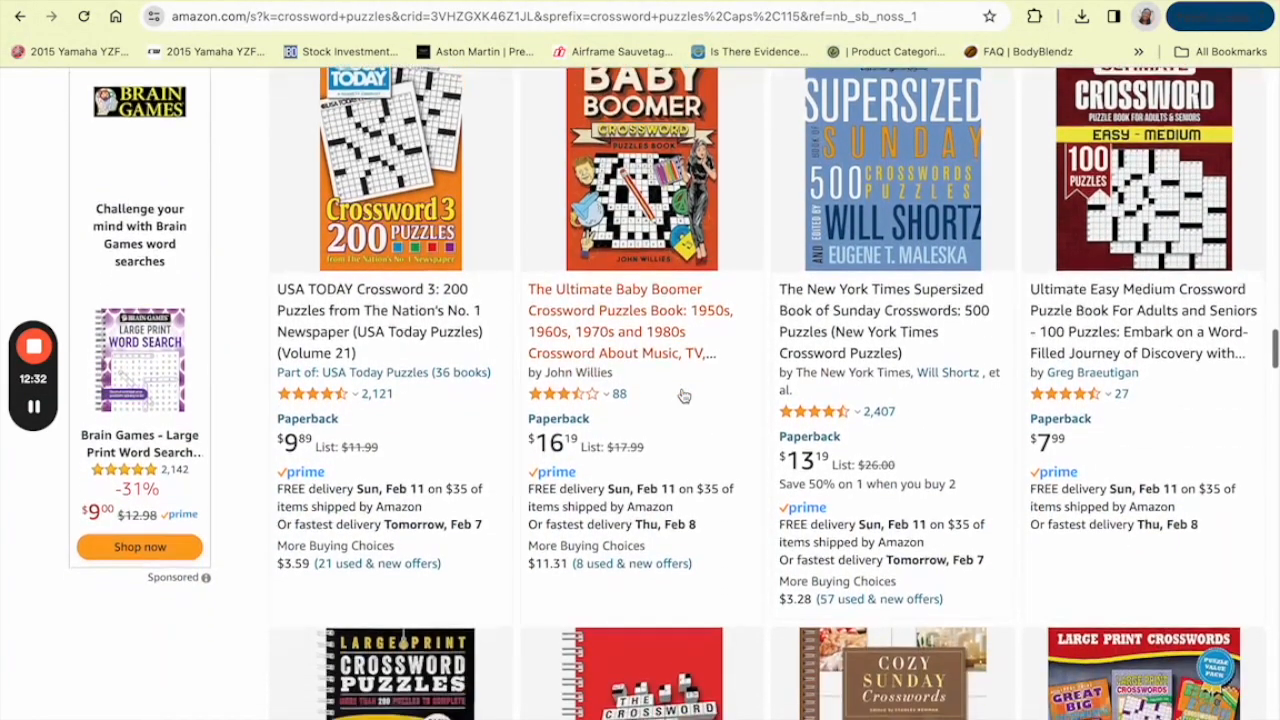
pyautogui.scroll(-3)
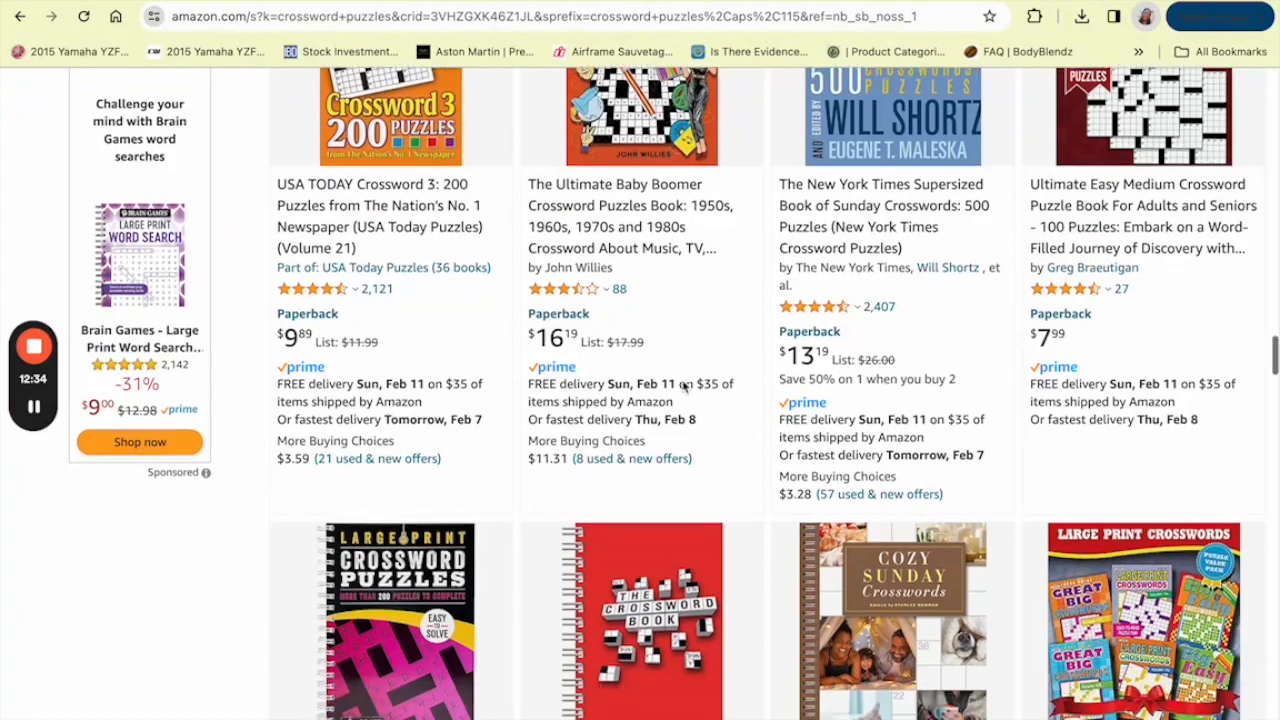
pyautogui.scroll(-3)
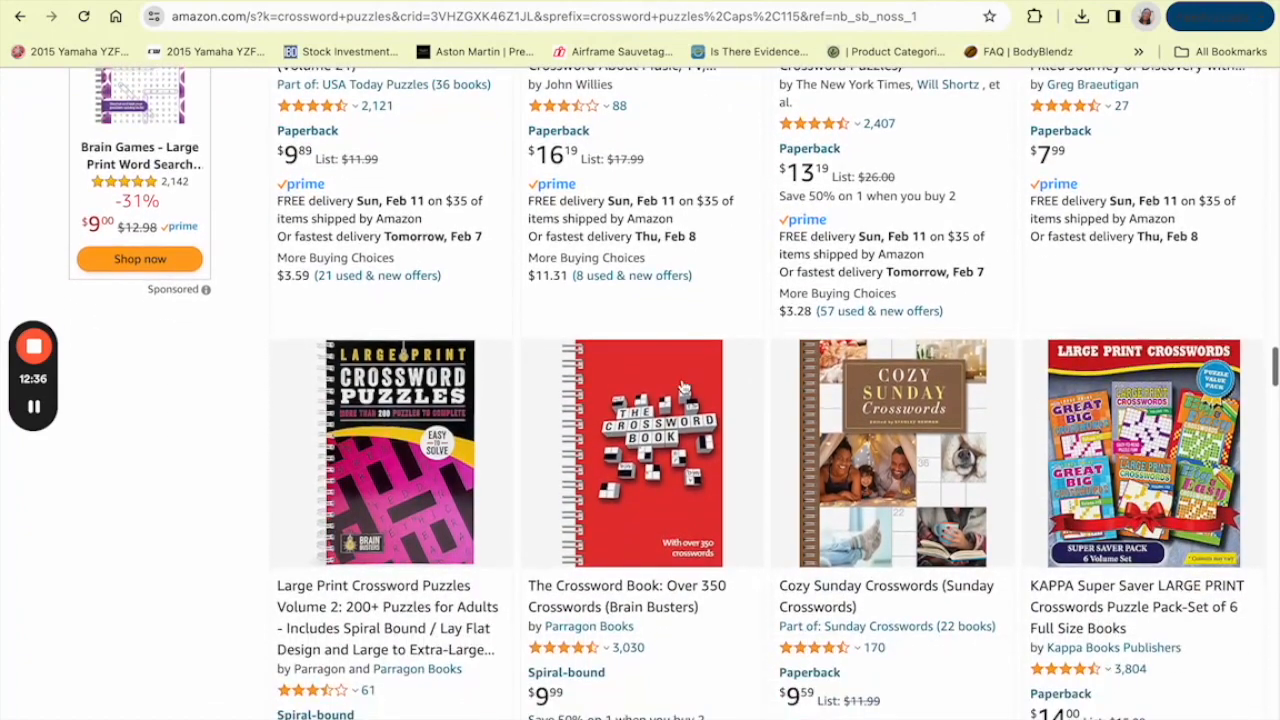
pyautogui.scroll(-3)
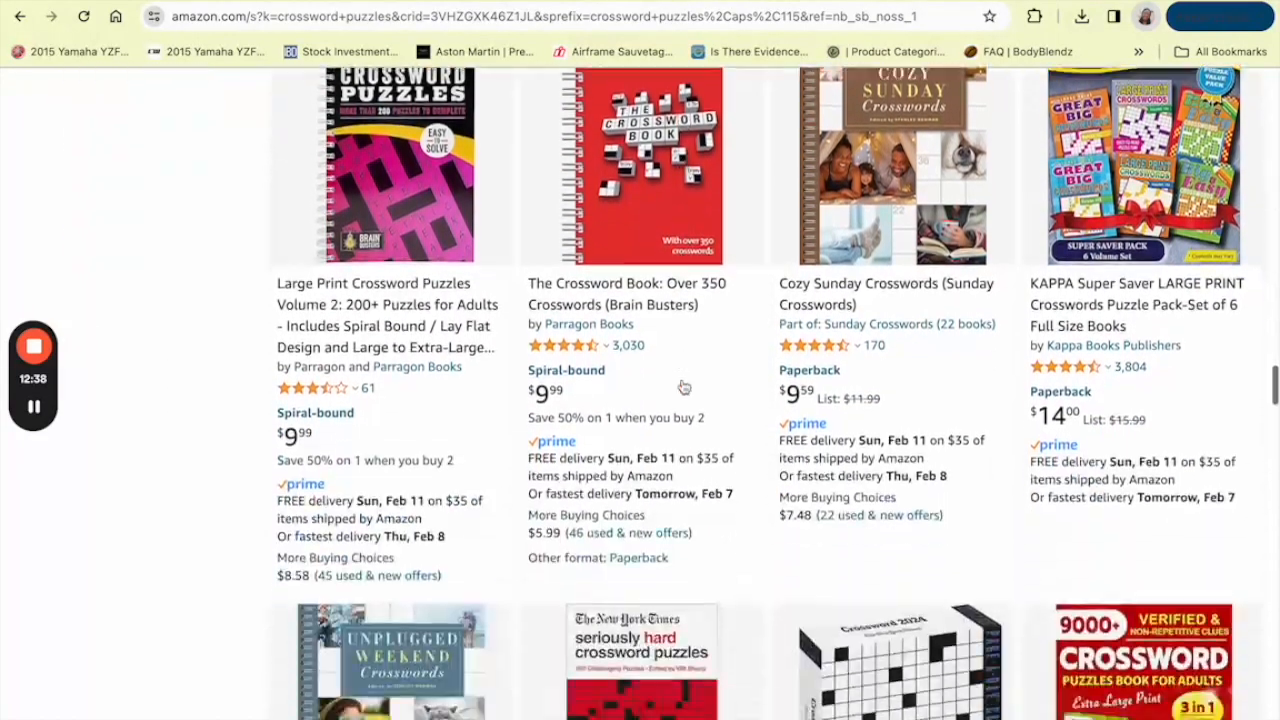